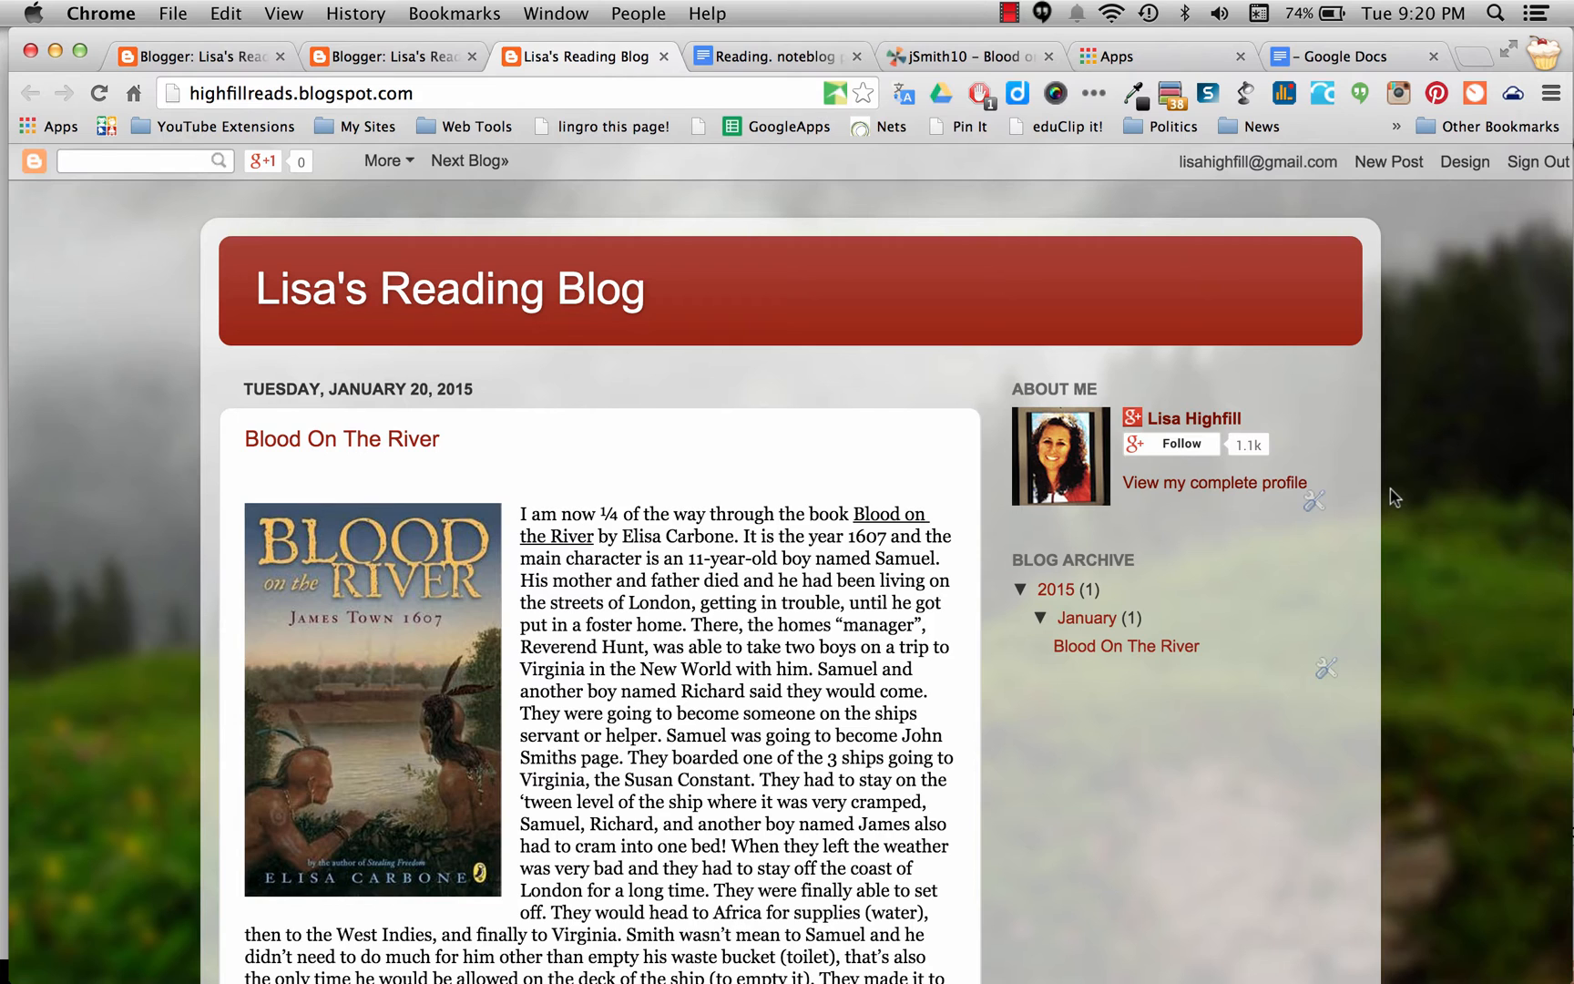
mouse_move(1450, 500)
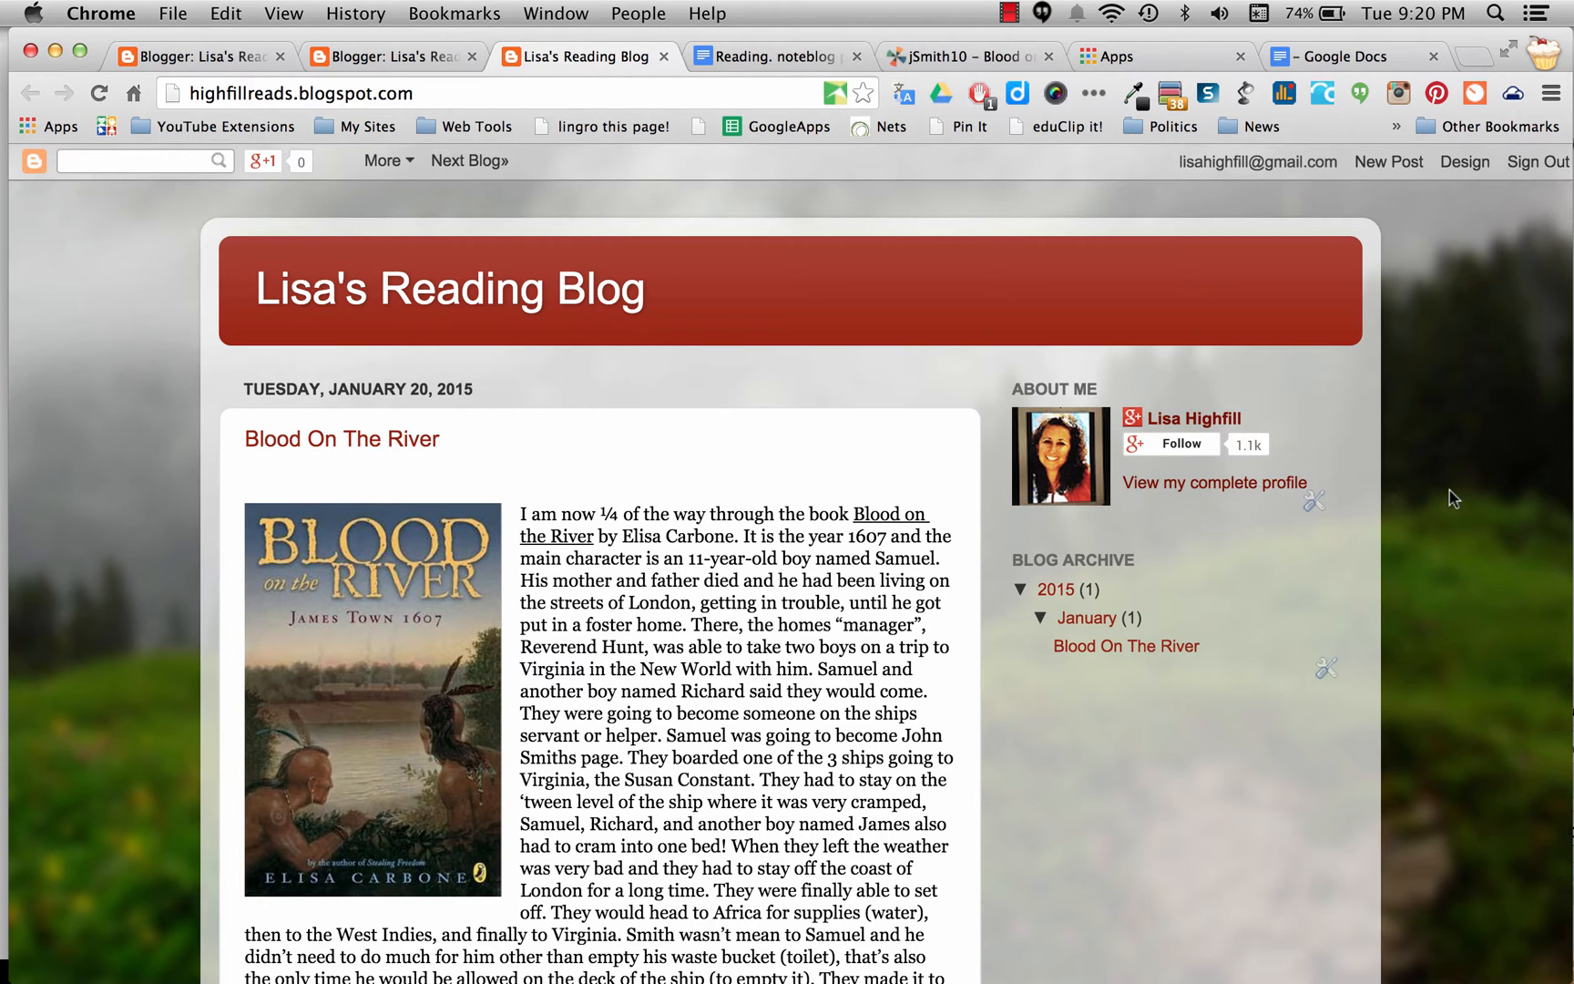
mouse_move(1473, 215)
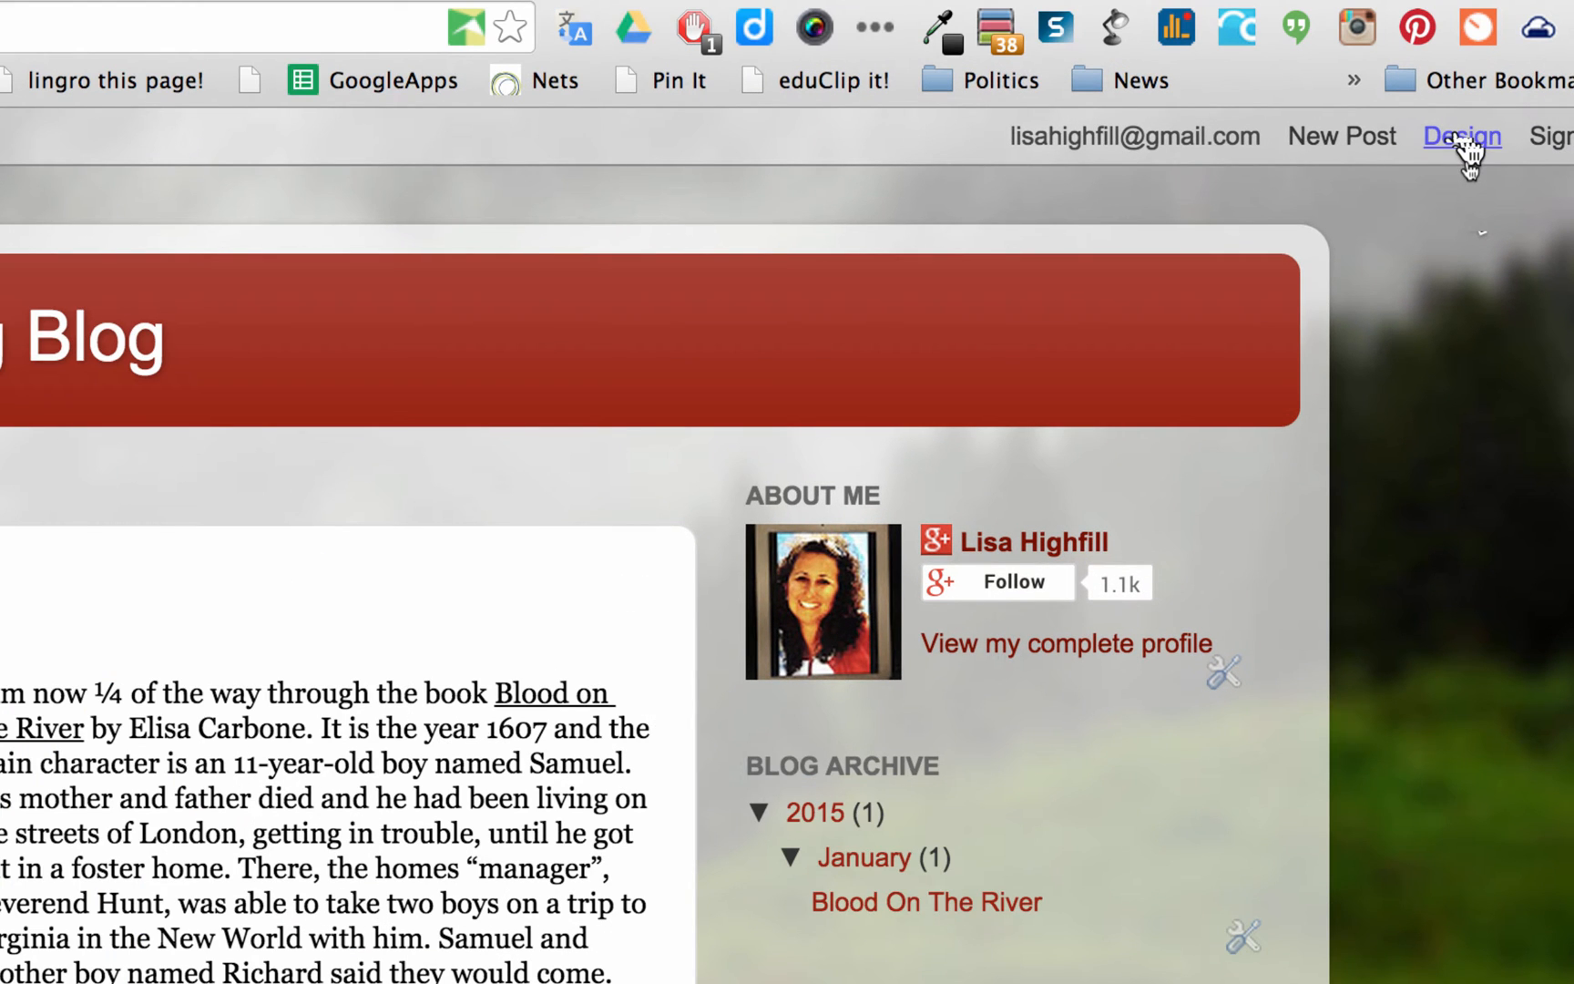
- Go to the Design page and browse the template gallery from Simple through Watermark and Ethereal
click(1463, 137)
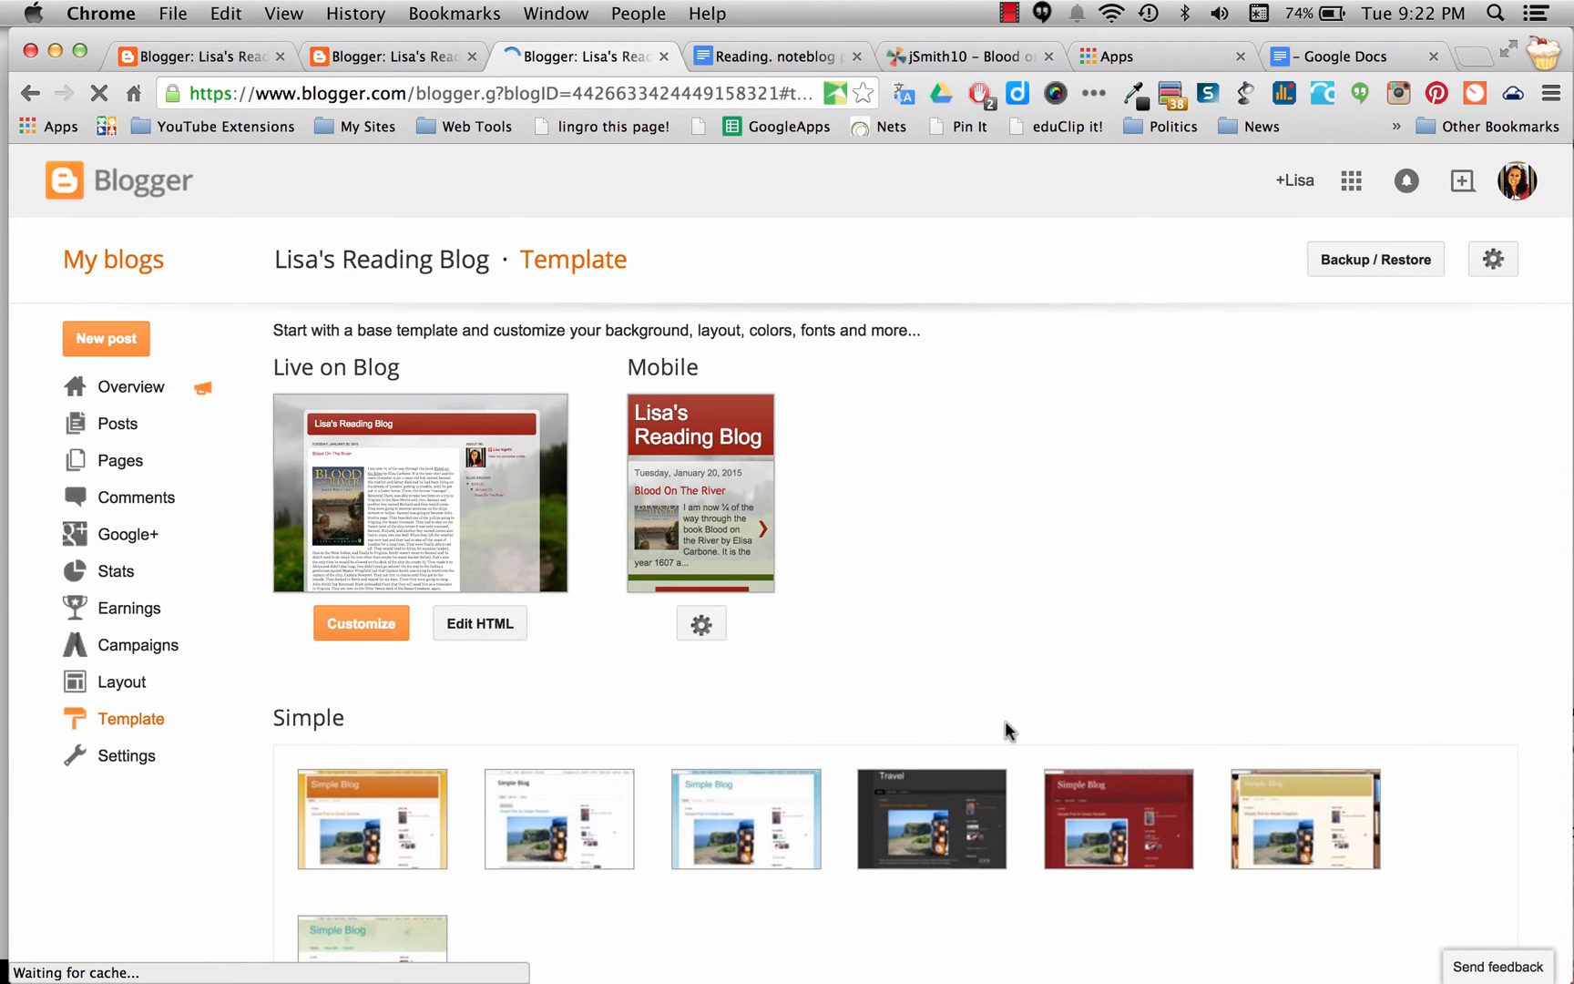
scroll(down, 3)
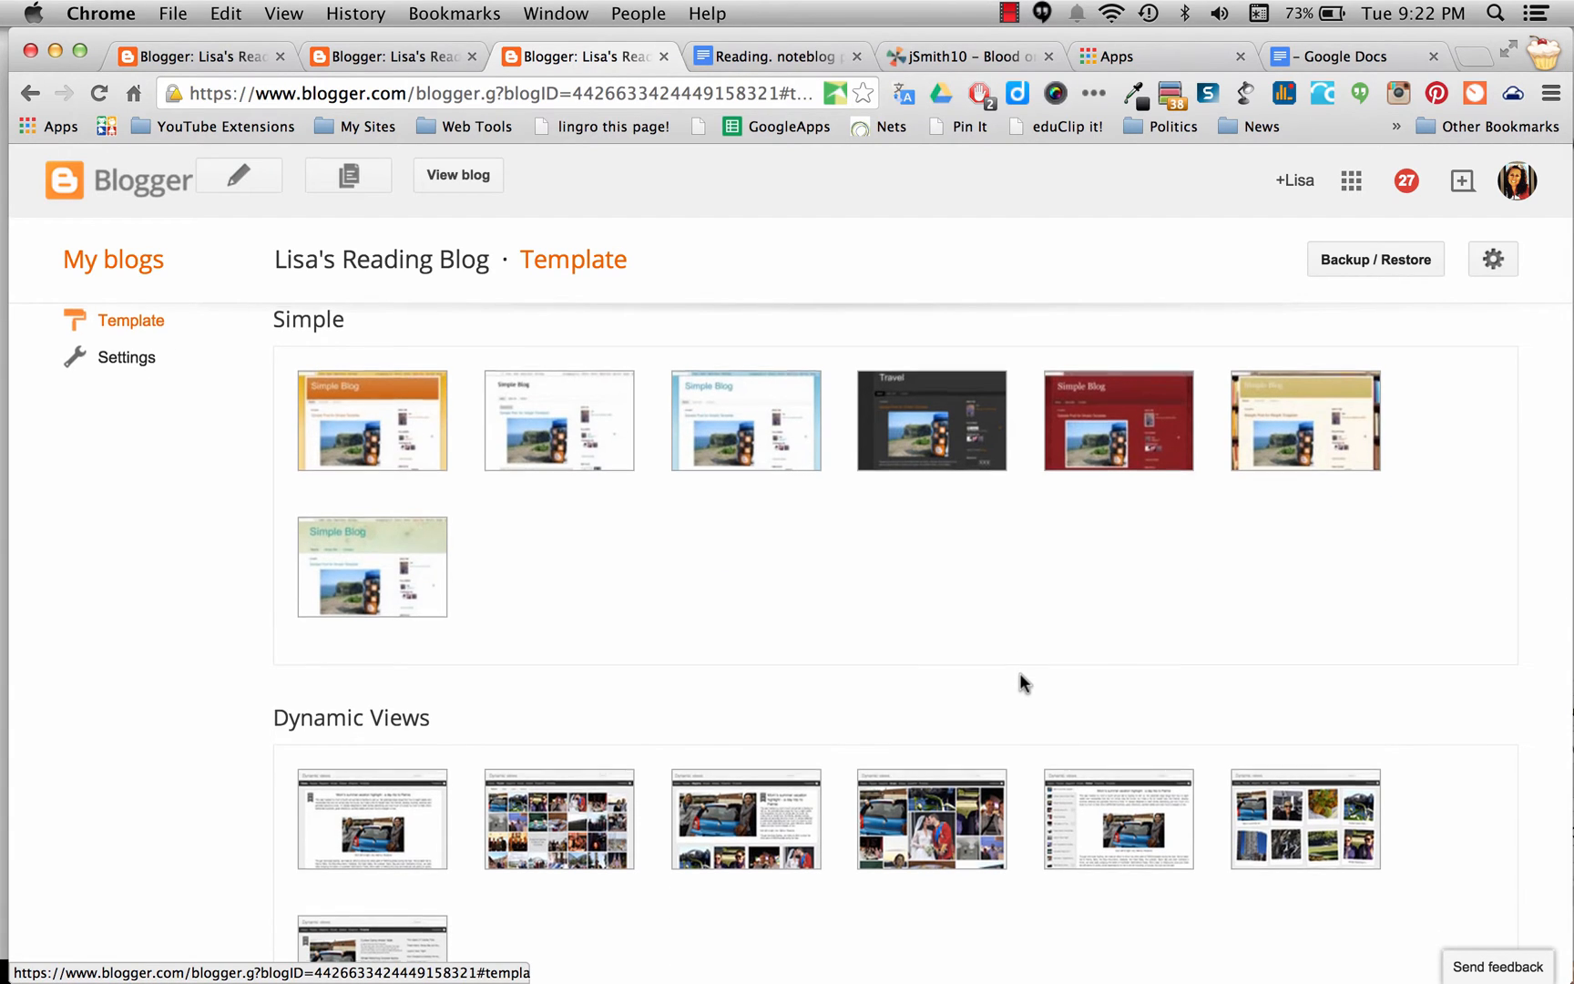
scroll(down, 3)
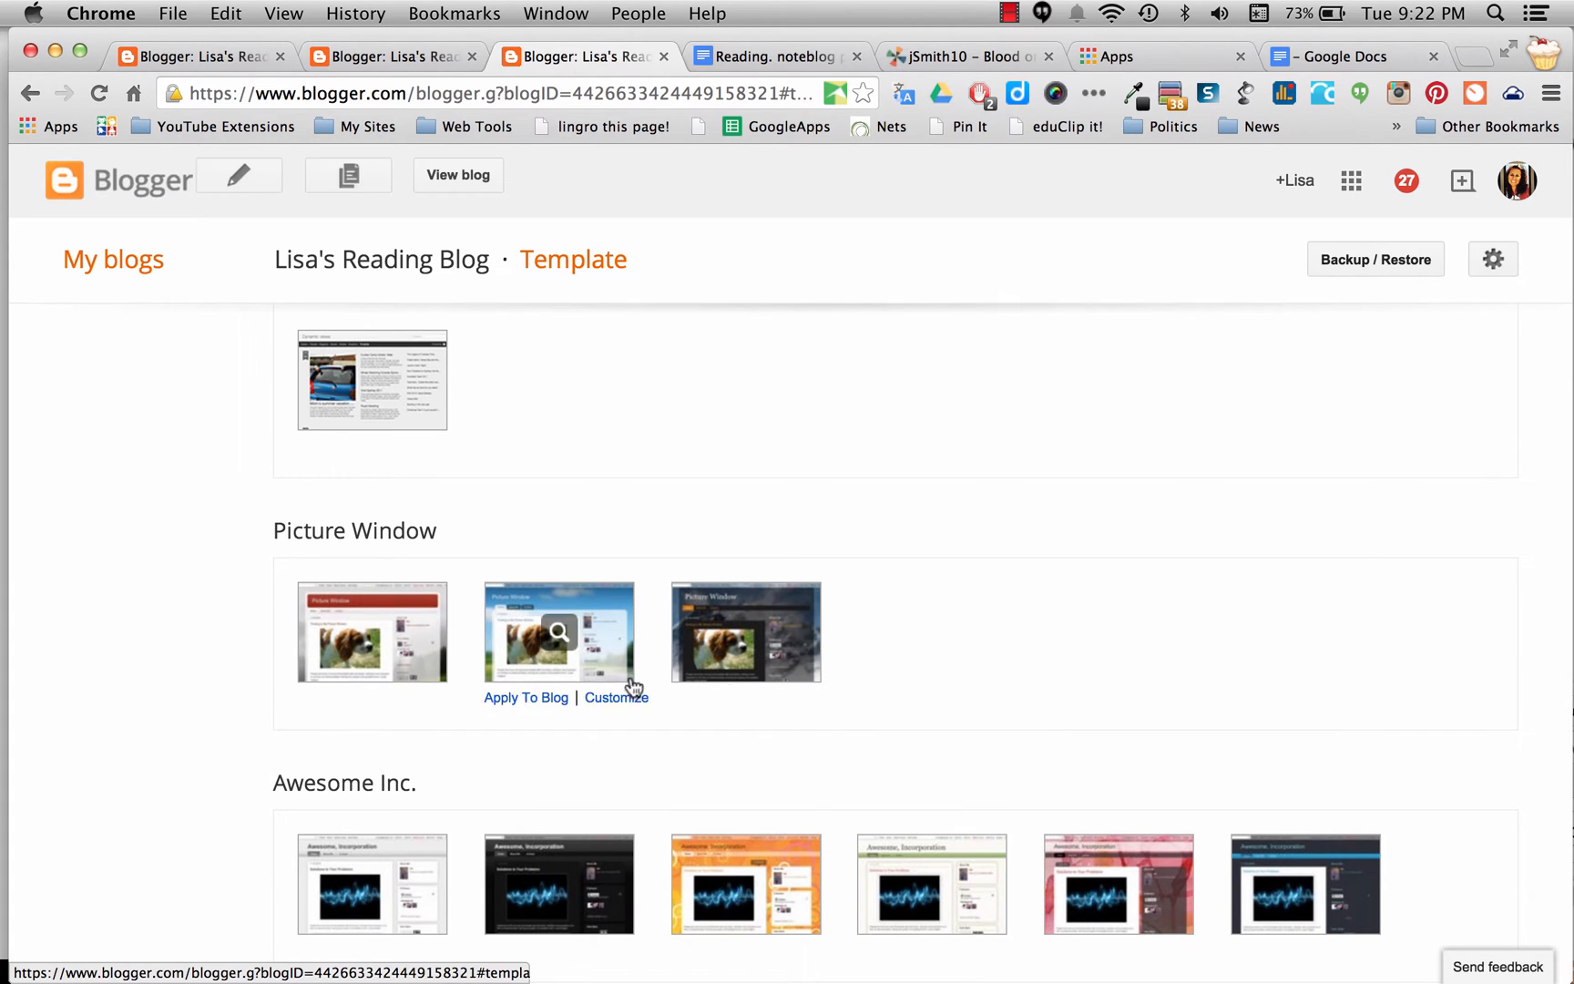
scroll(down, 3)
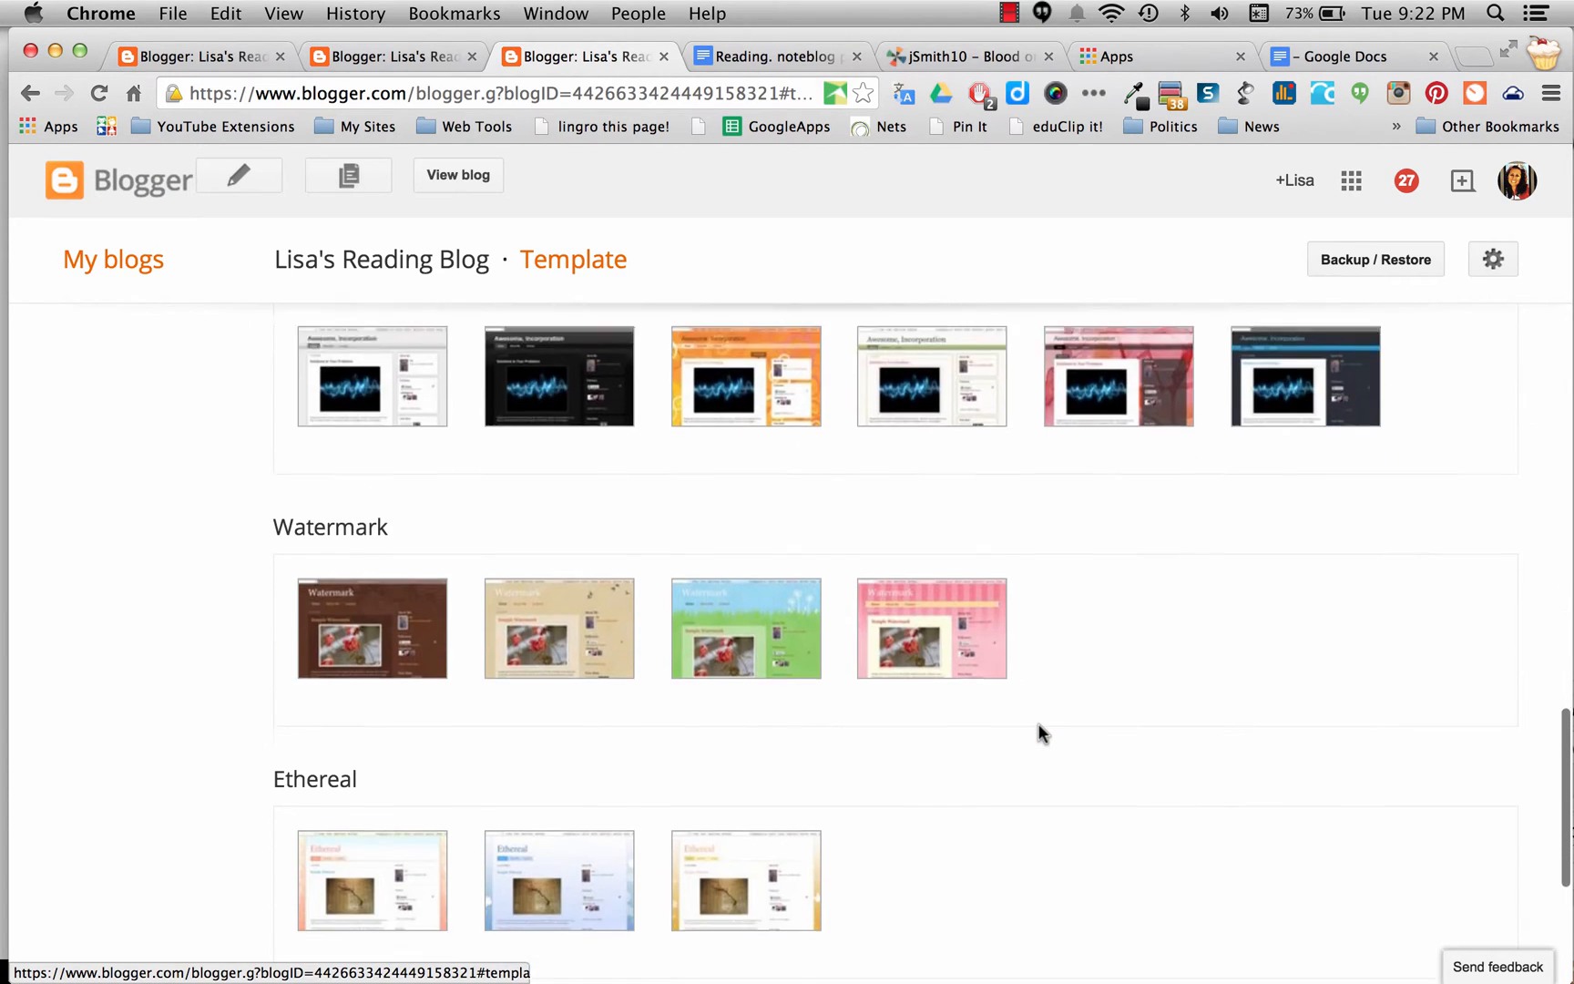
scroll(down, 3)
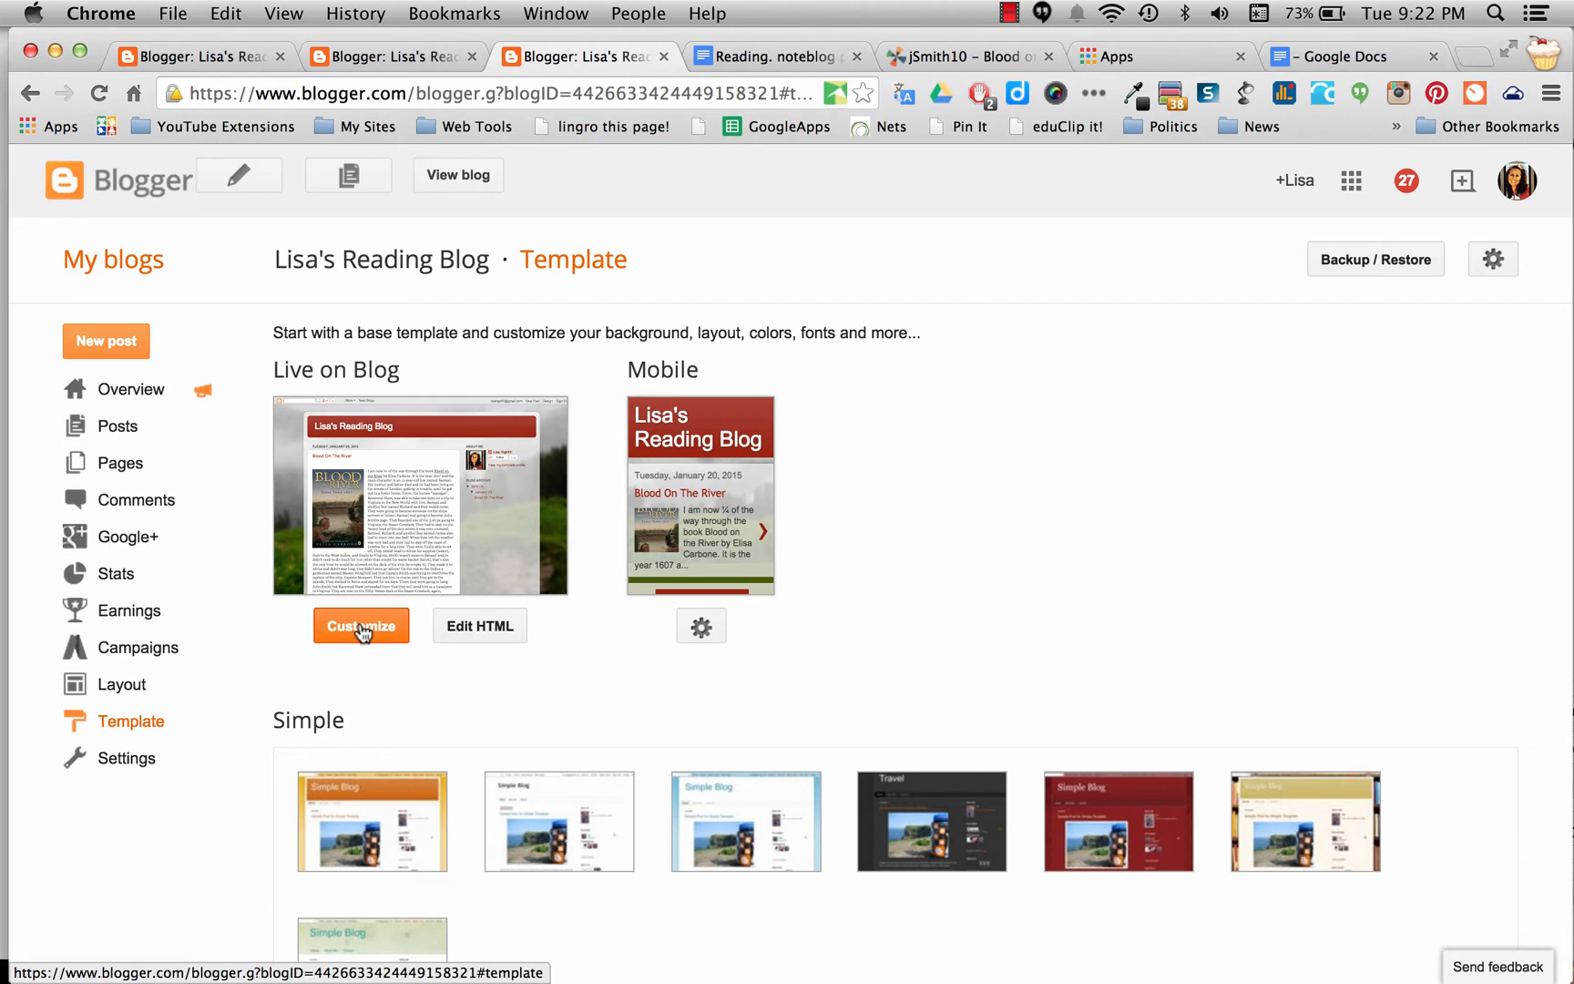
- Customize the live template in Template Designer and reveal the Watermark, Ethereal and Travel families
click(361, 626)
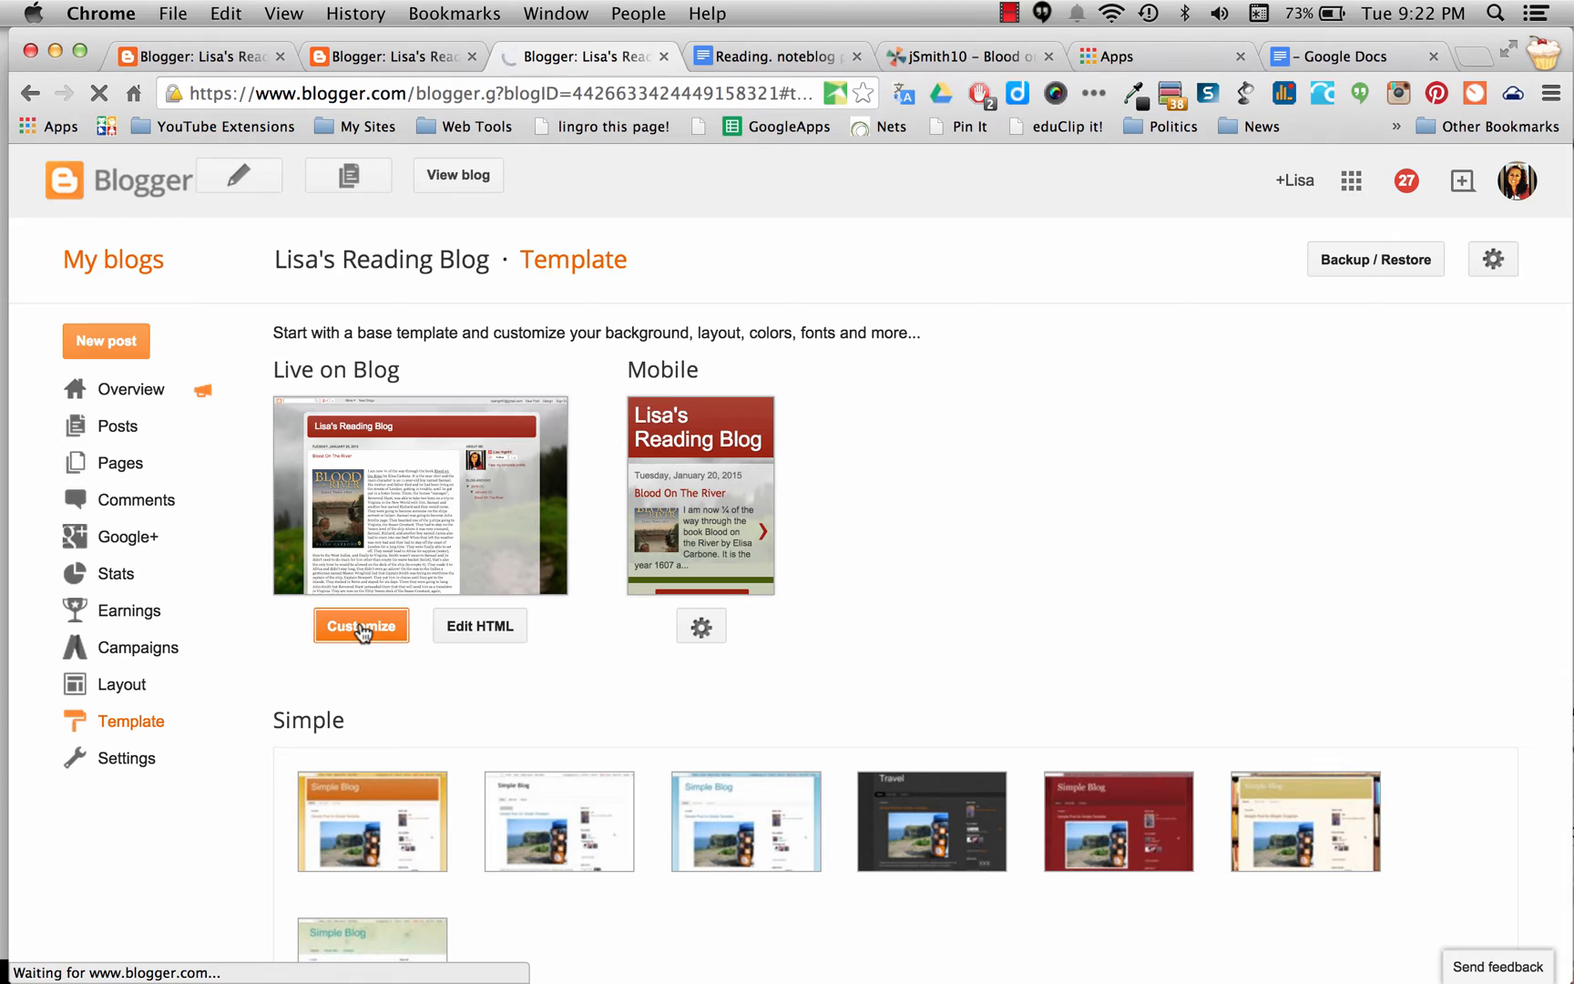
click(361, 624)
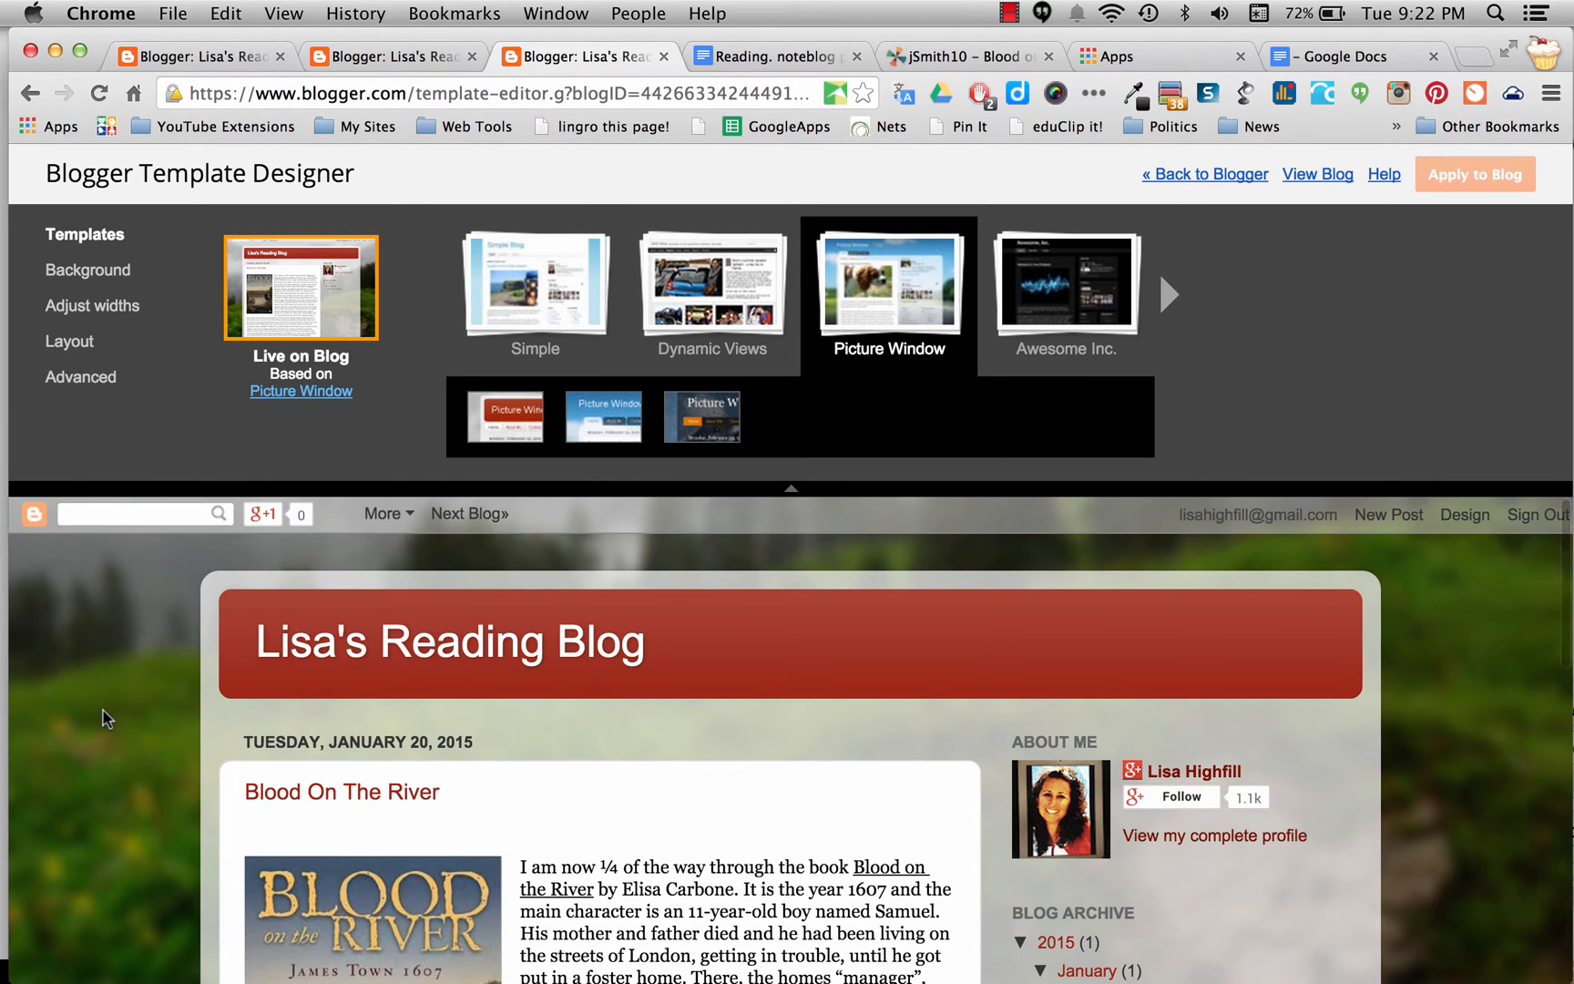
scroll(down, 3)
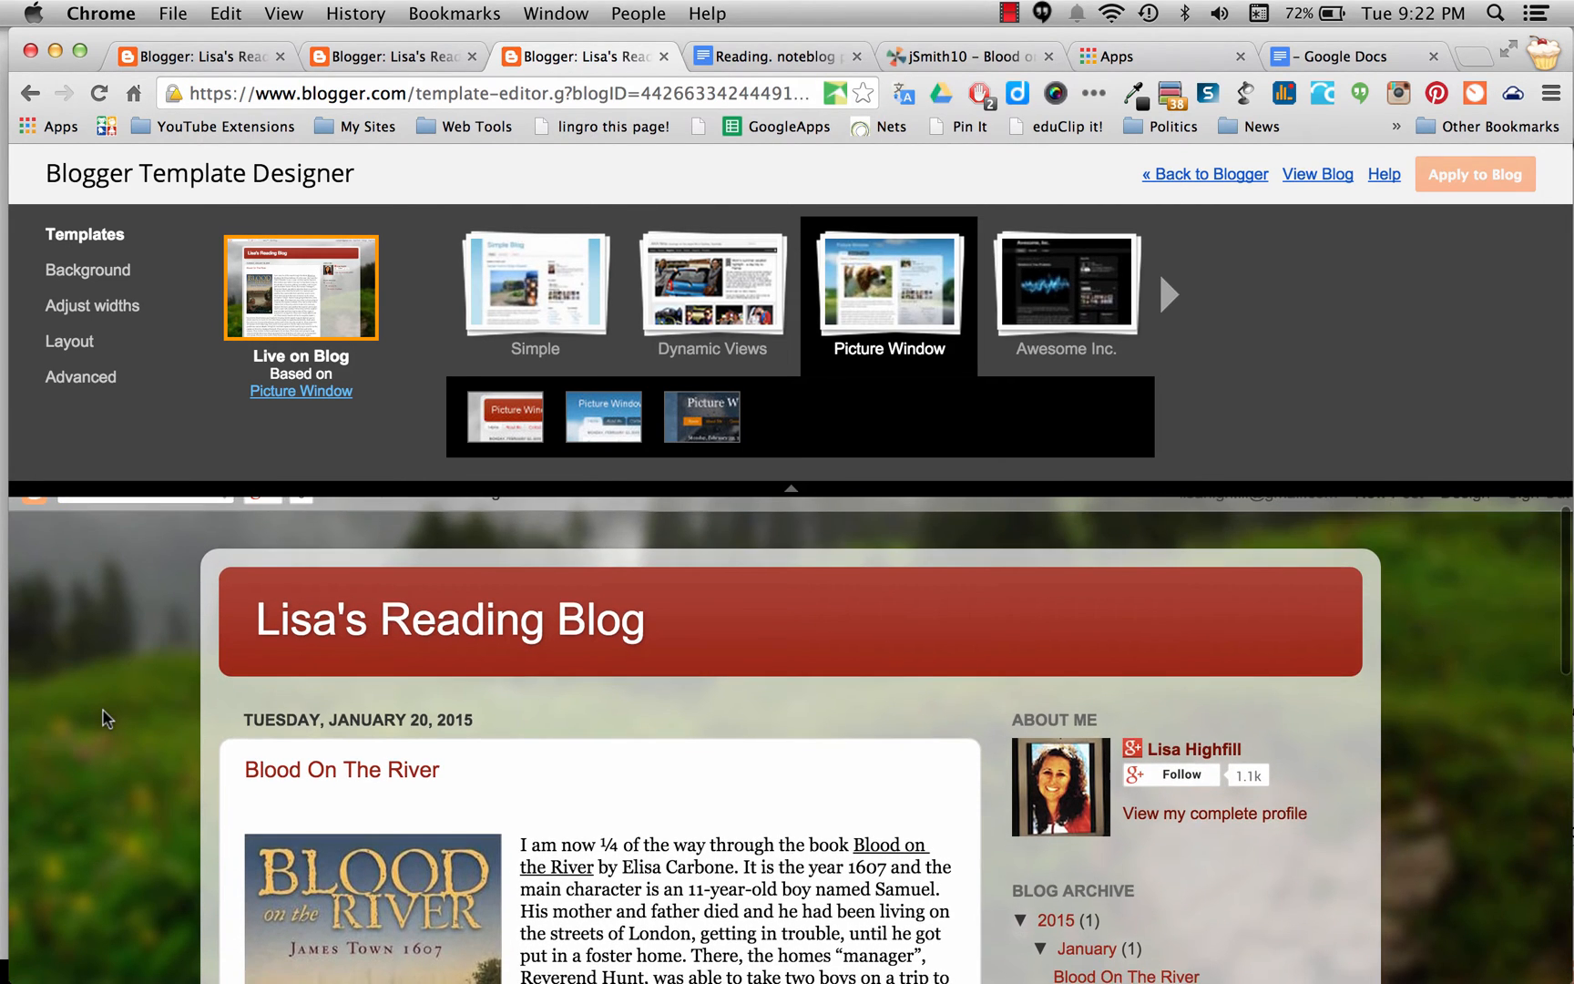
mouse_move(1166, 313)
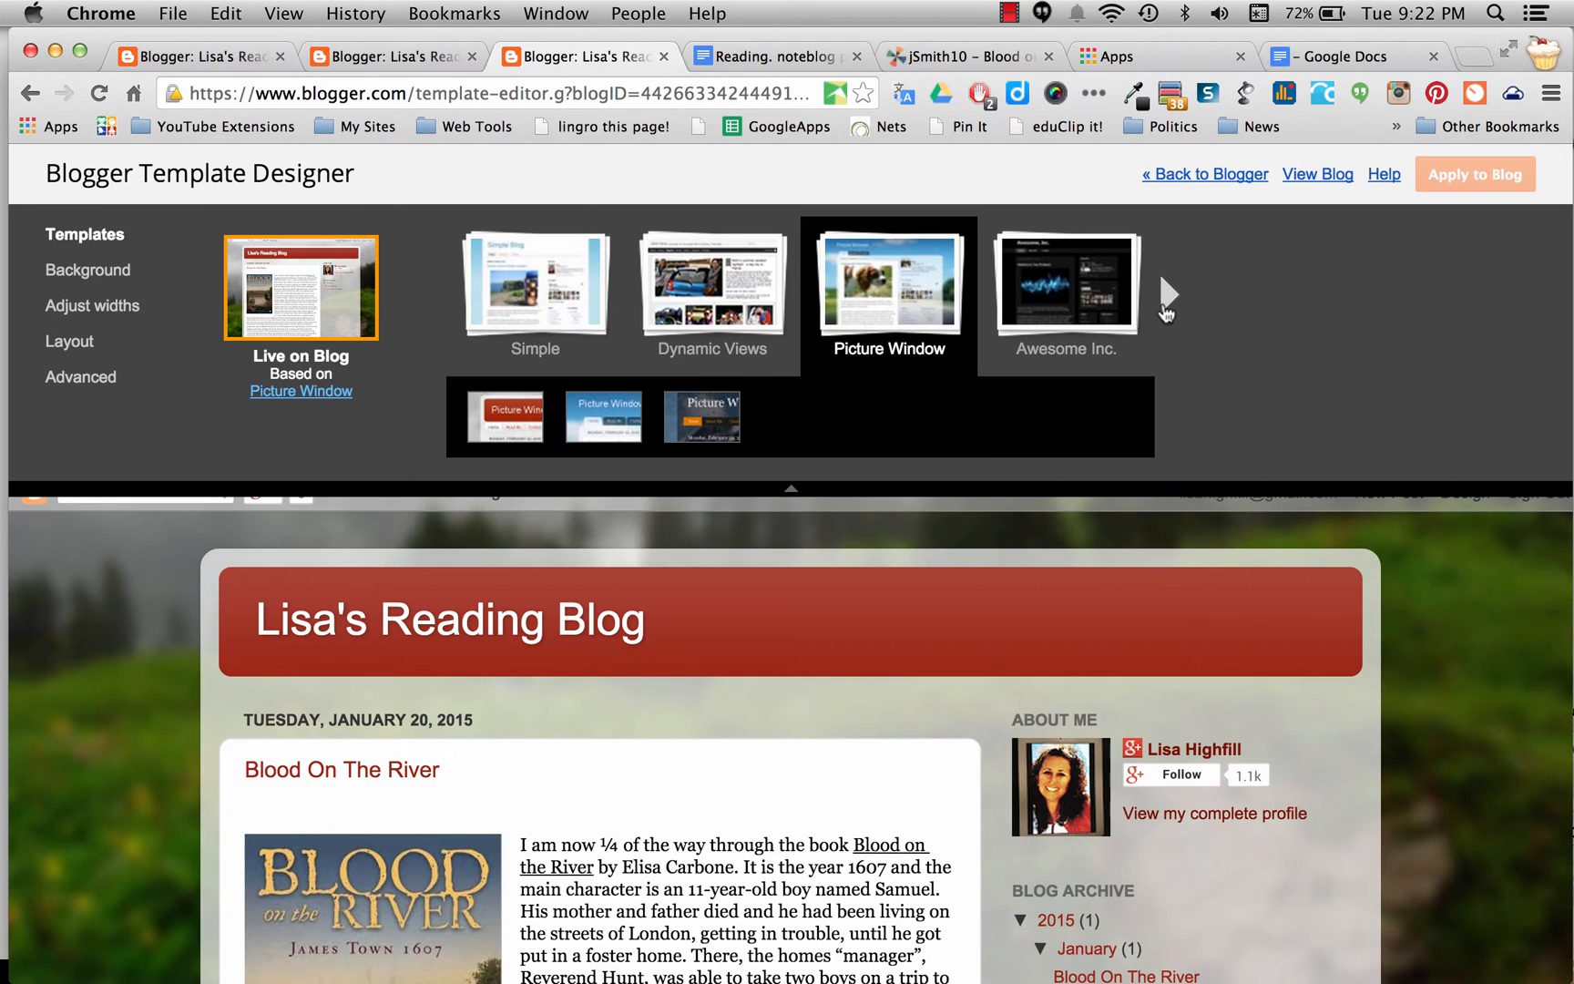
click(1169, 295)
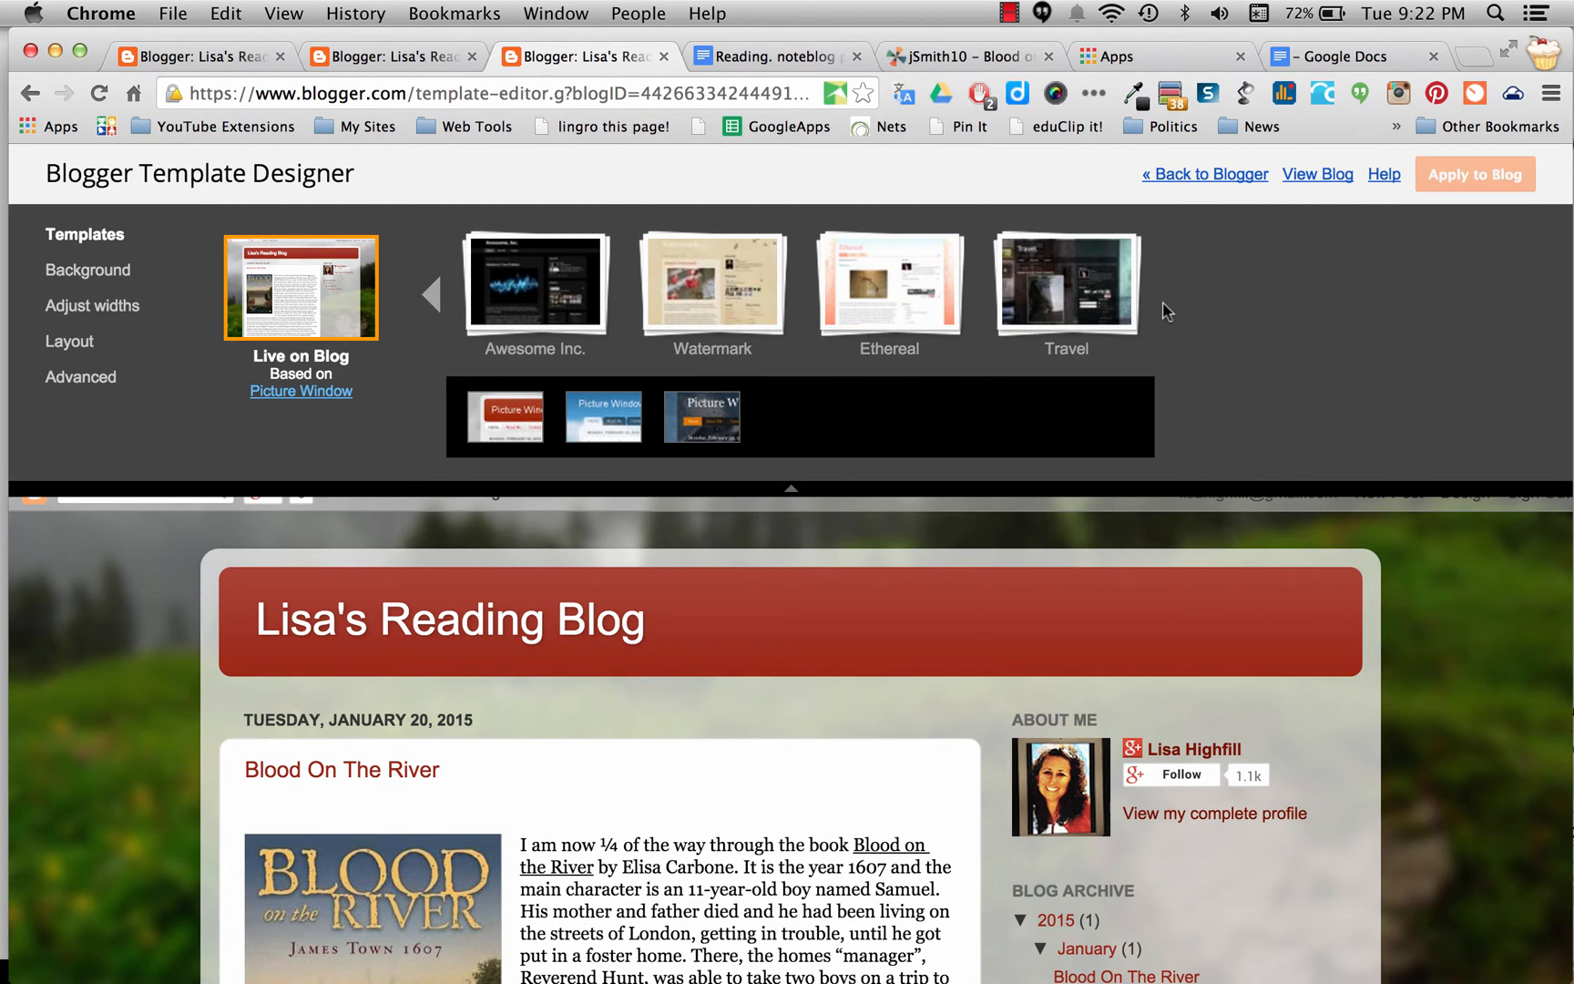
mouse_move(82, 277)
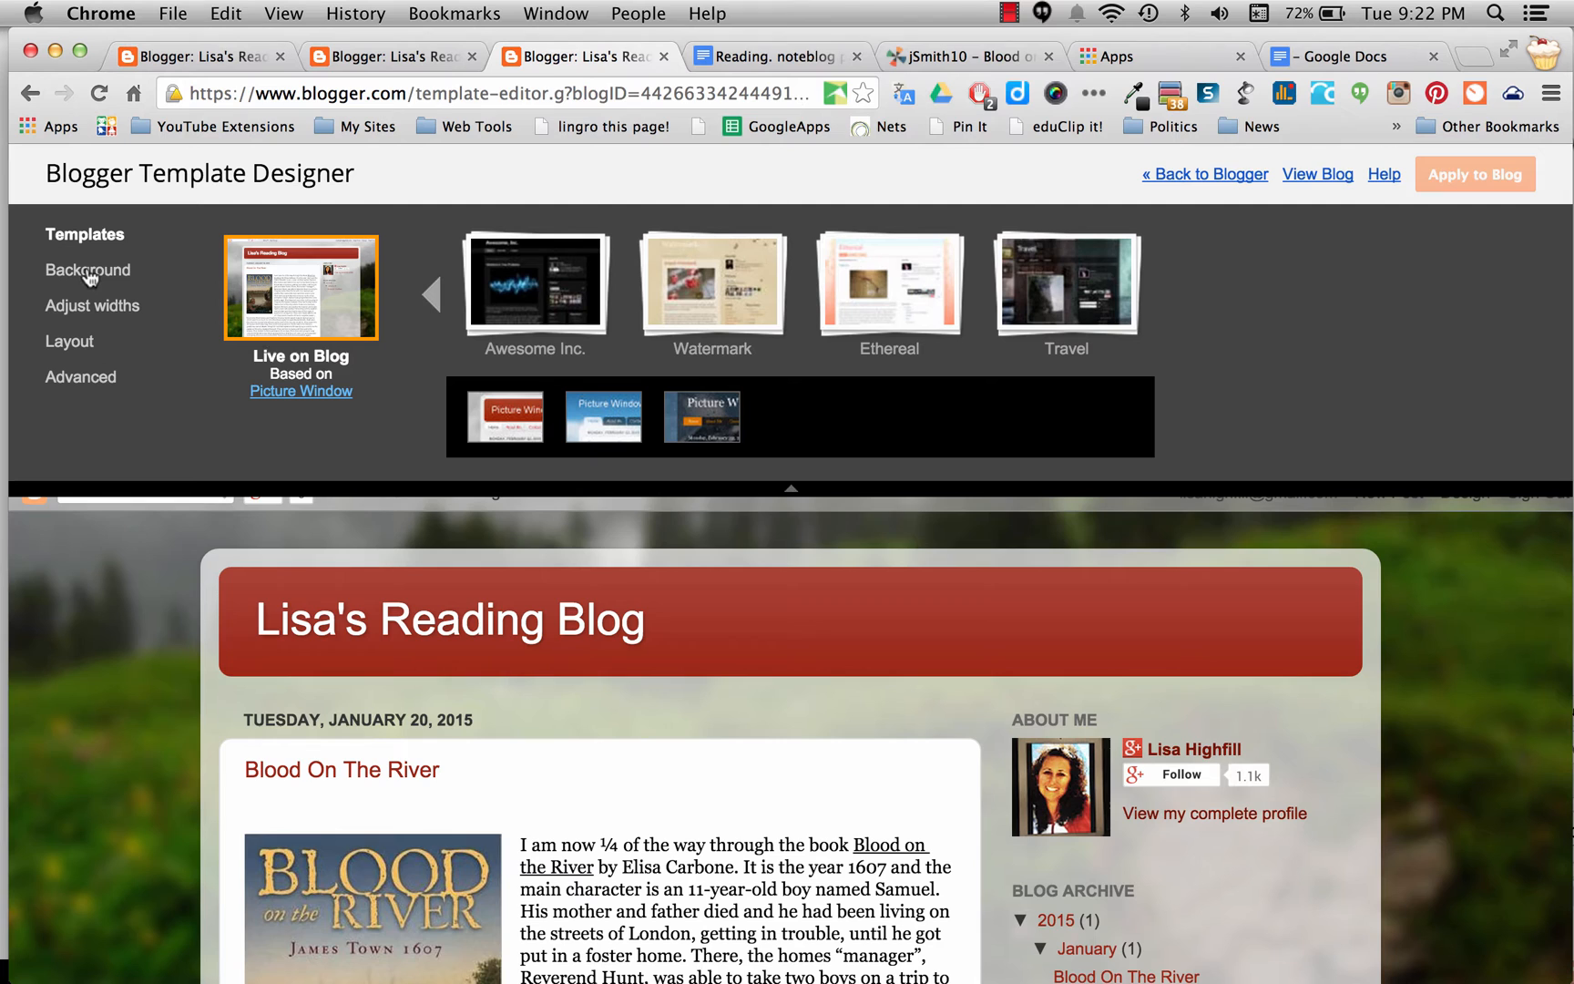
- In Background settings, preview green, blue and crimson themes, then return to red
click(87, 269)
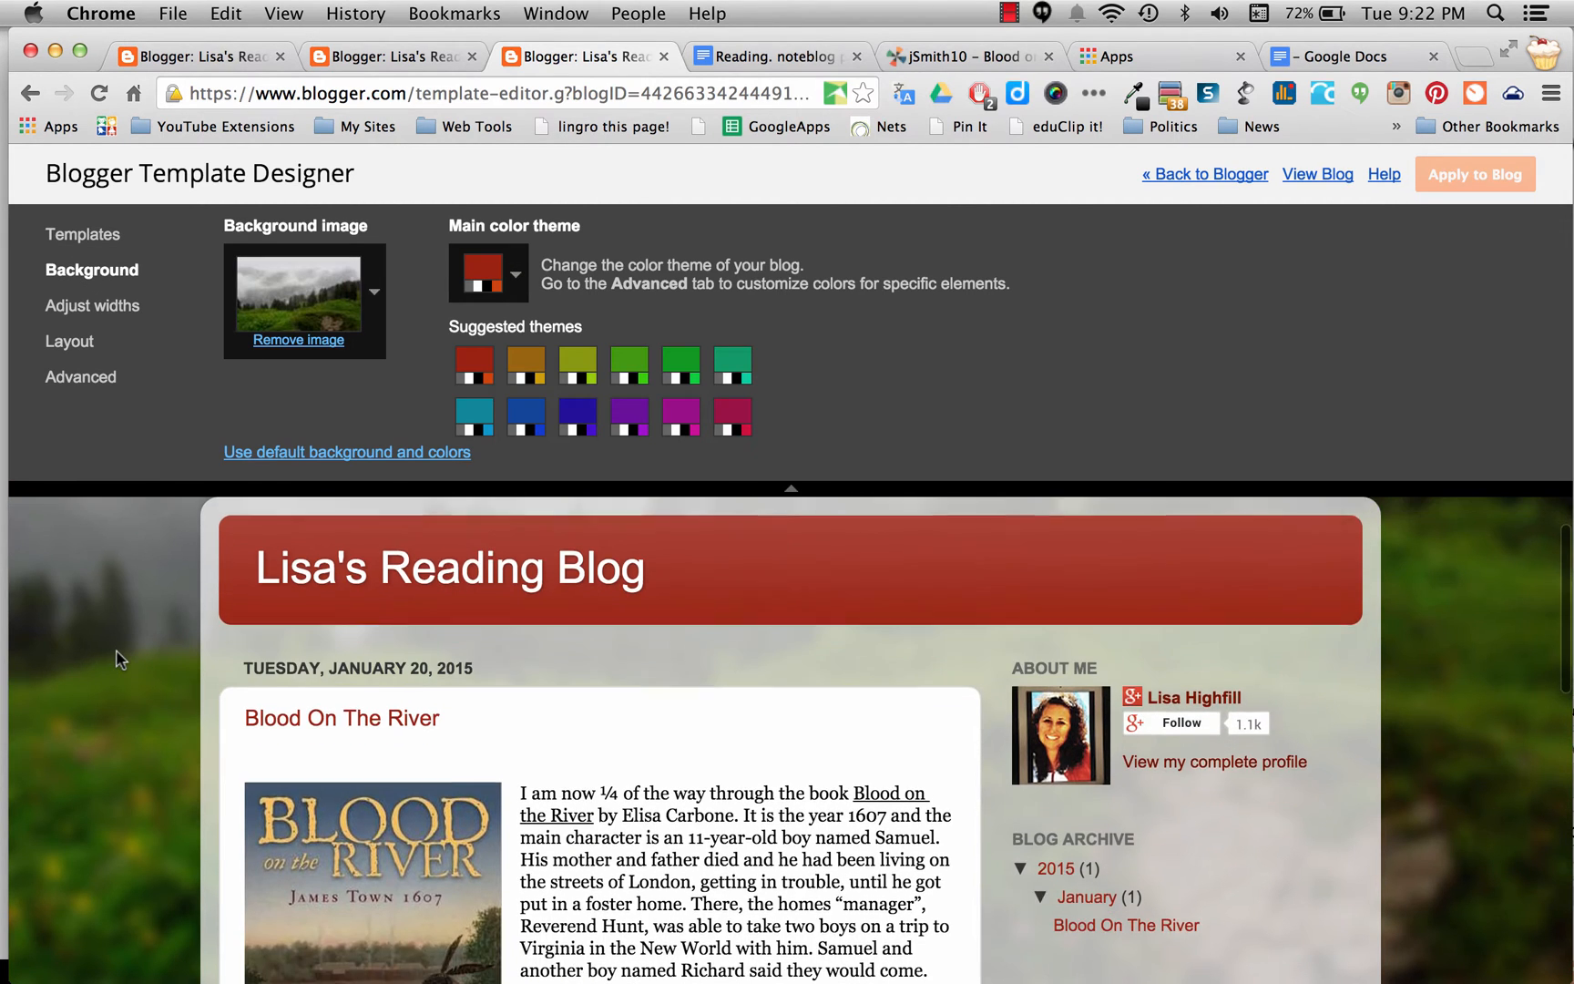
mouse_move(394, 317)
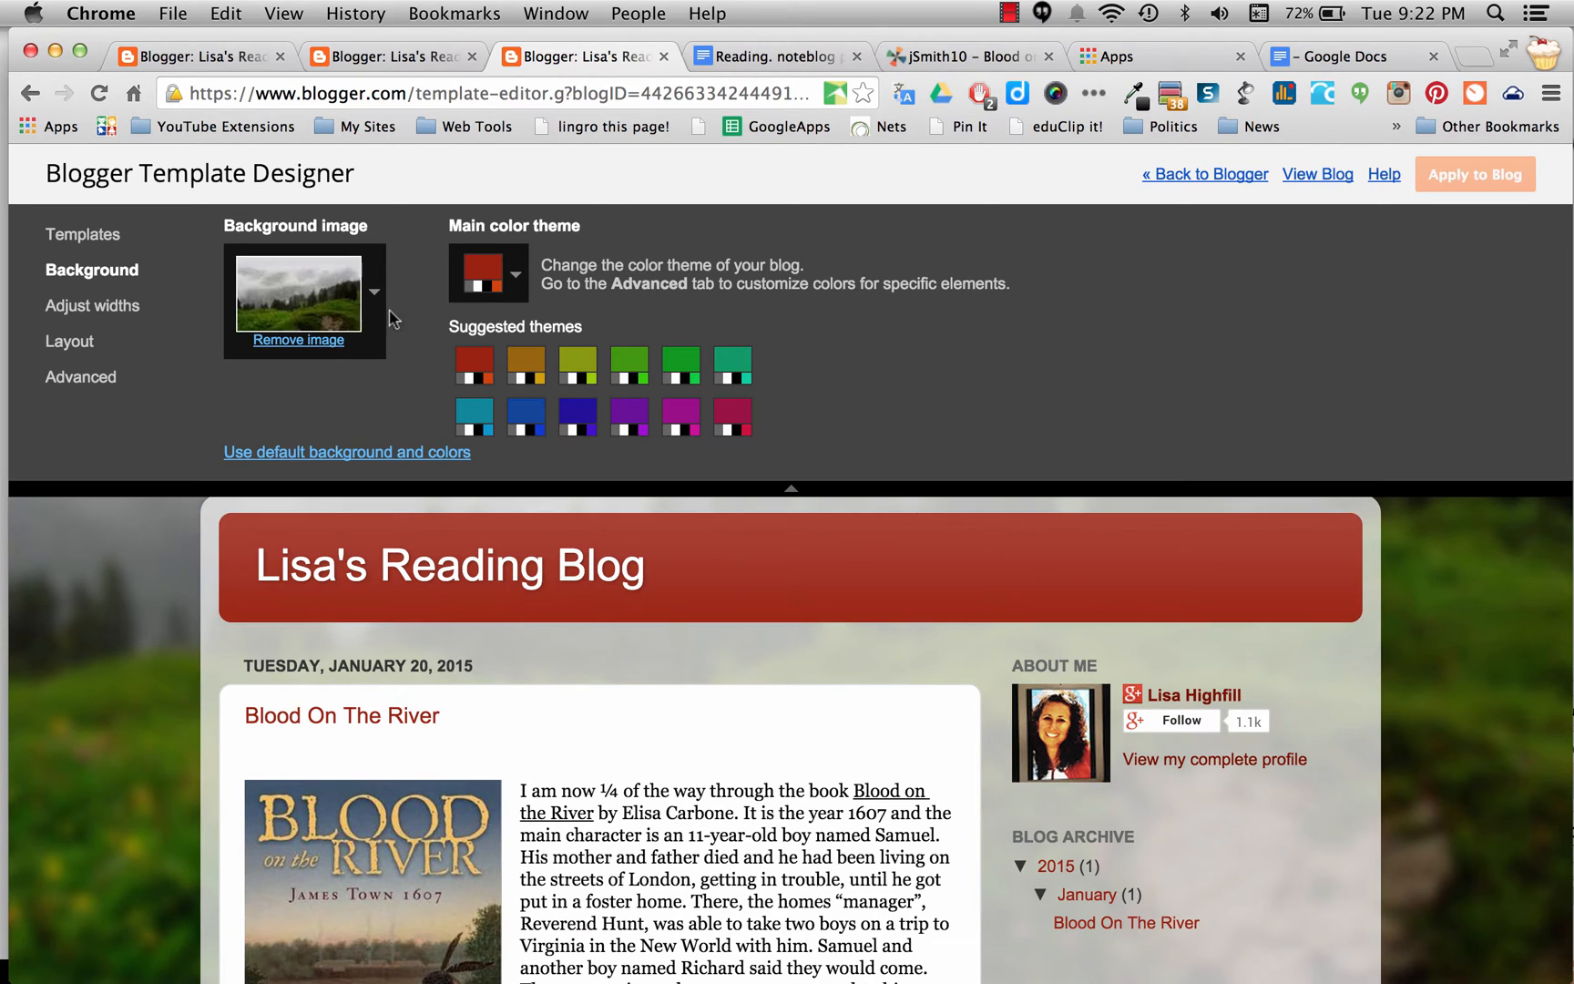
mouse_move(630, 364)
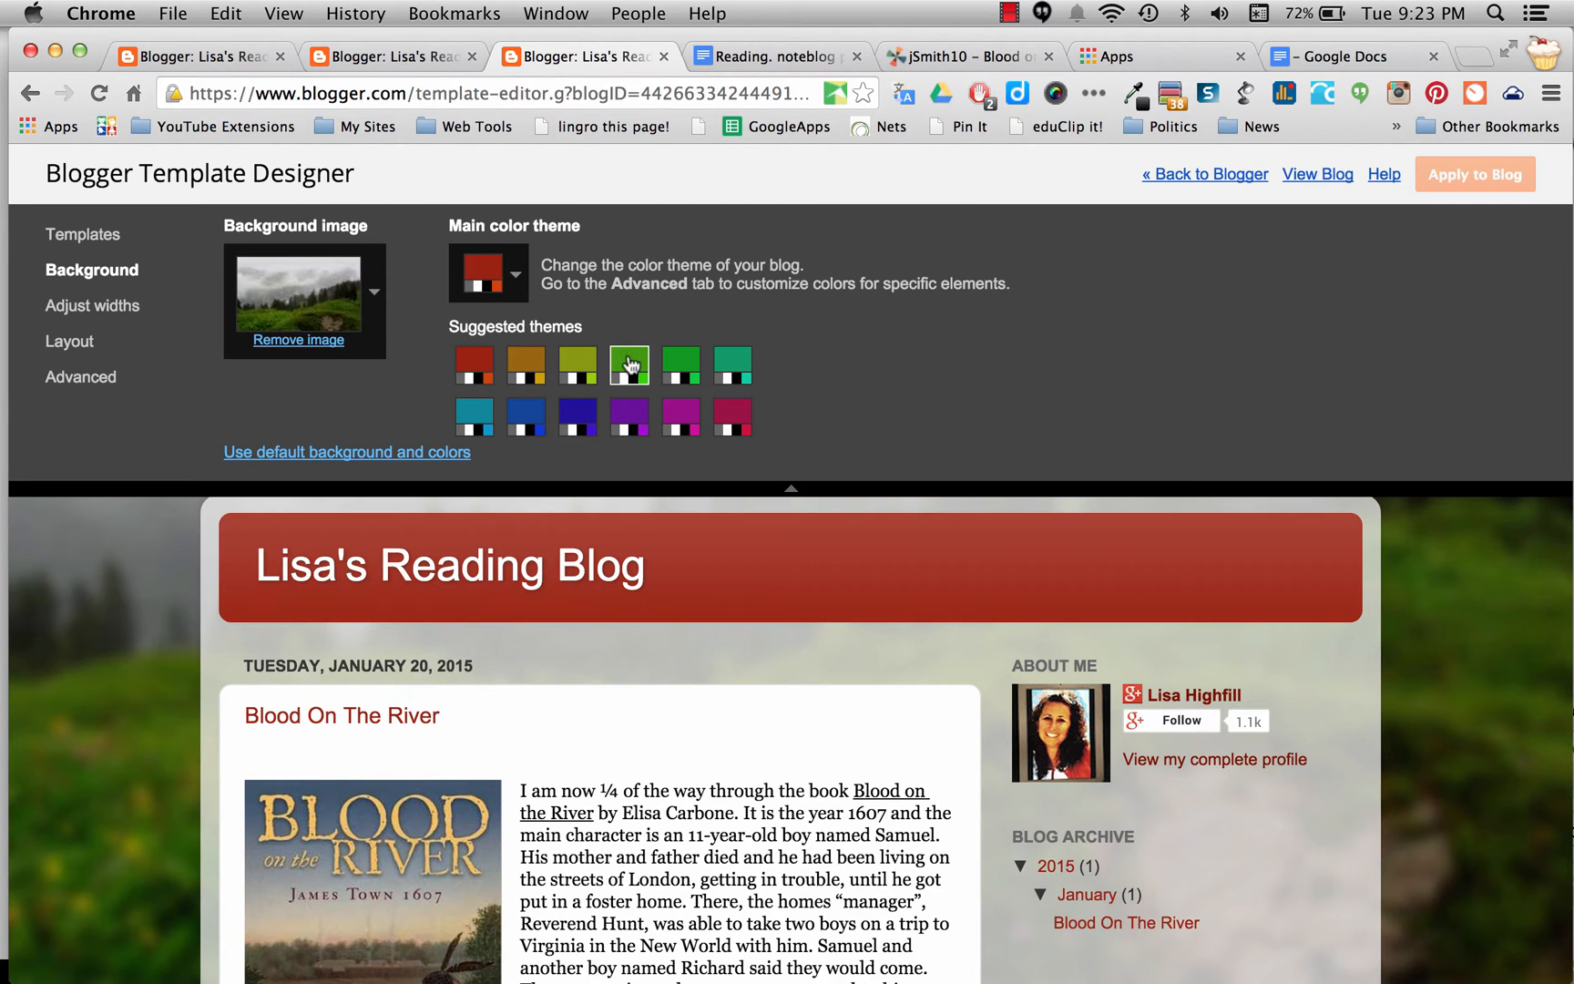
click(628, 364)
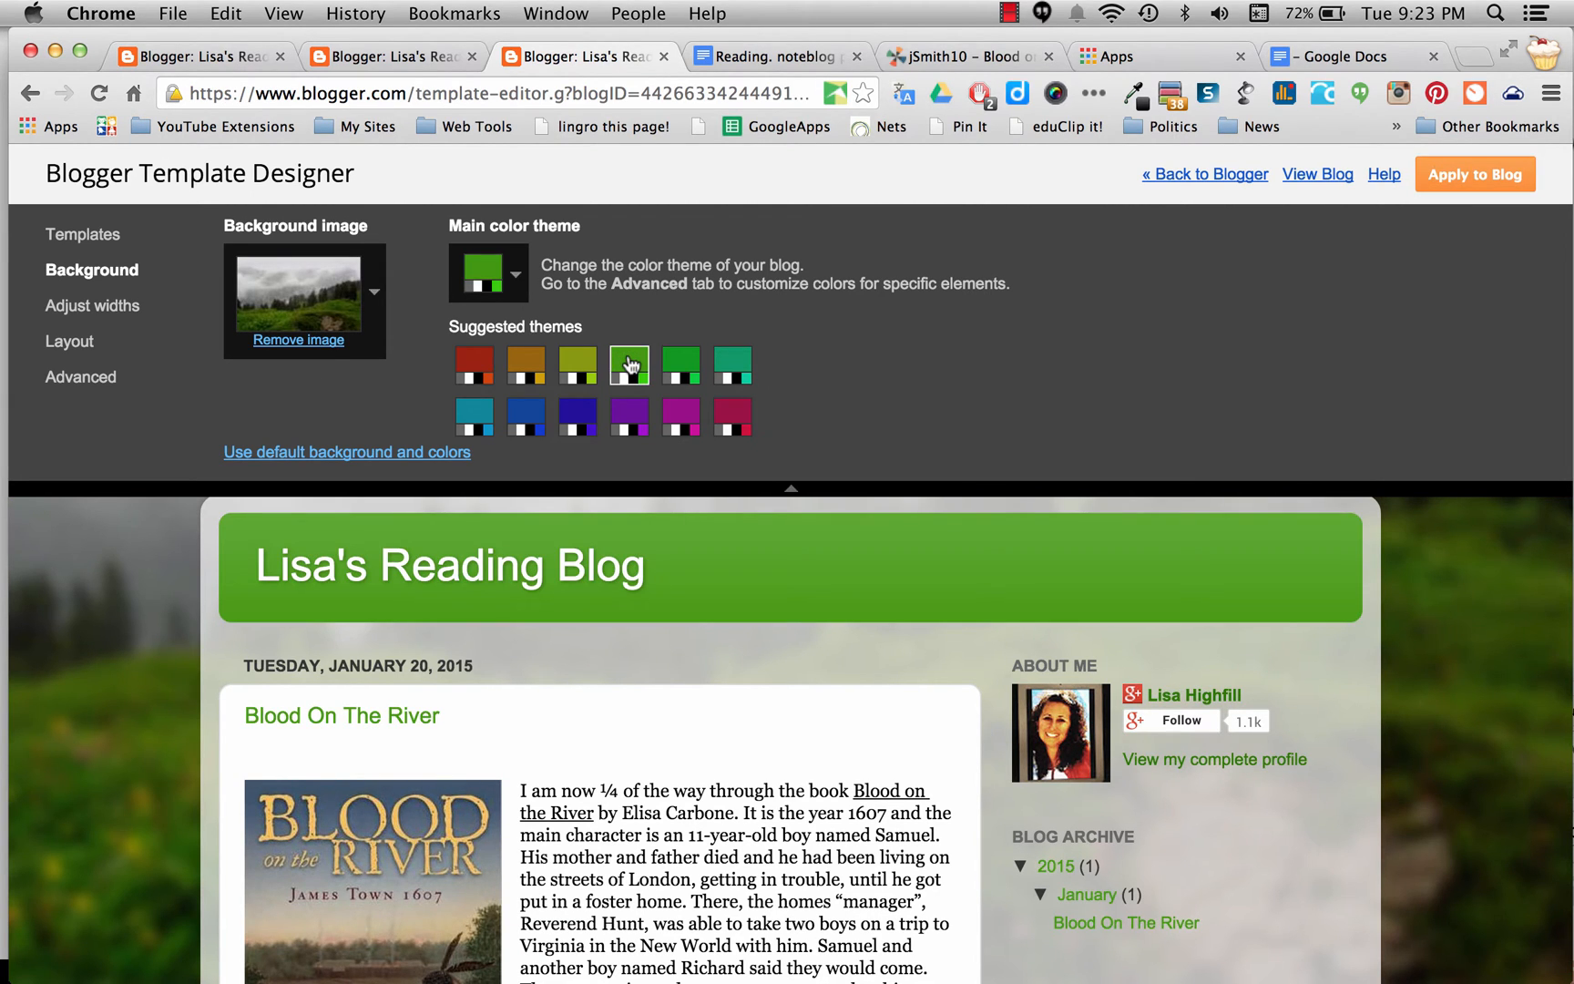
click(526, 415)
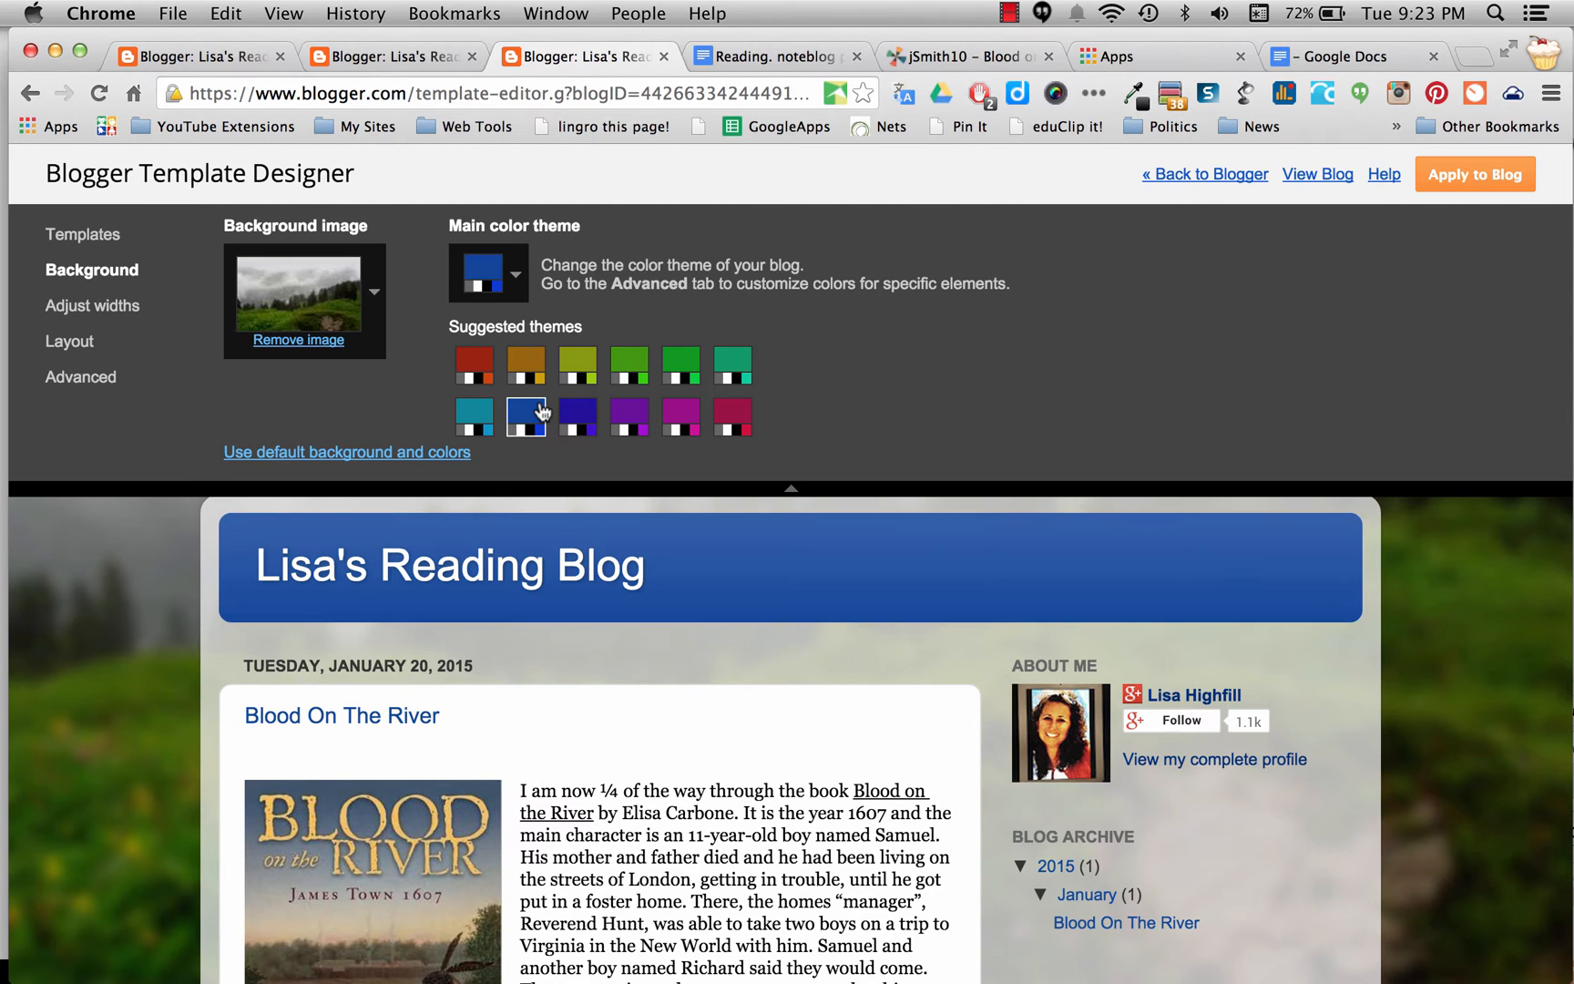
click(732, 415)
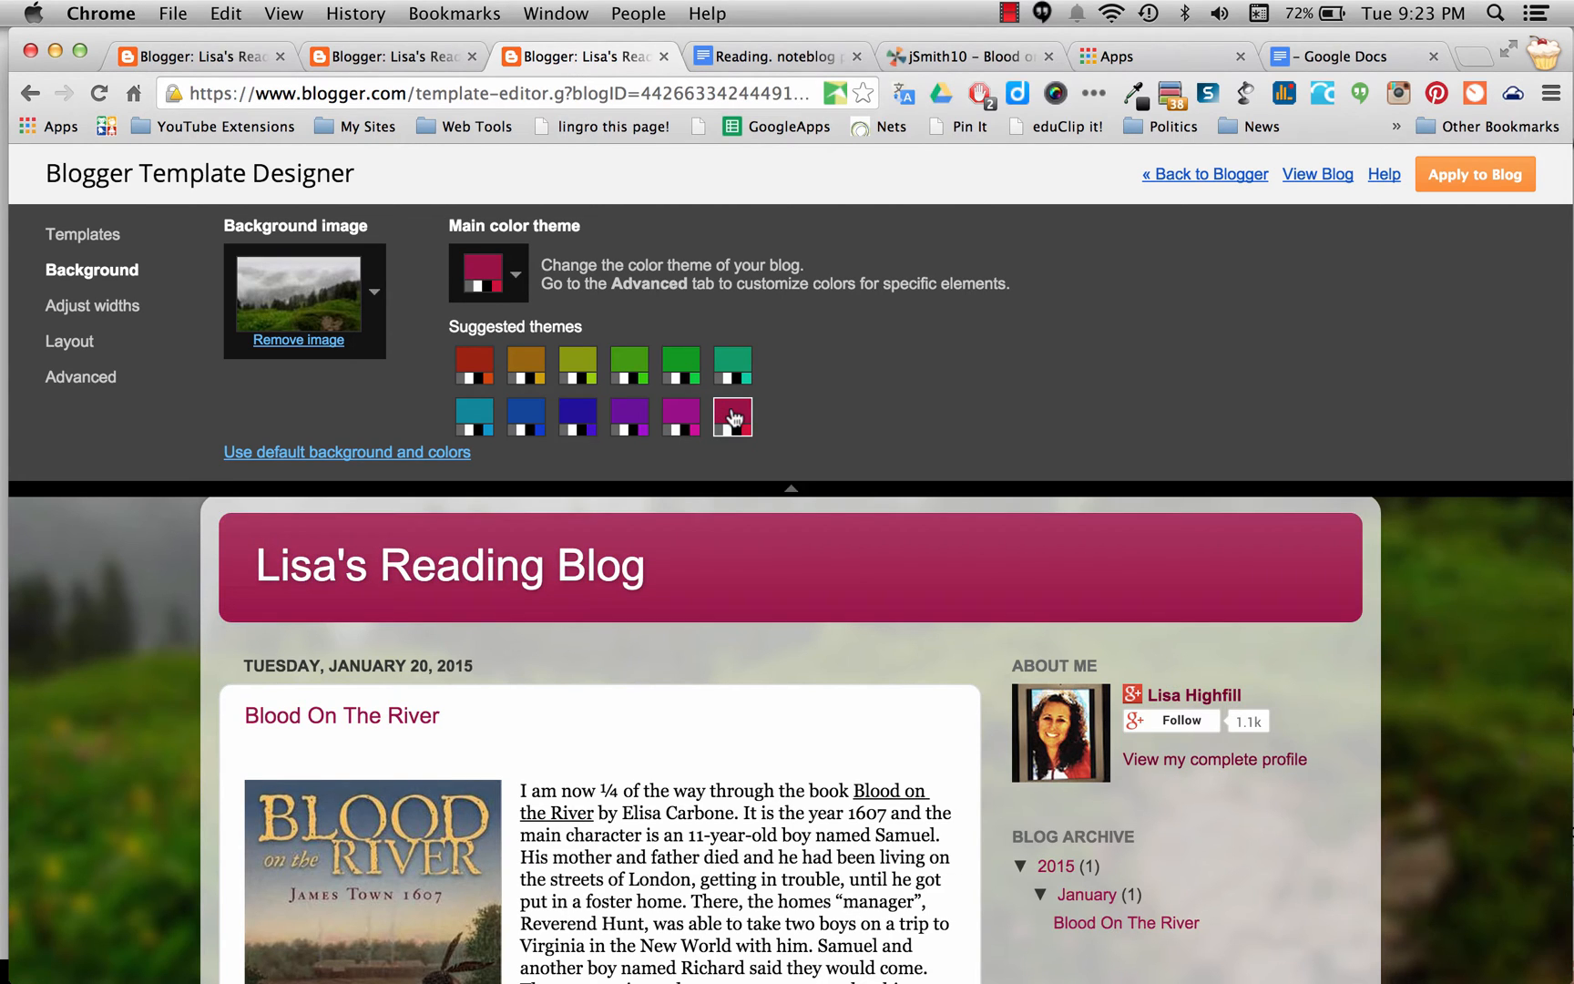
click(474, 364)
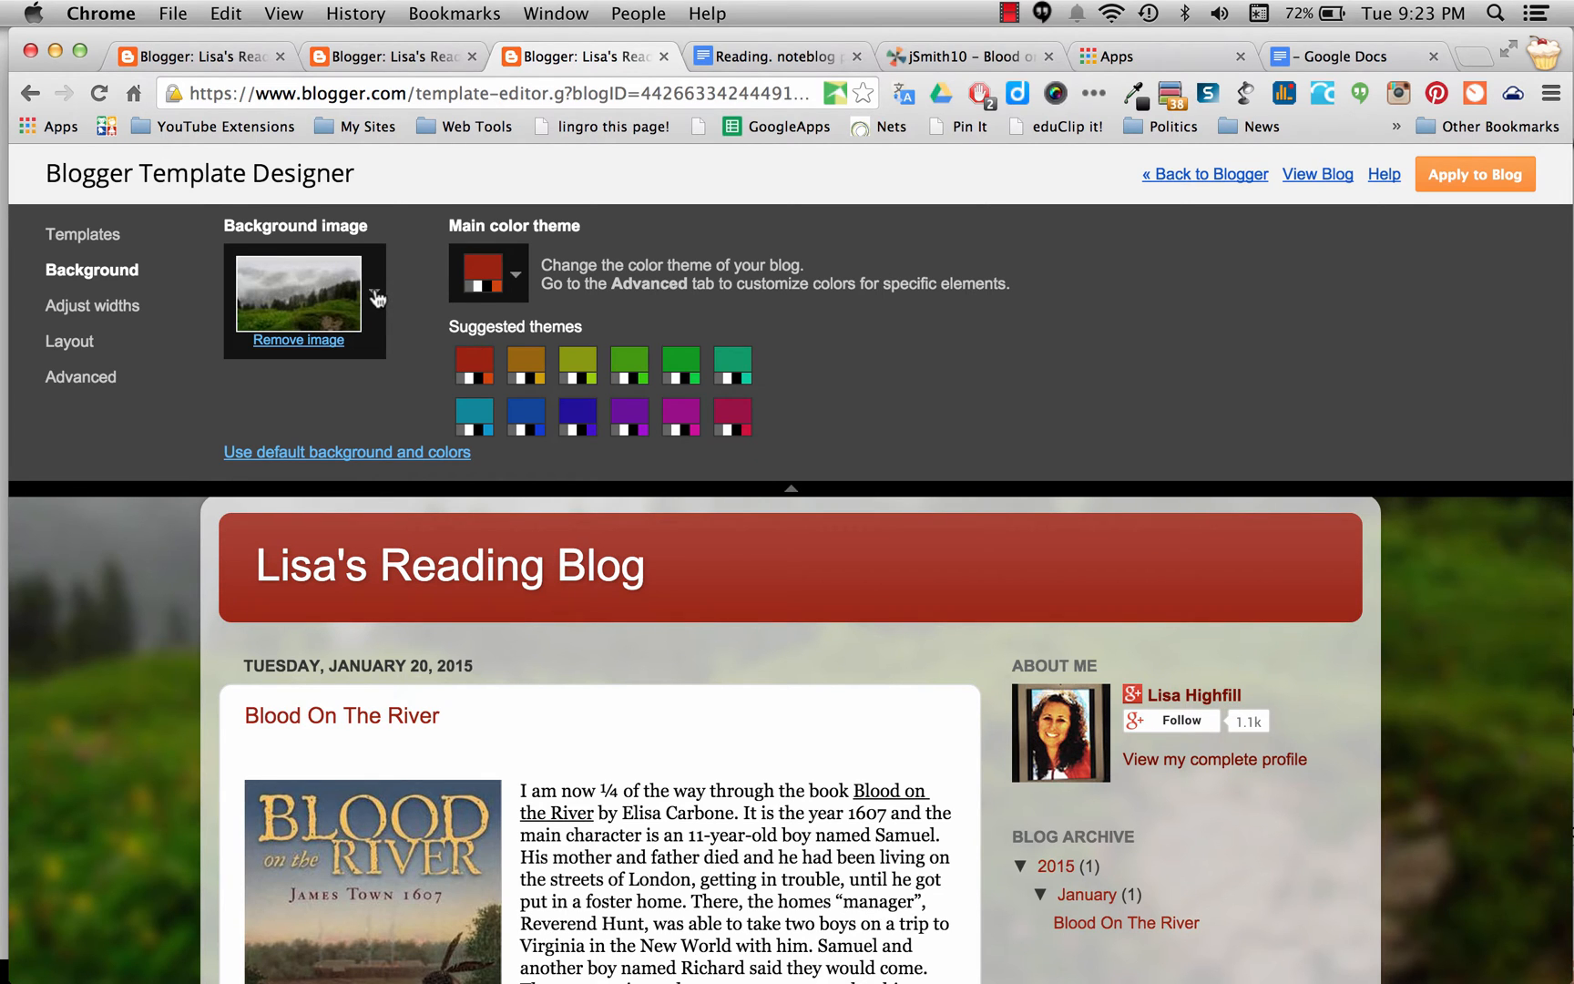
click(373, 297)
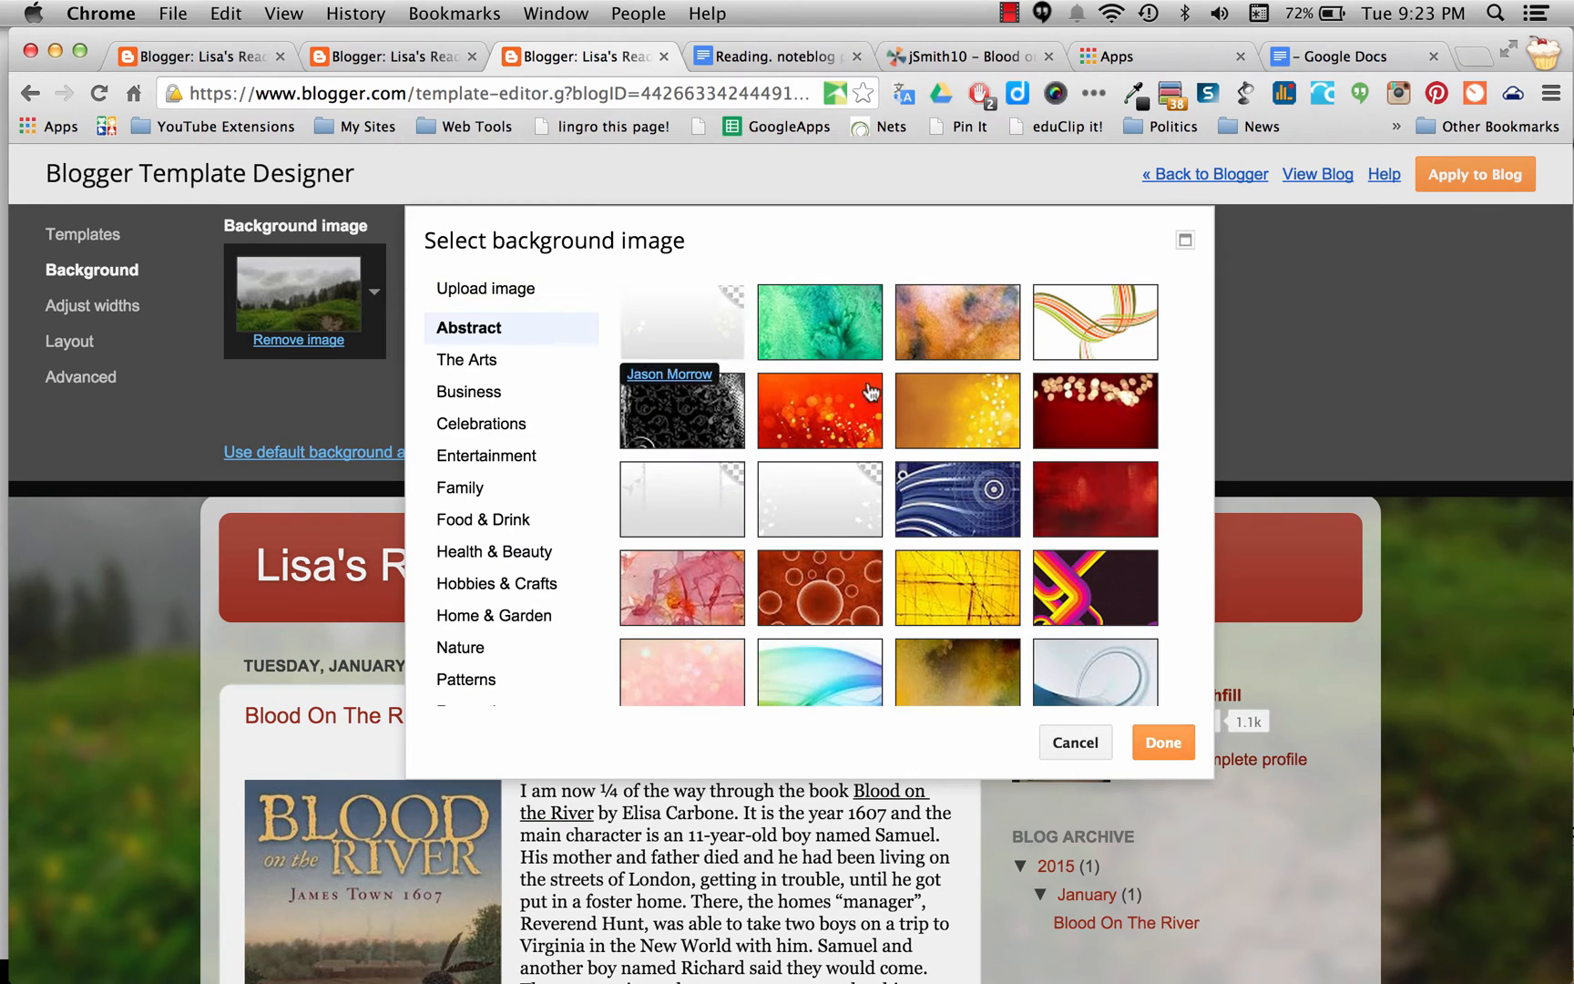
mouse_move(934, 566)
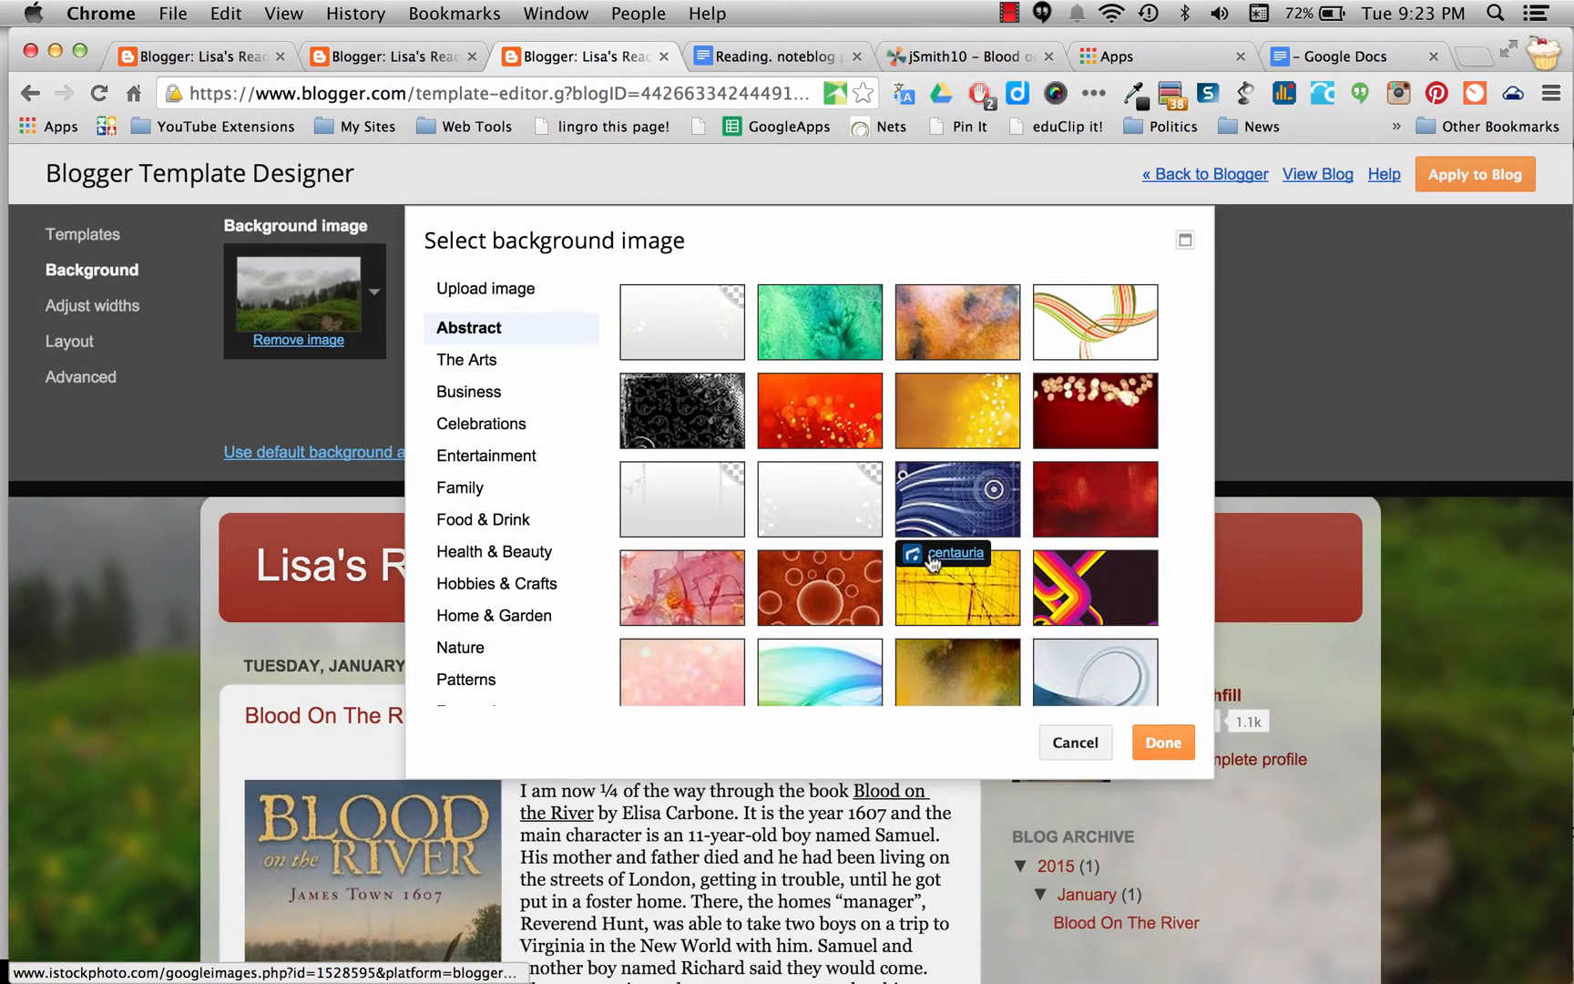
click(820, 588)
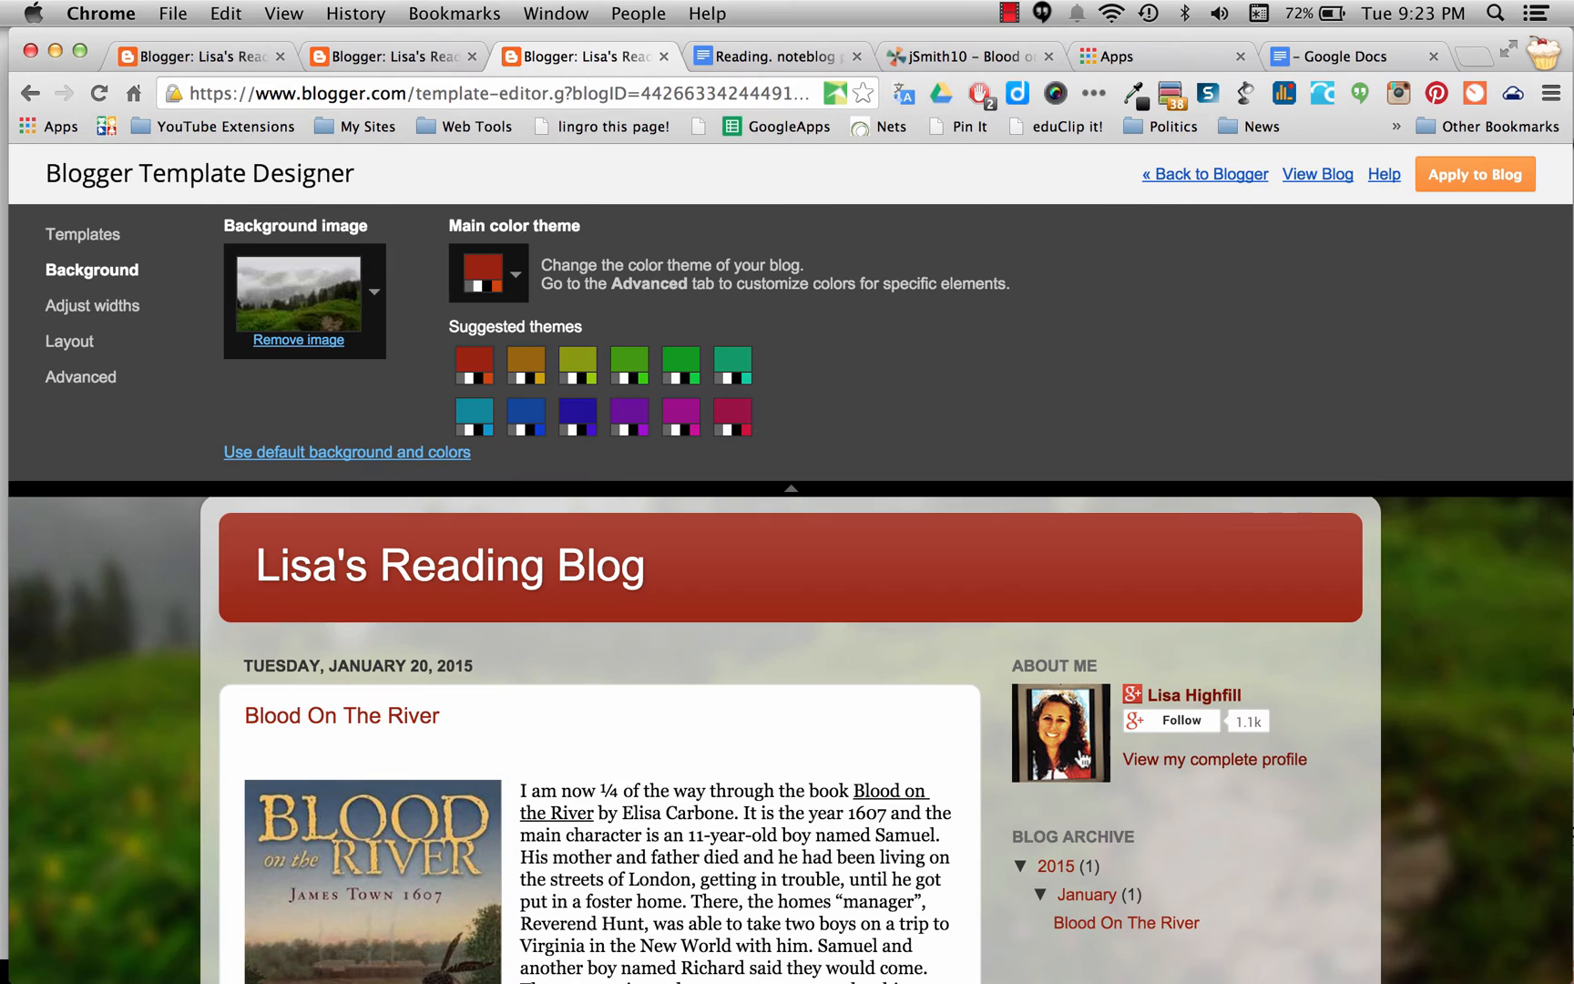
mouse_move(98, 714)
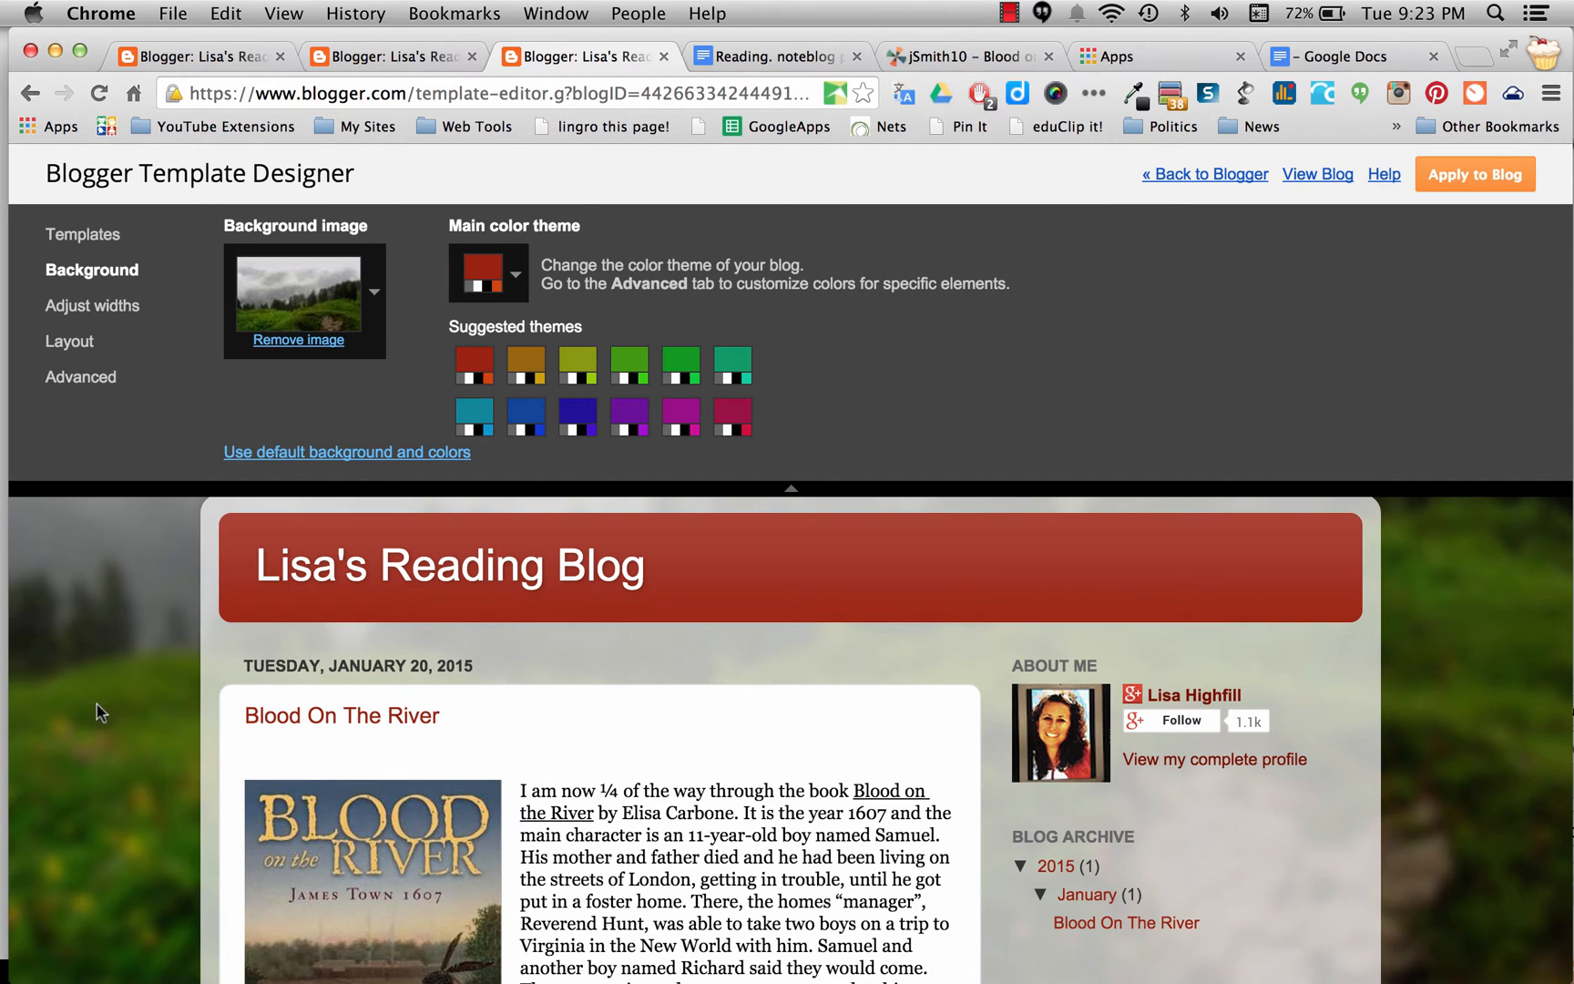
mouse_move(127, 745)
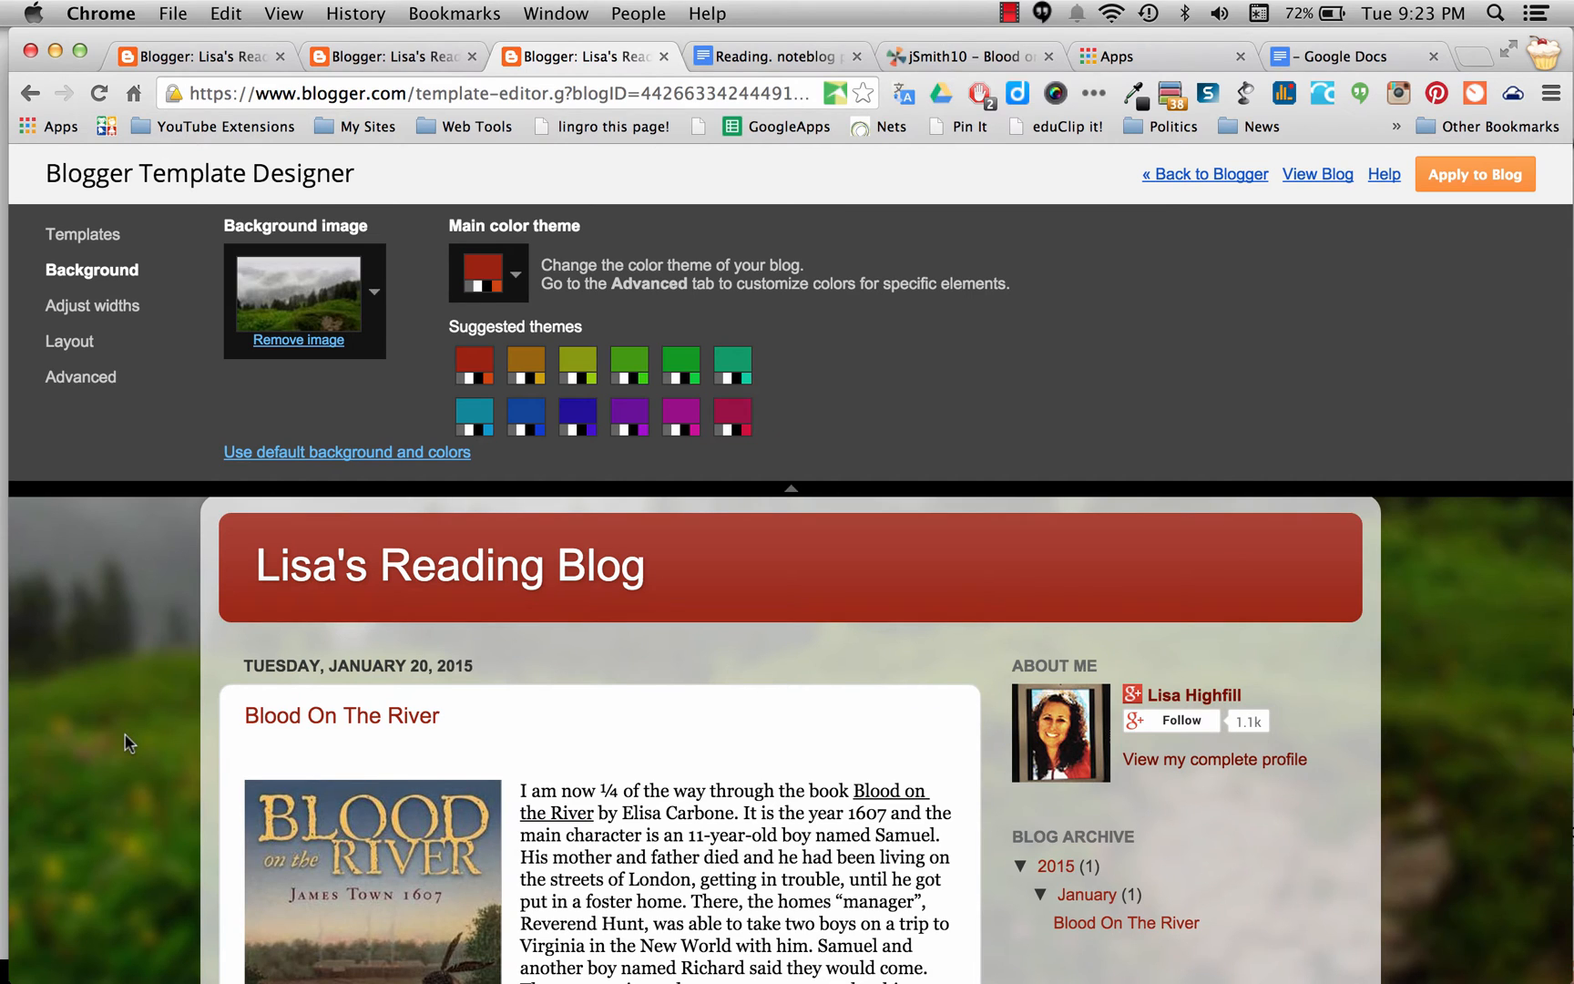
mouse_move(128, 654)
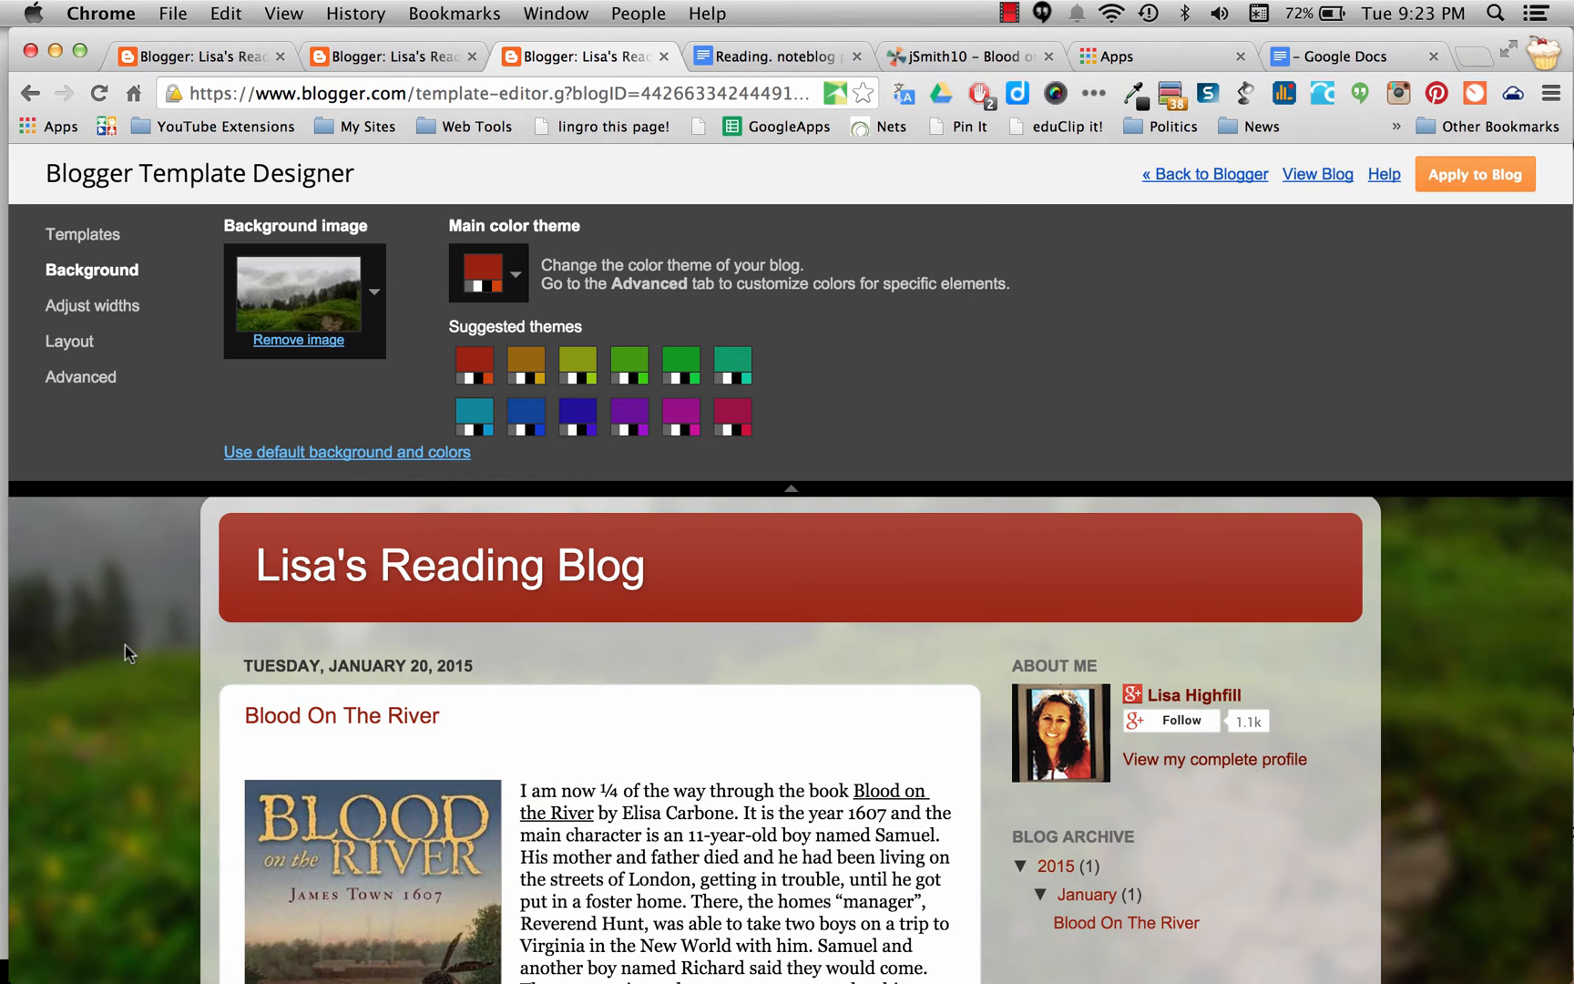
mouse_move(104, 317)
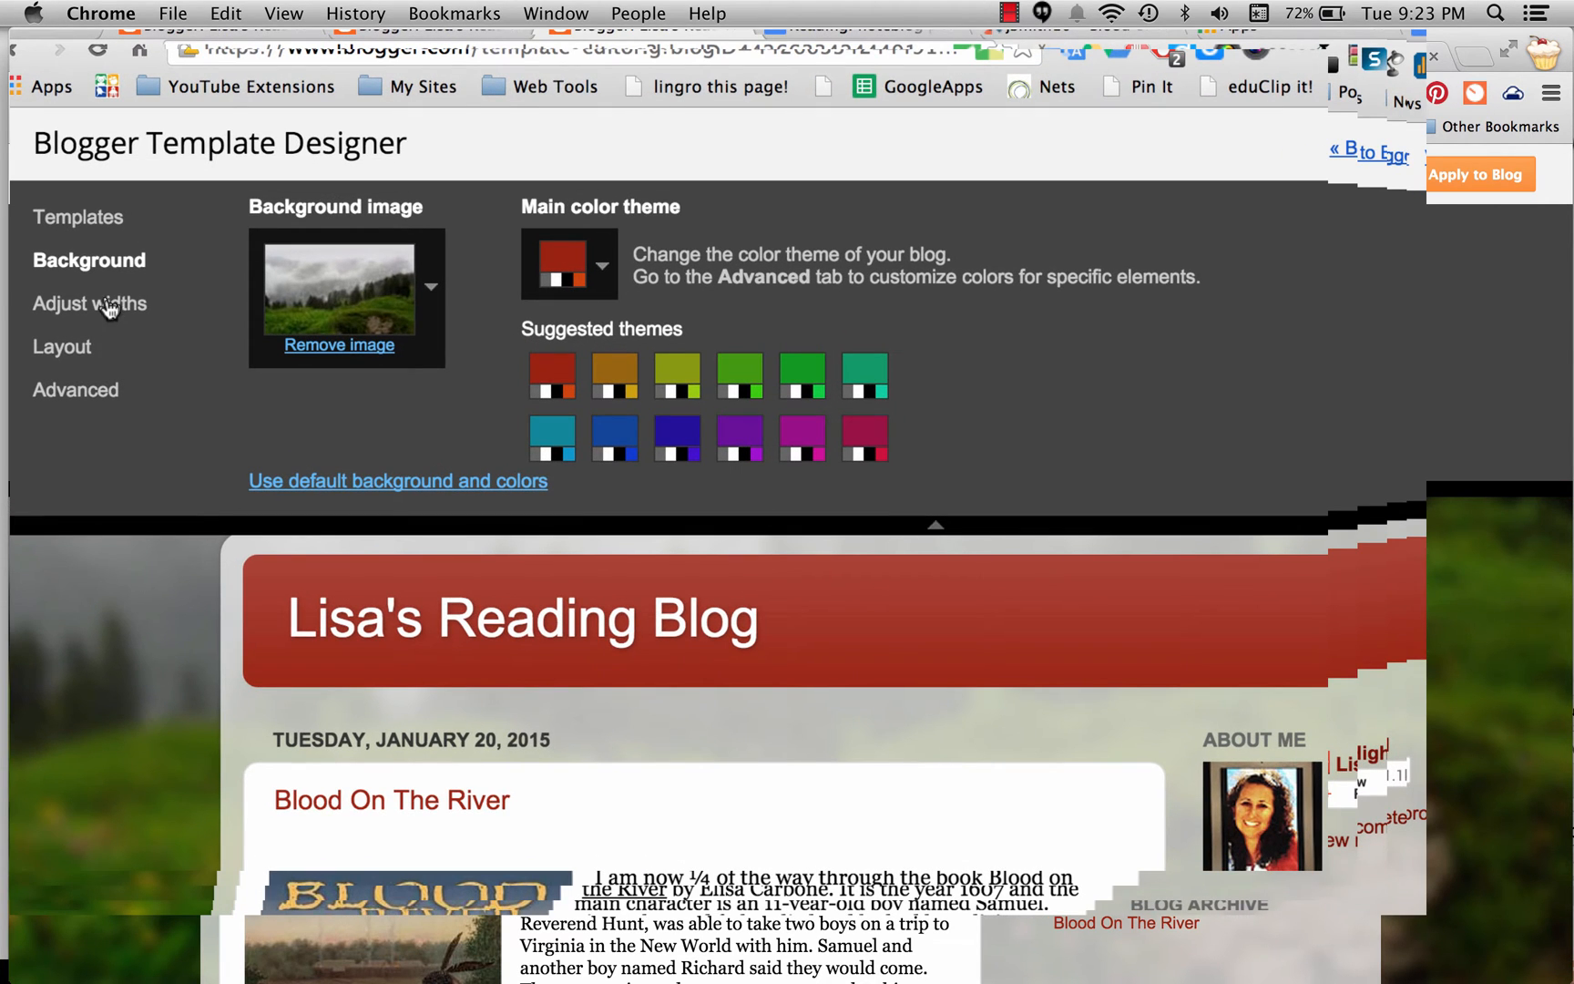
- In Adjust widths, set the right sidebar to 190 px after trying 320, 440 and 280 px
click(89, 303)
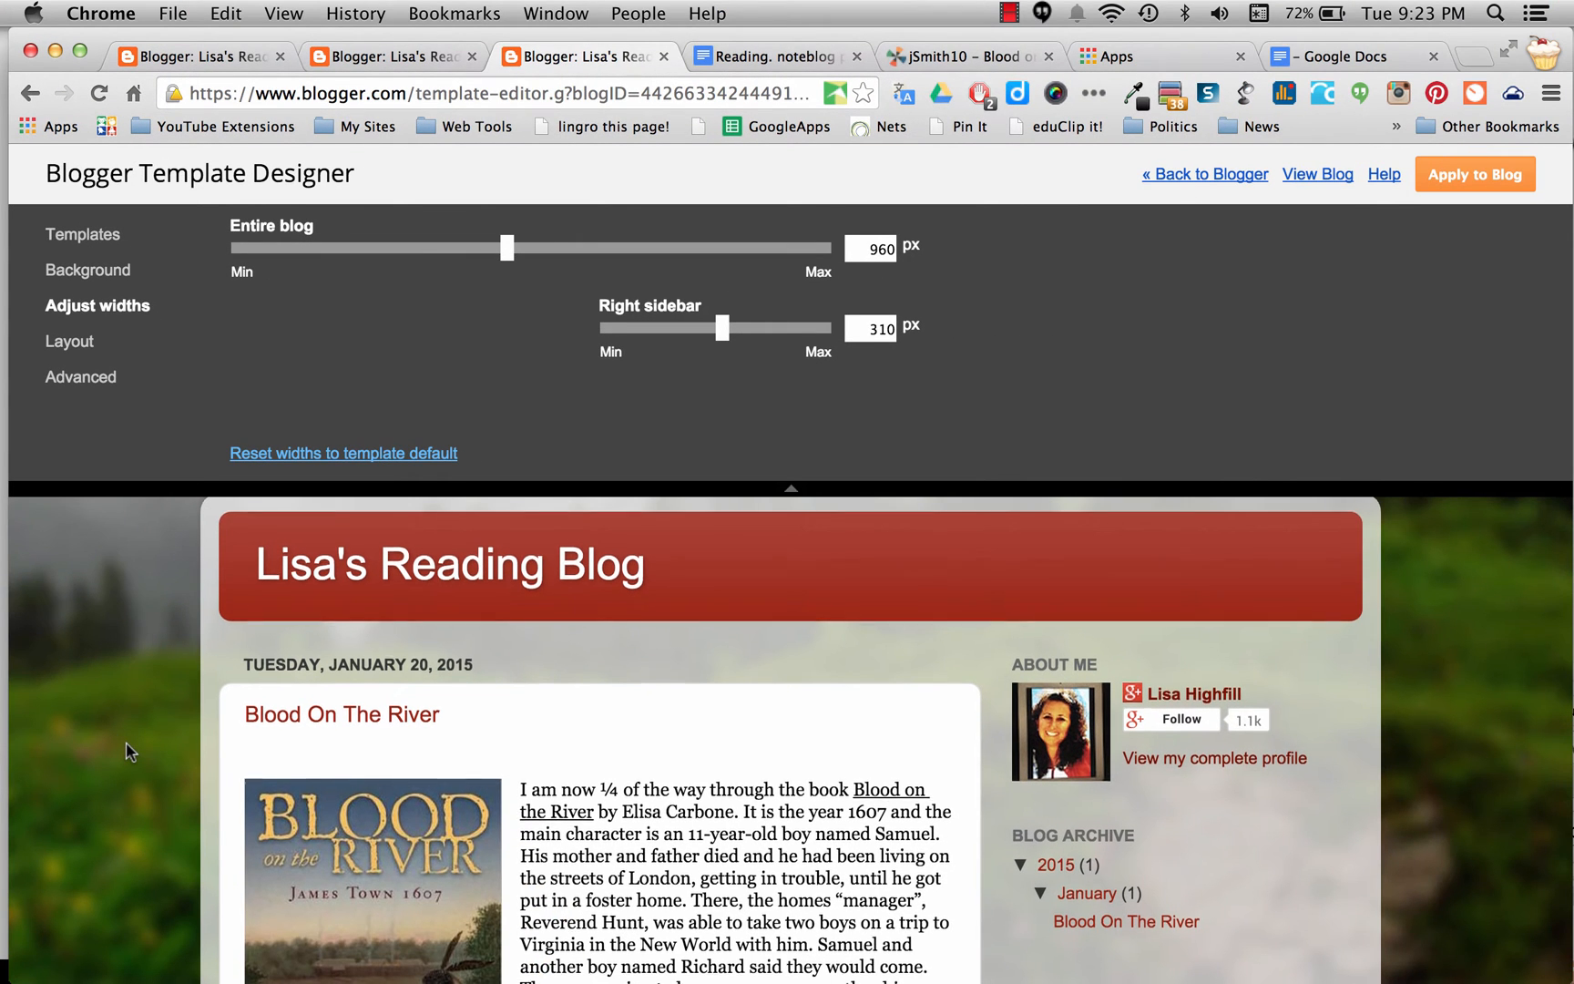
scroll(down, 3)
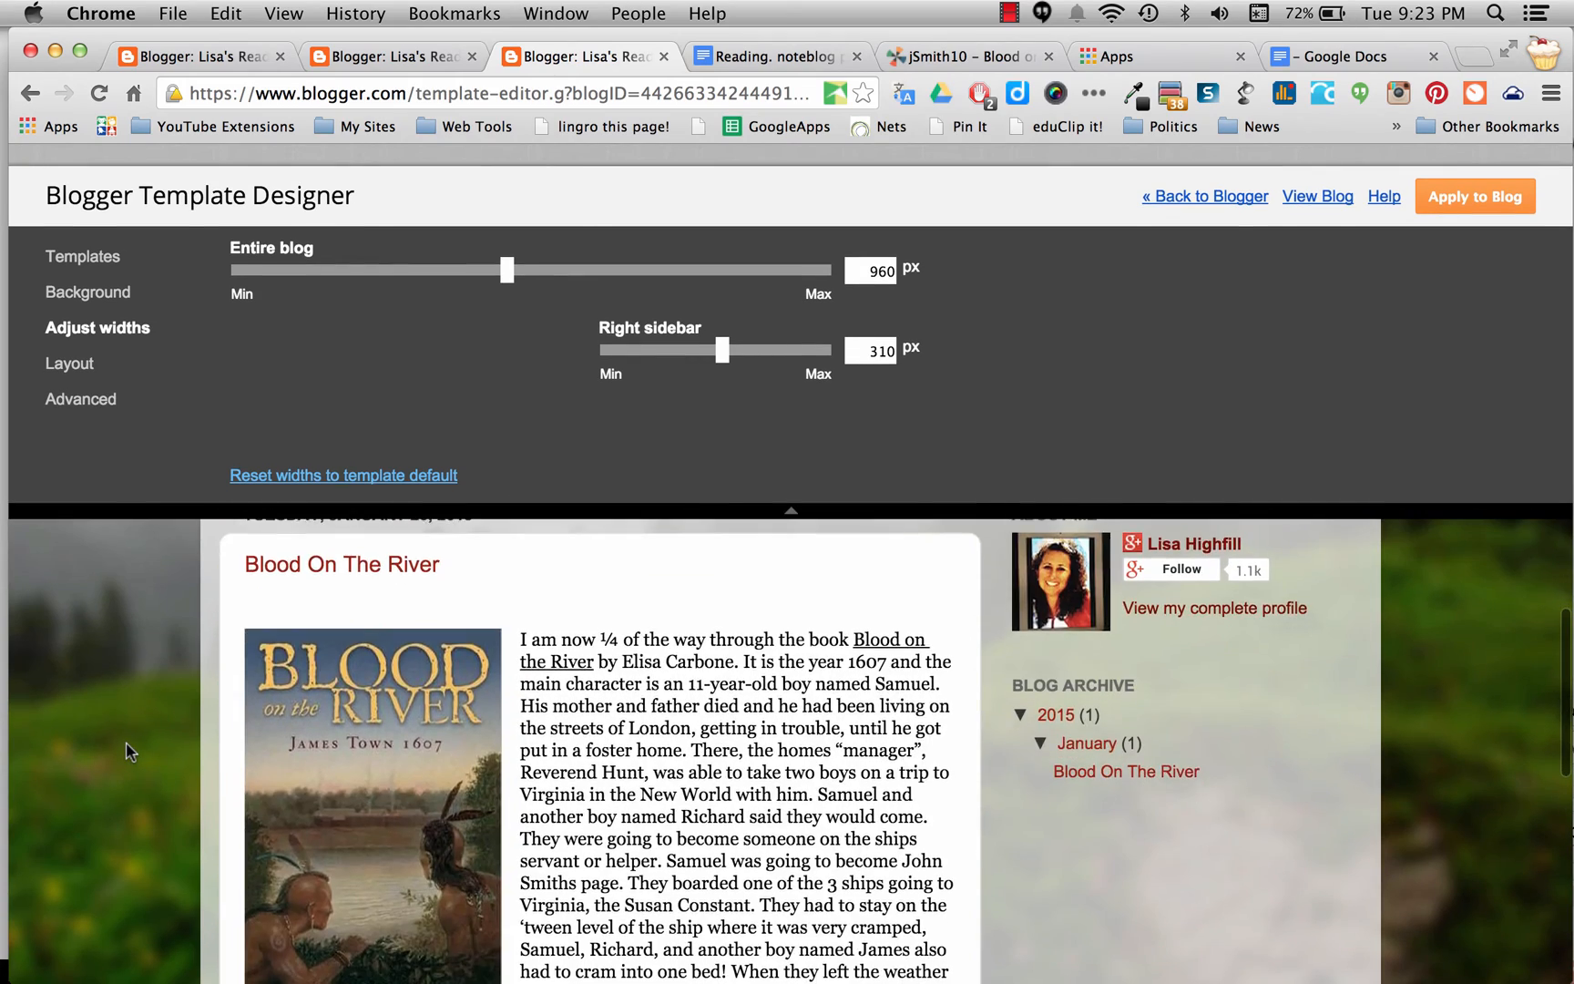
scroll(down, 3)
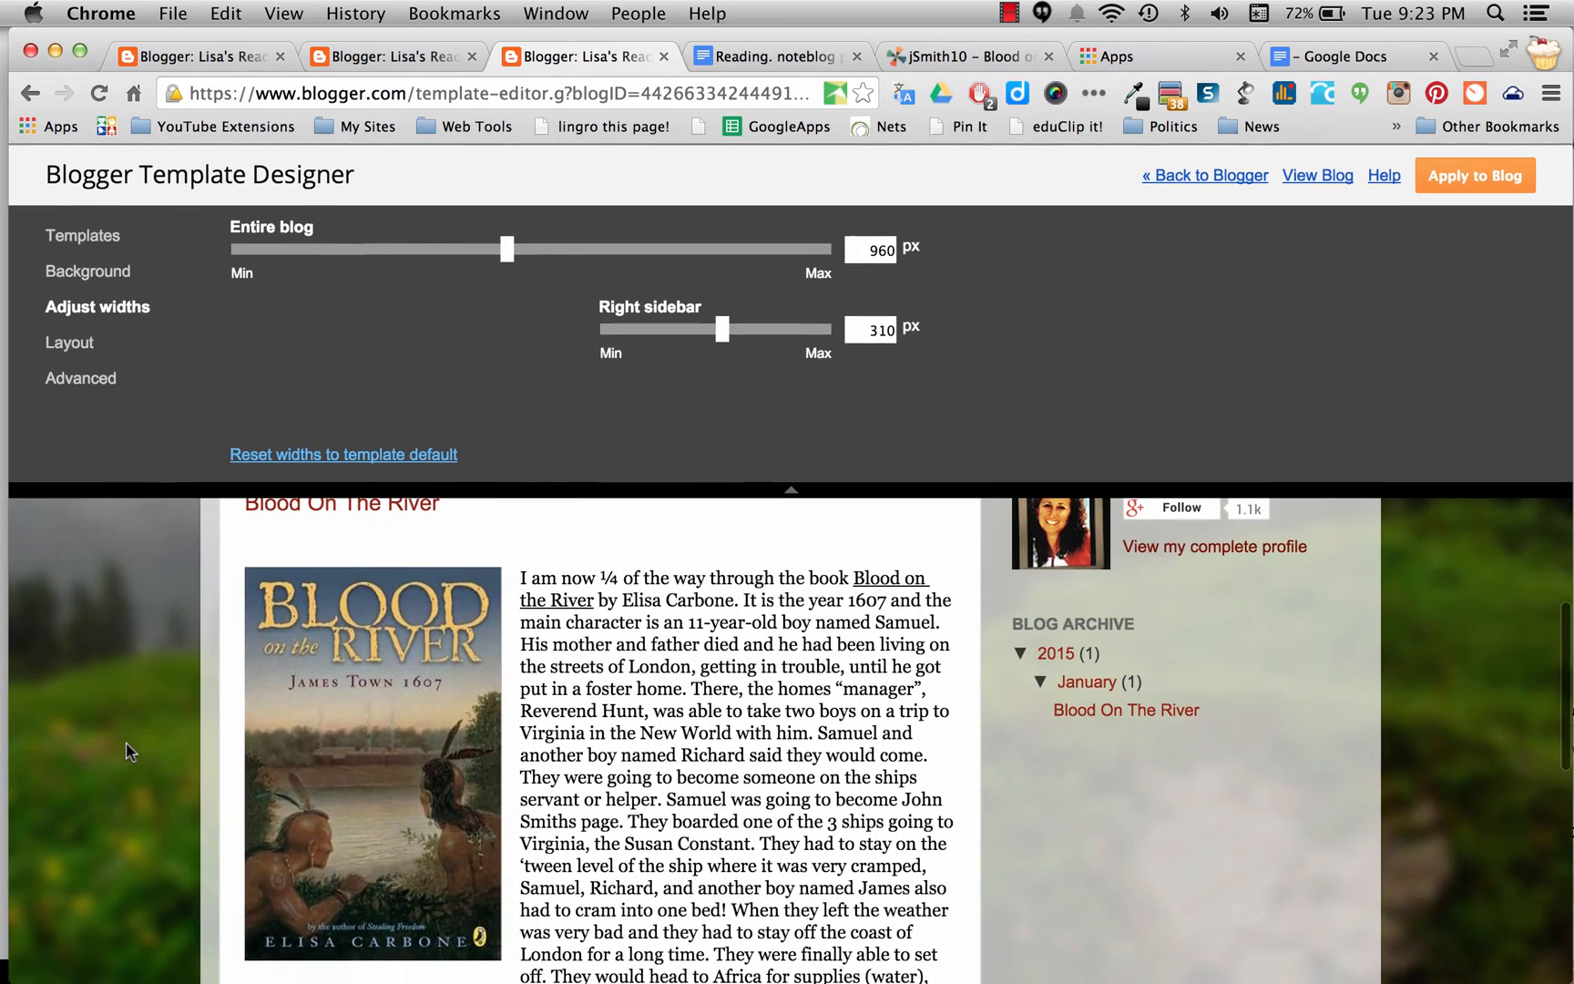
drag(720, 329, 727, 330)
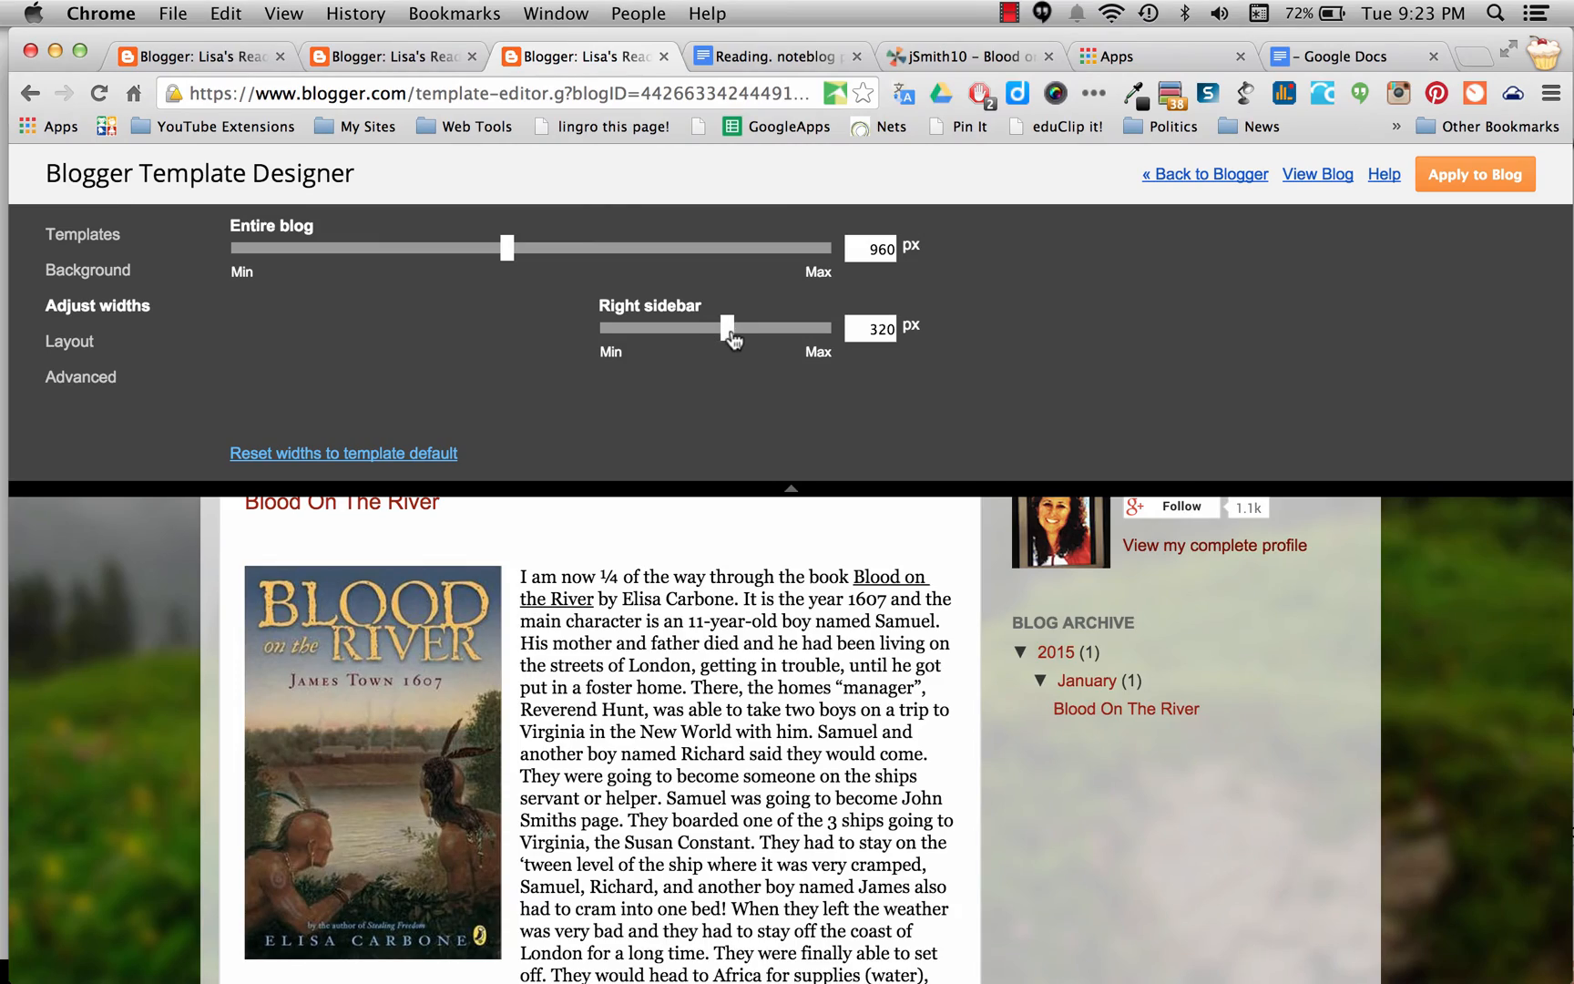
drag(728, 328, 798, 328)
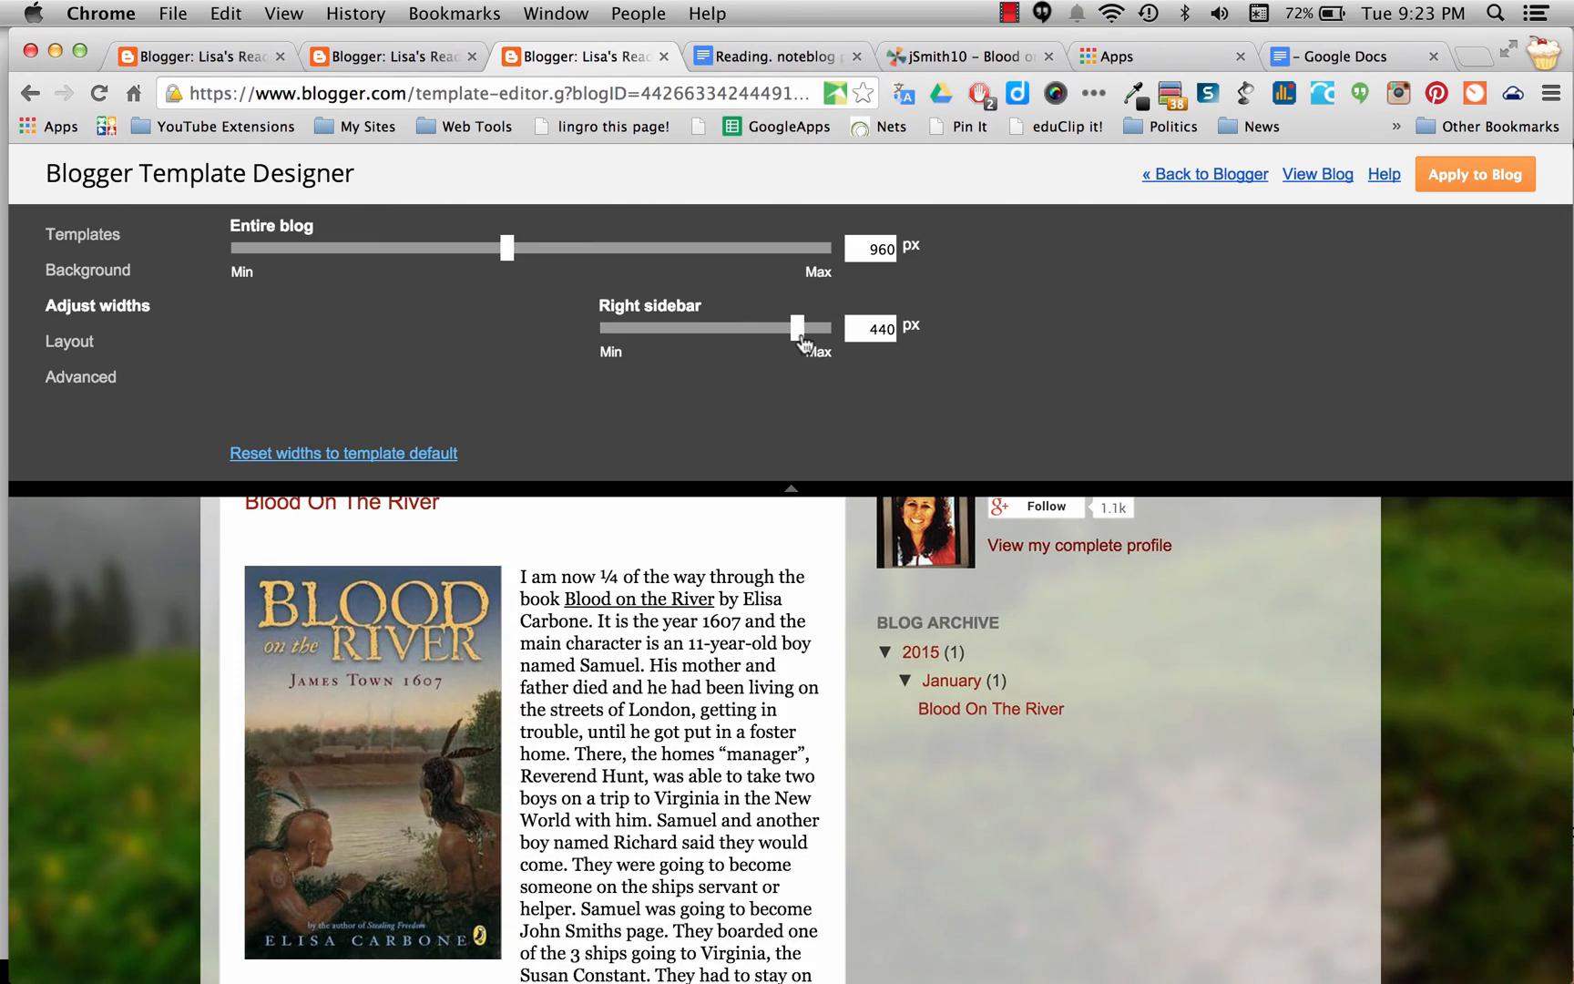
drag(796, 328, 704, 327)
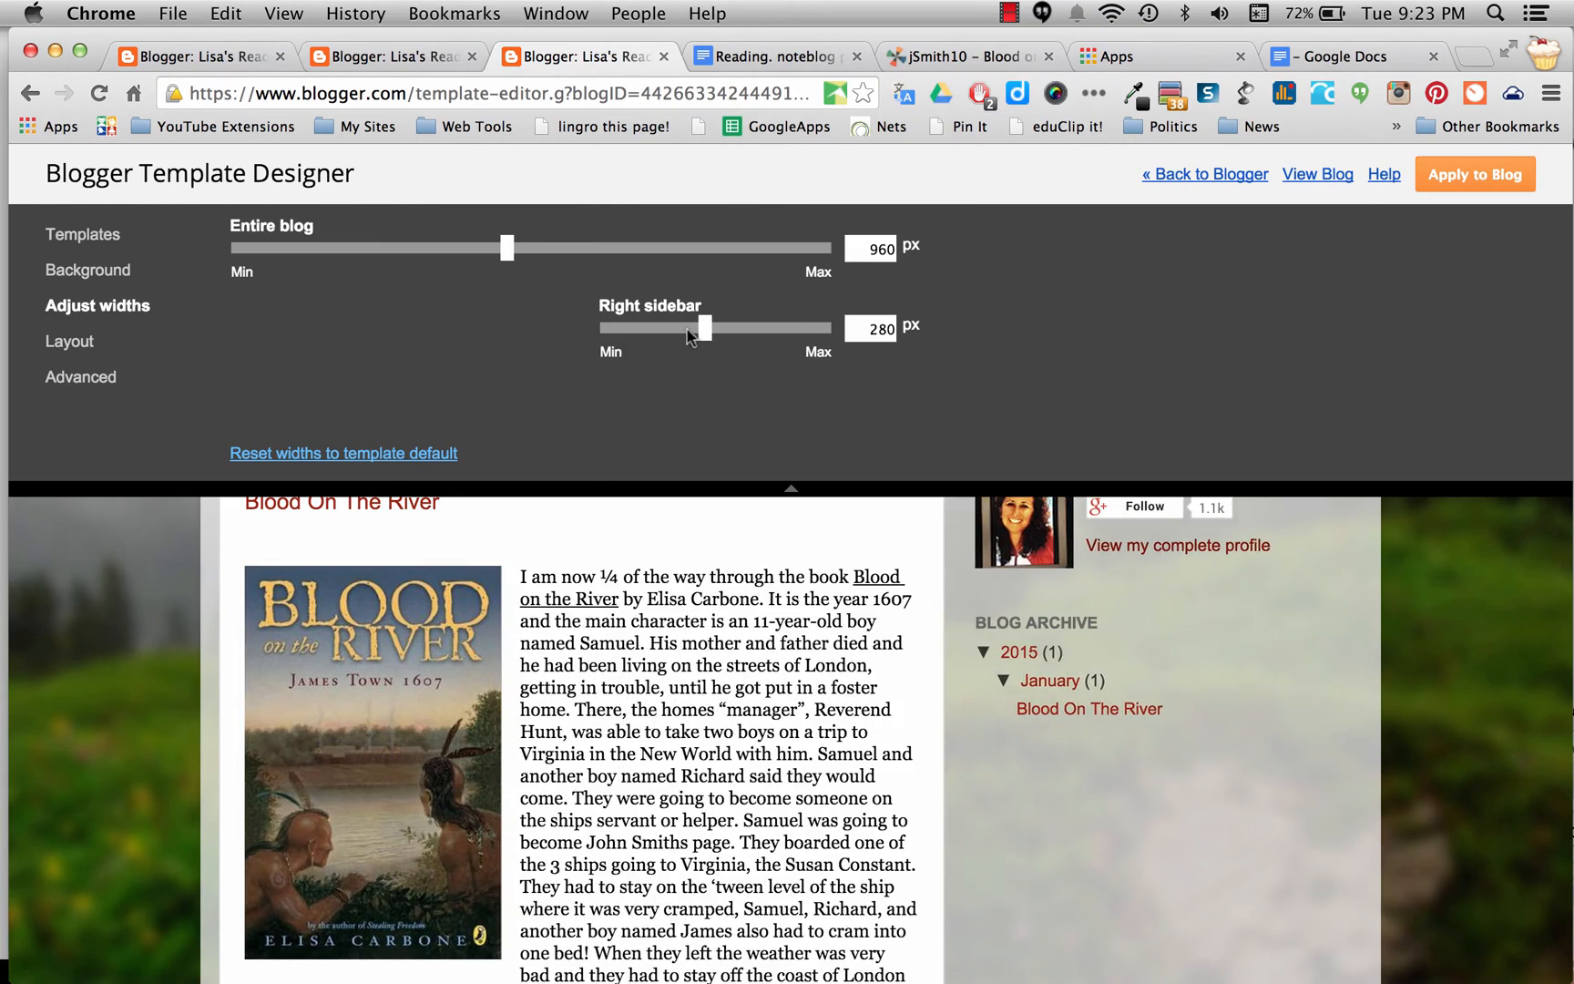
drag(703, 328, 650, 328)
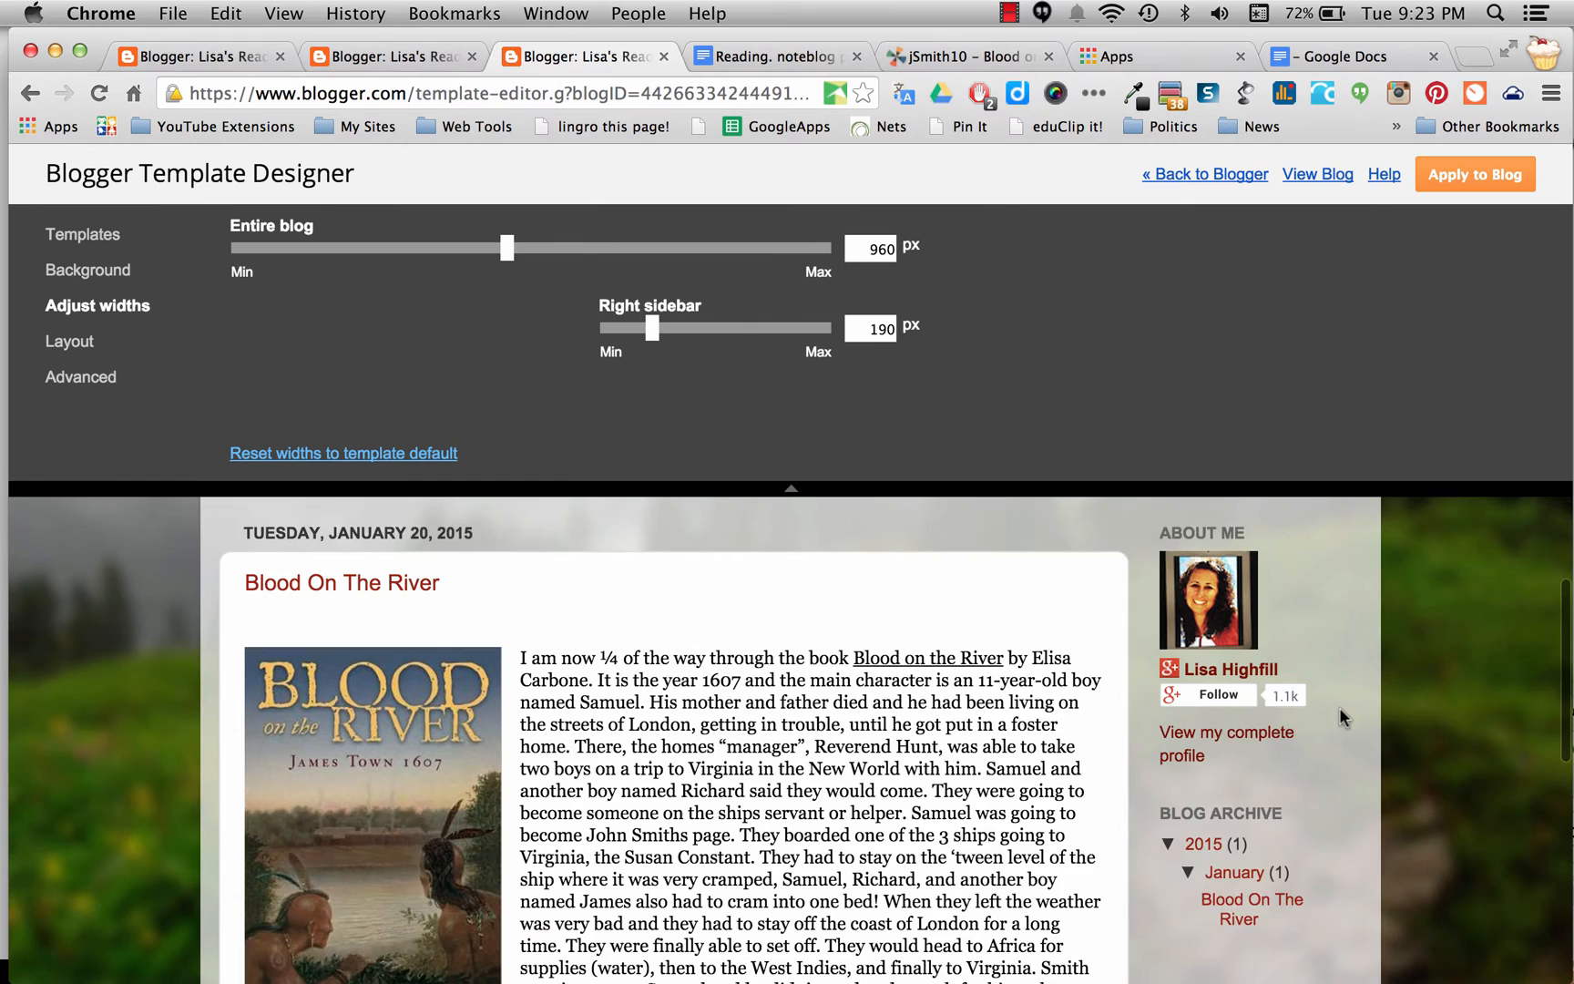
- Set the entire blog width to 950 px after trying 1030, 1280, 1000 and 940 px
scroll(down, 3)
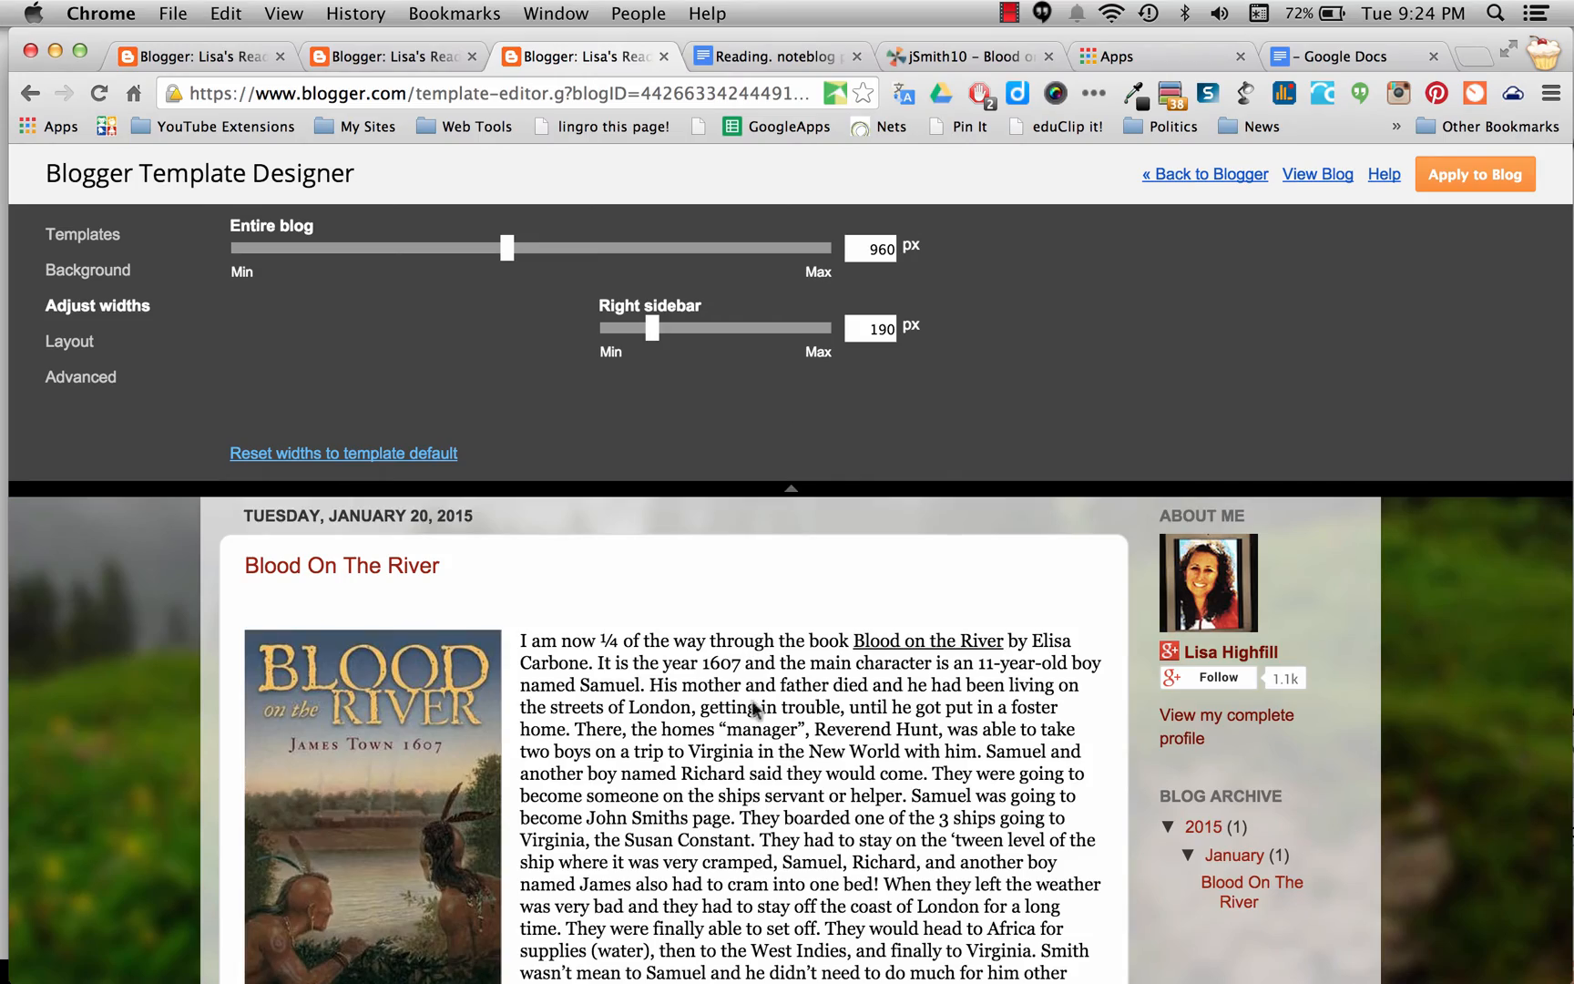
scroll(down, 3)
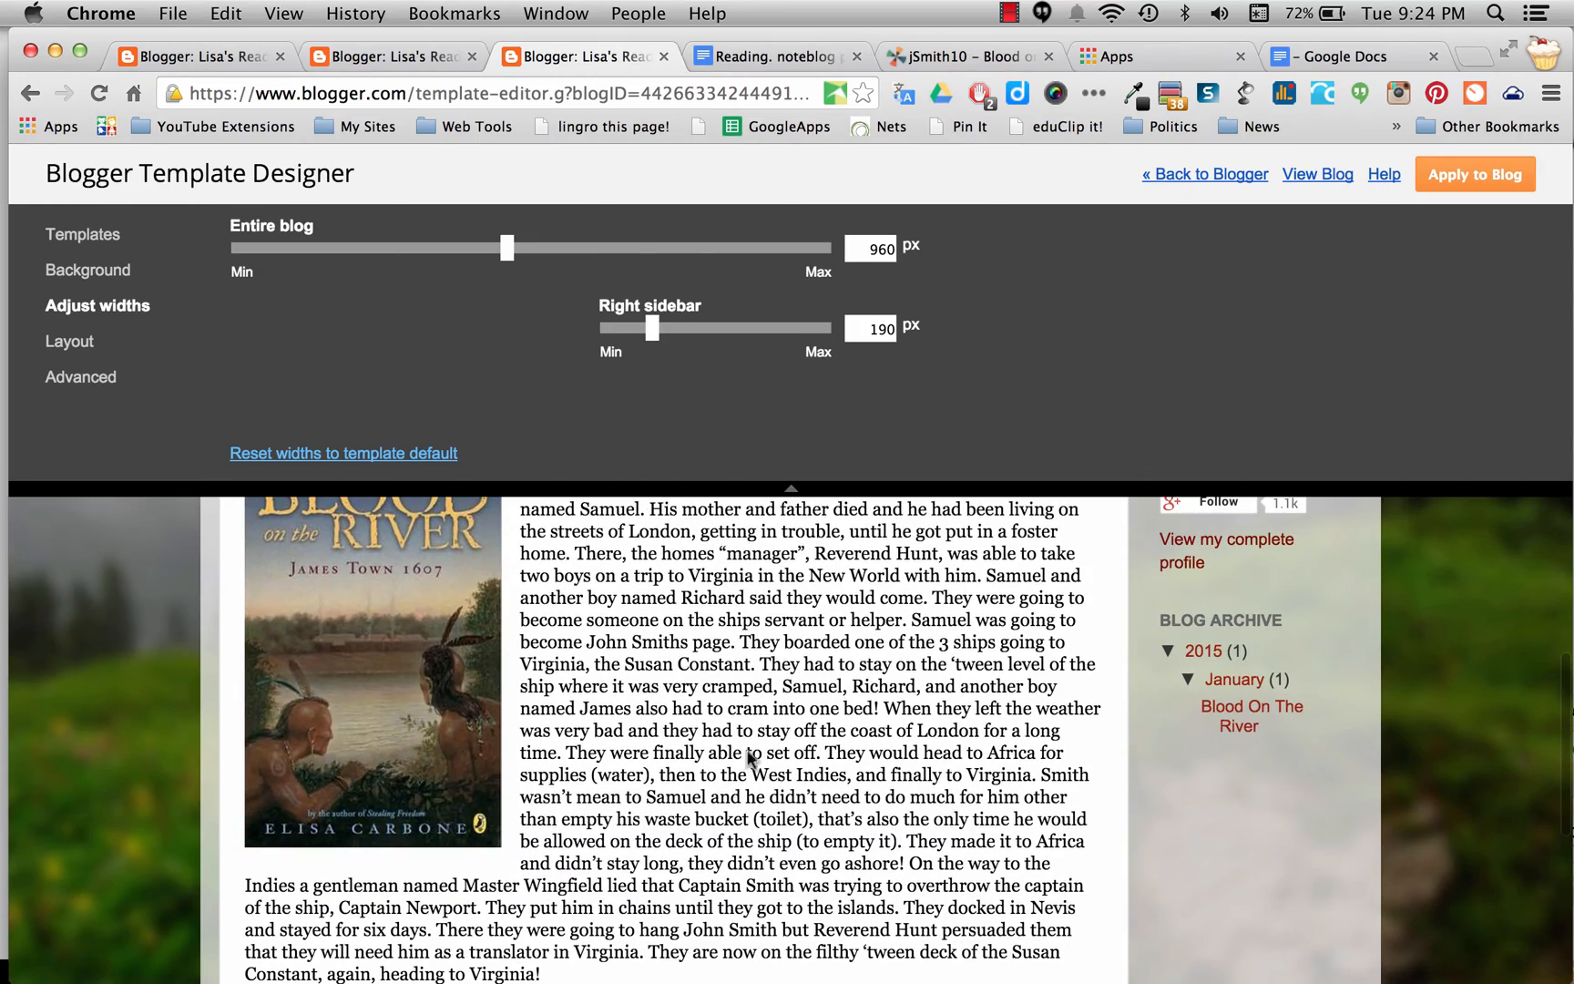
drag(506, 248, 550, 248)
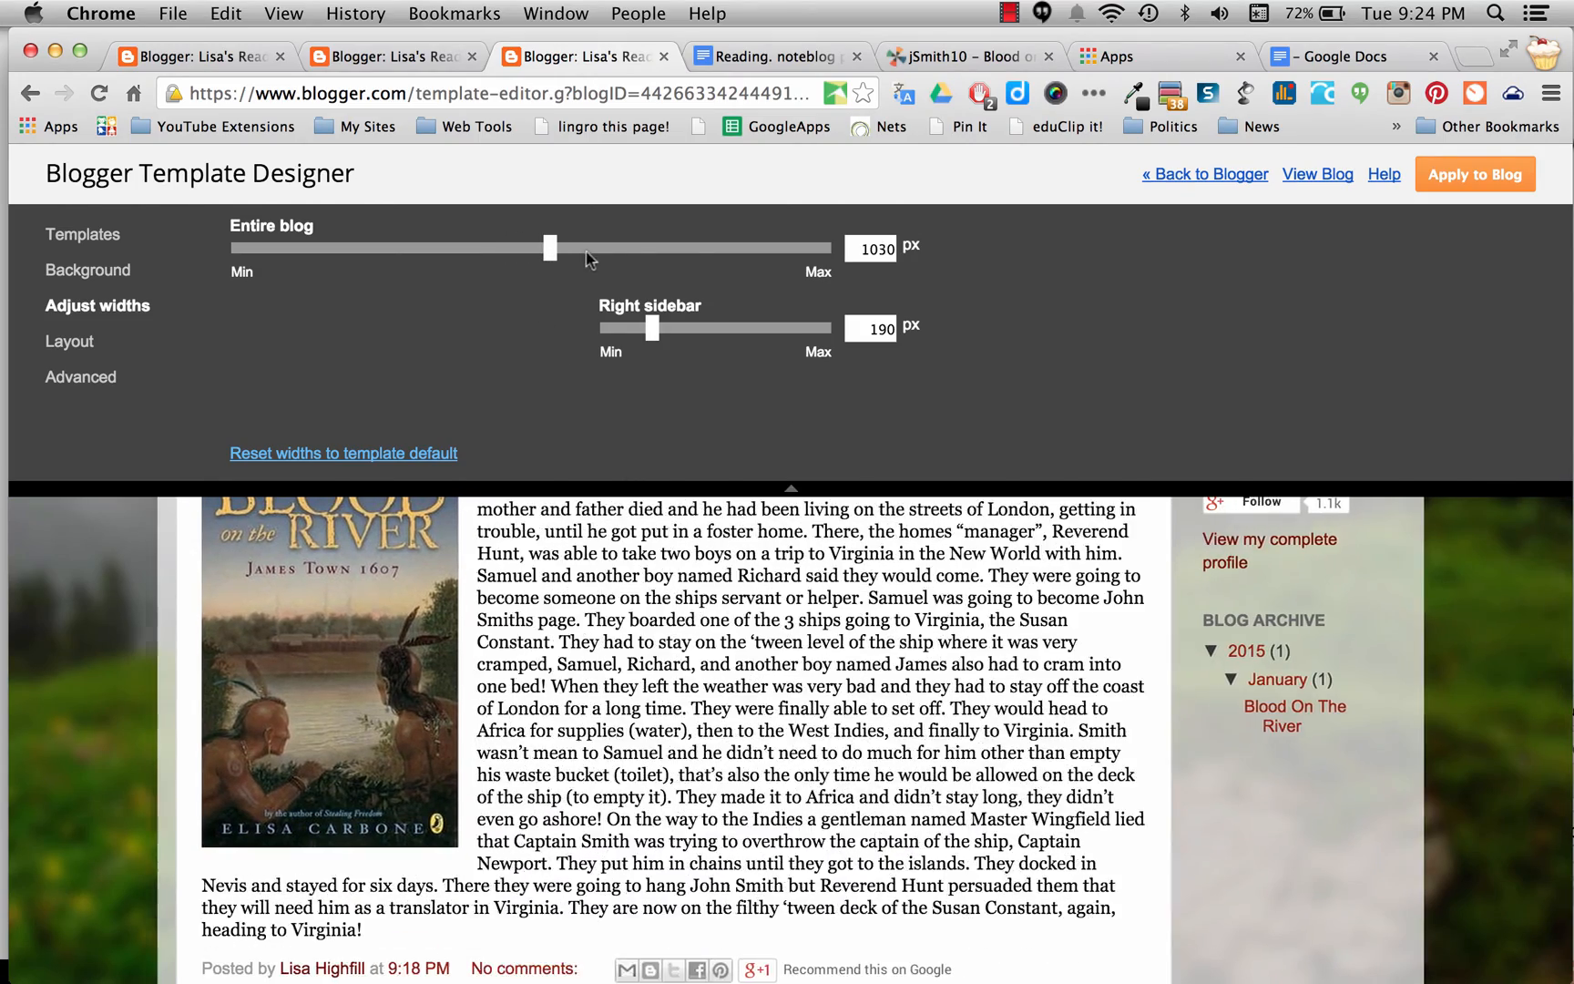
drag(548, 248, 700, 248)
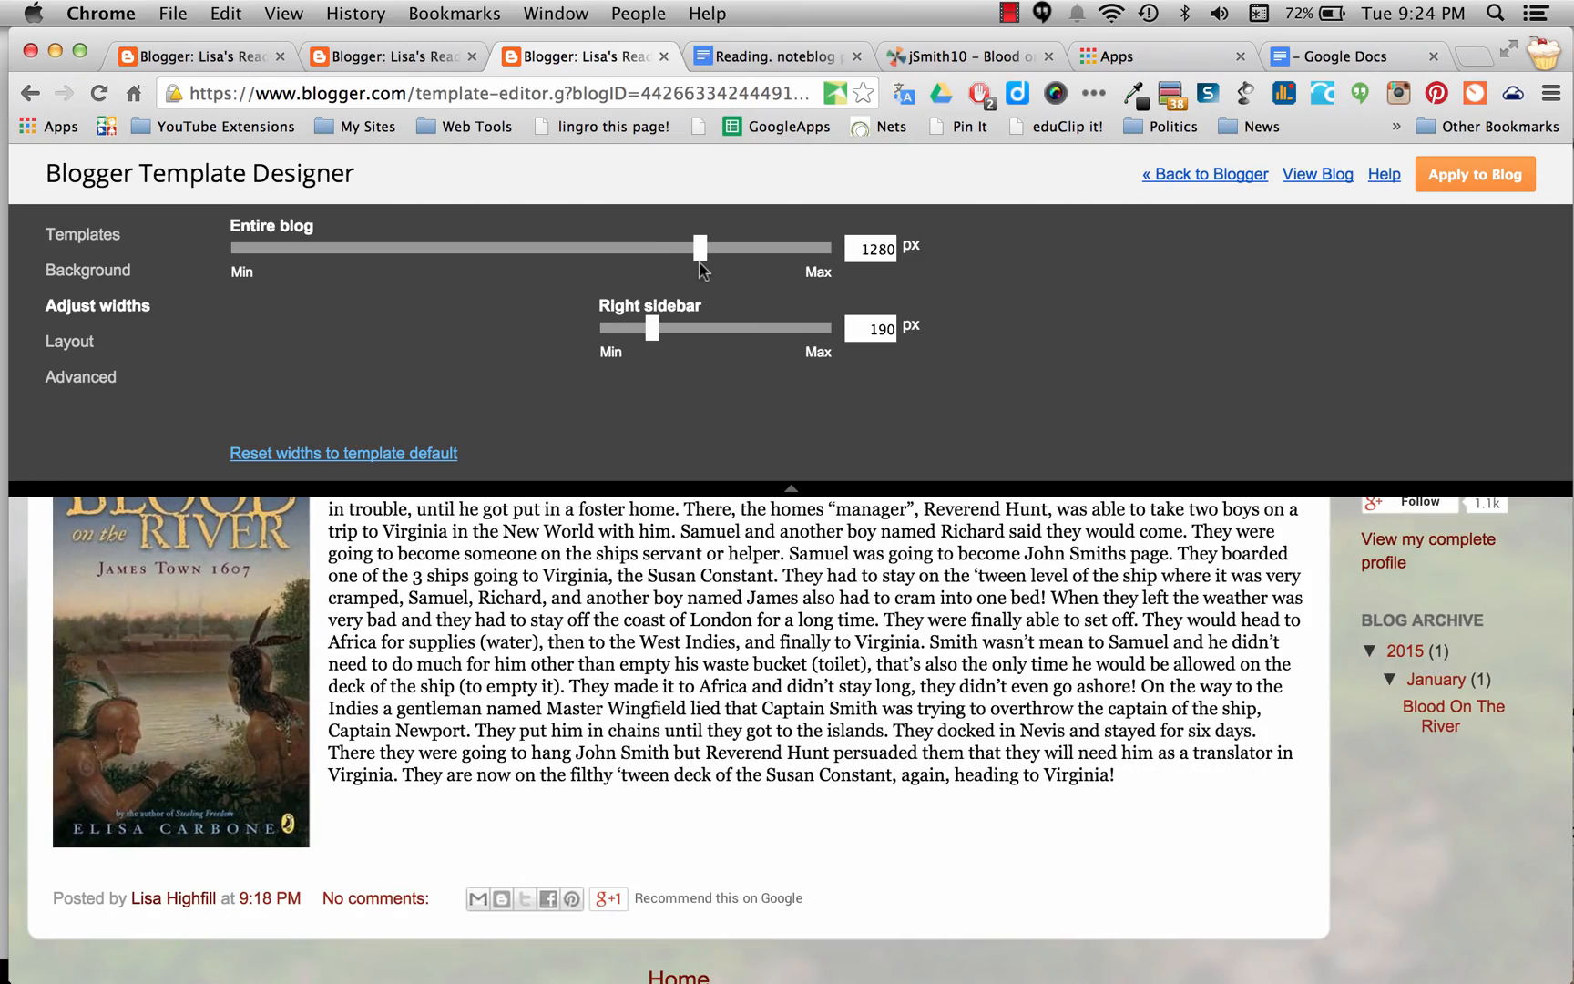
drag(700, 248, 530, 248)
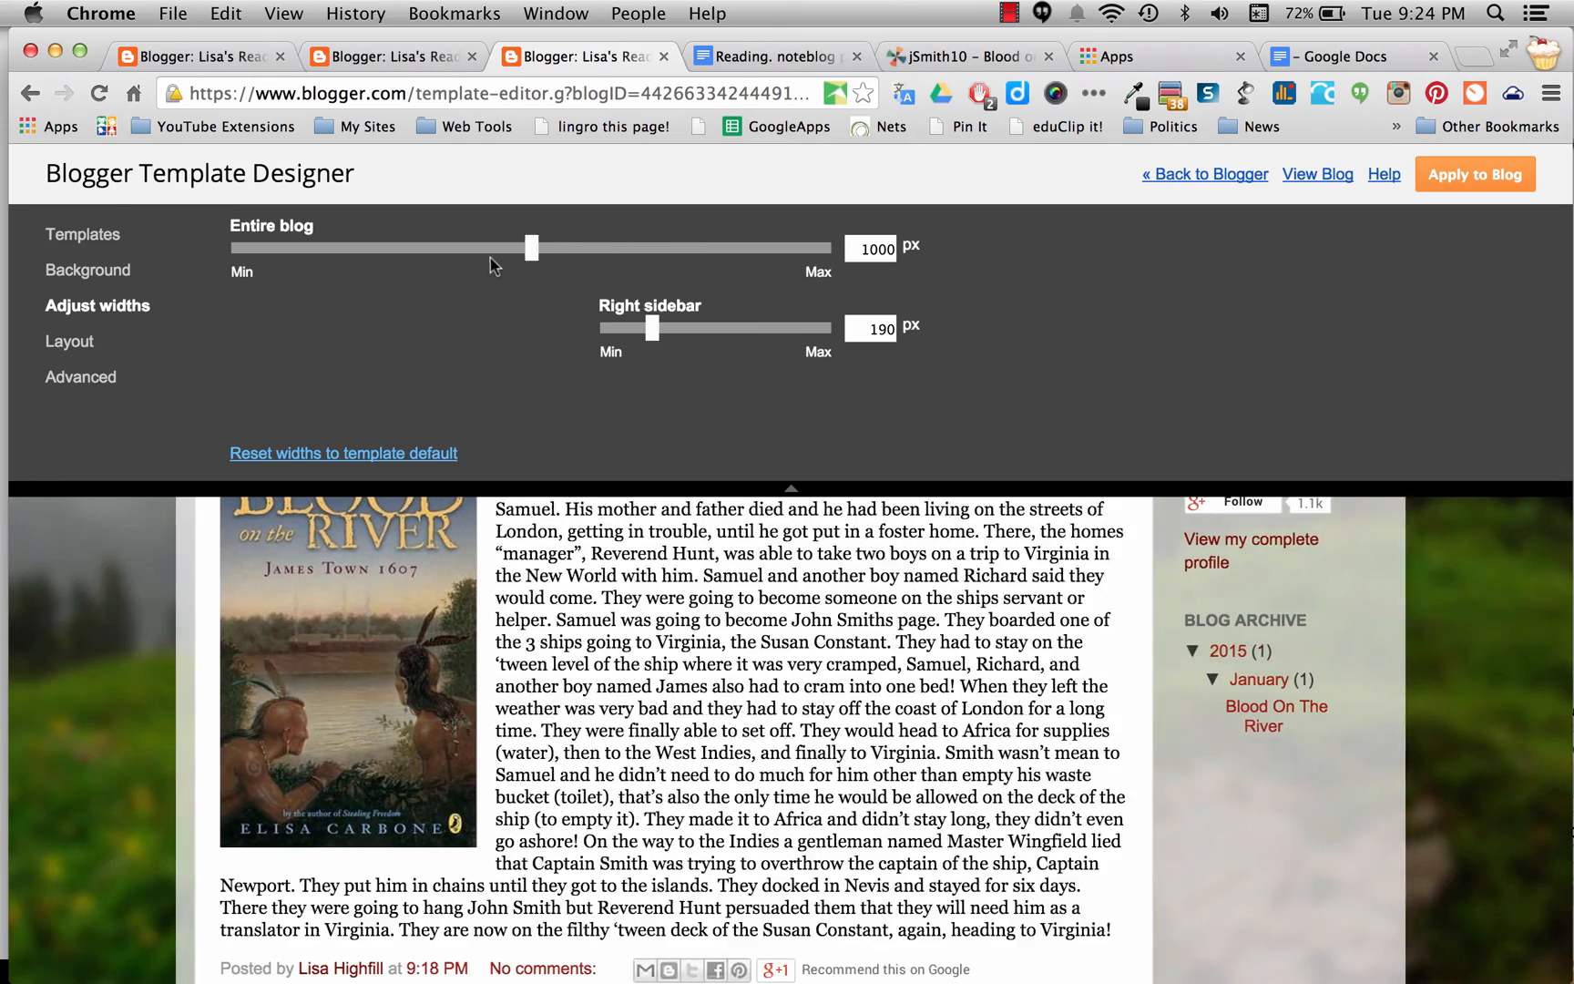
drag(530, 248, 496, 248)
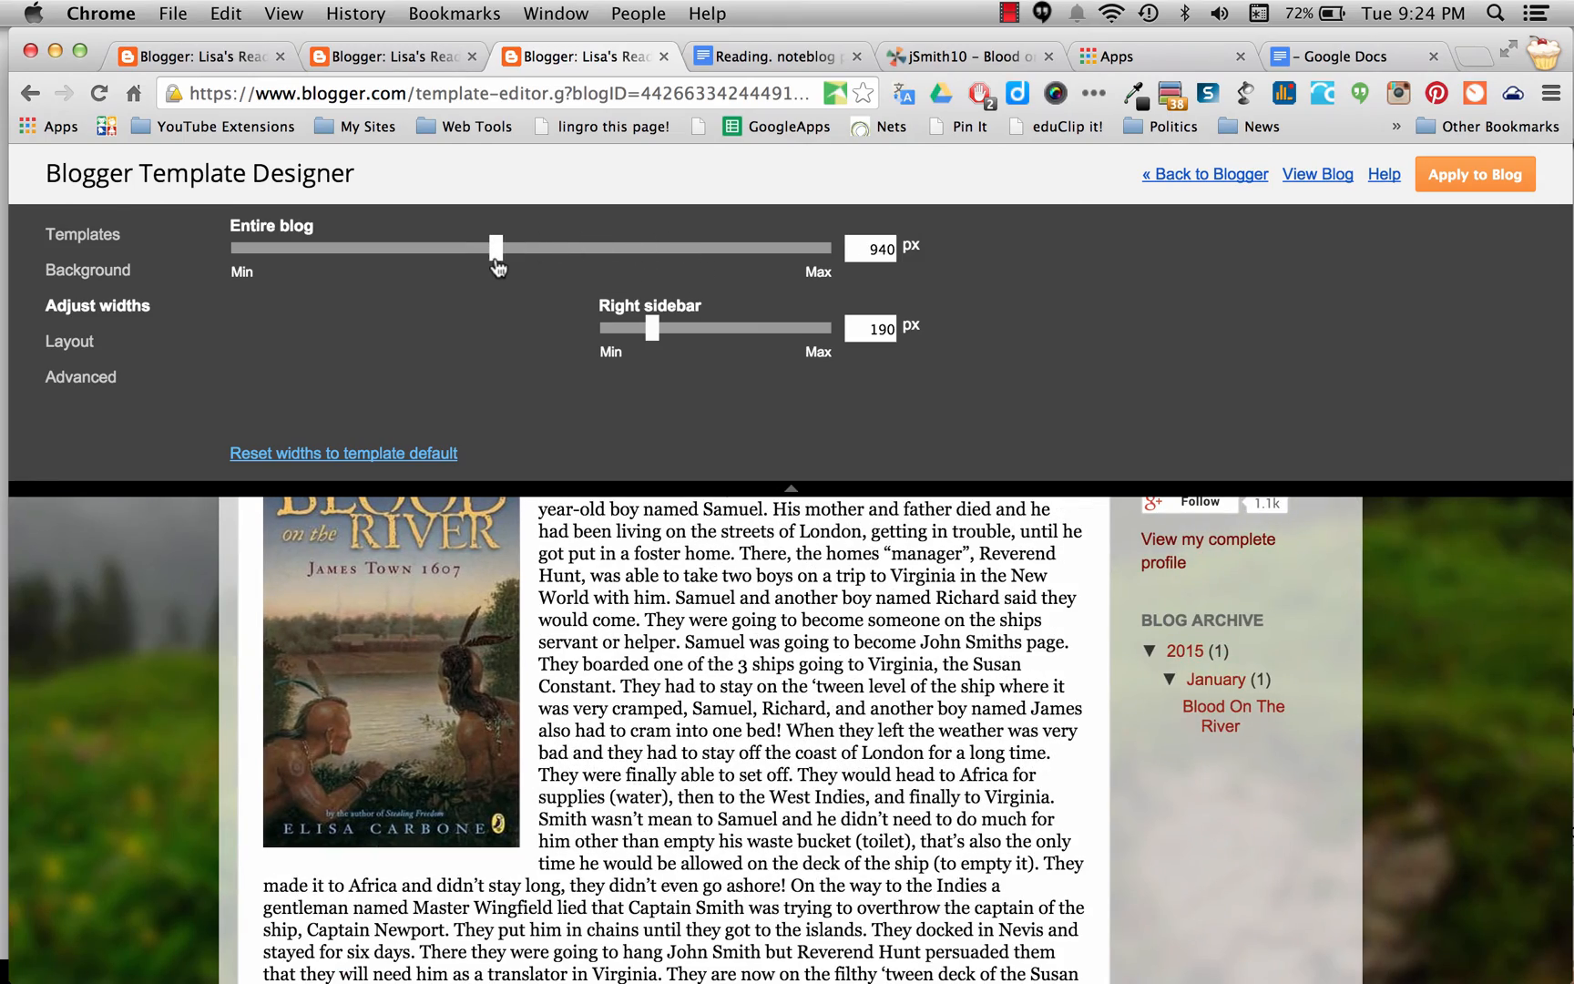
drag(493, 247, 503, 248)
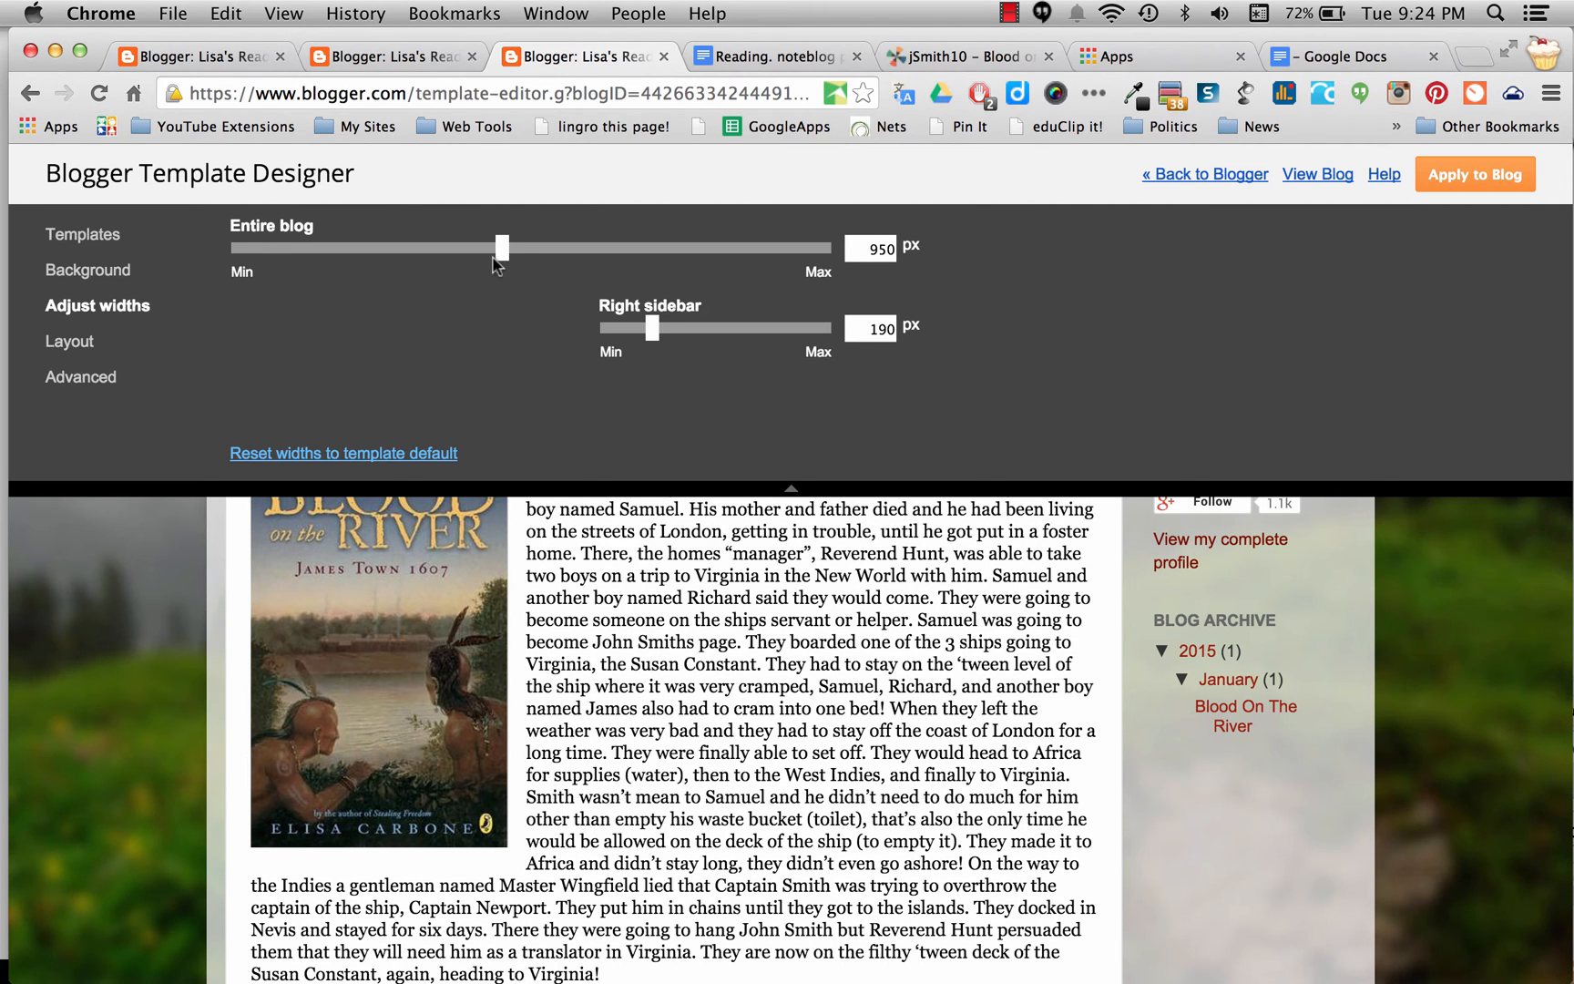
mouse_move(217, 351)
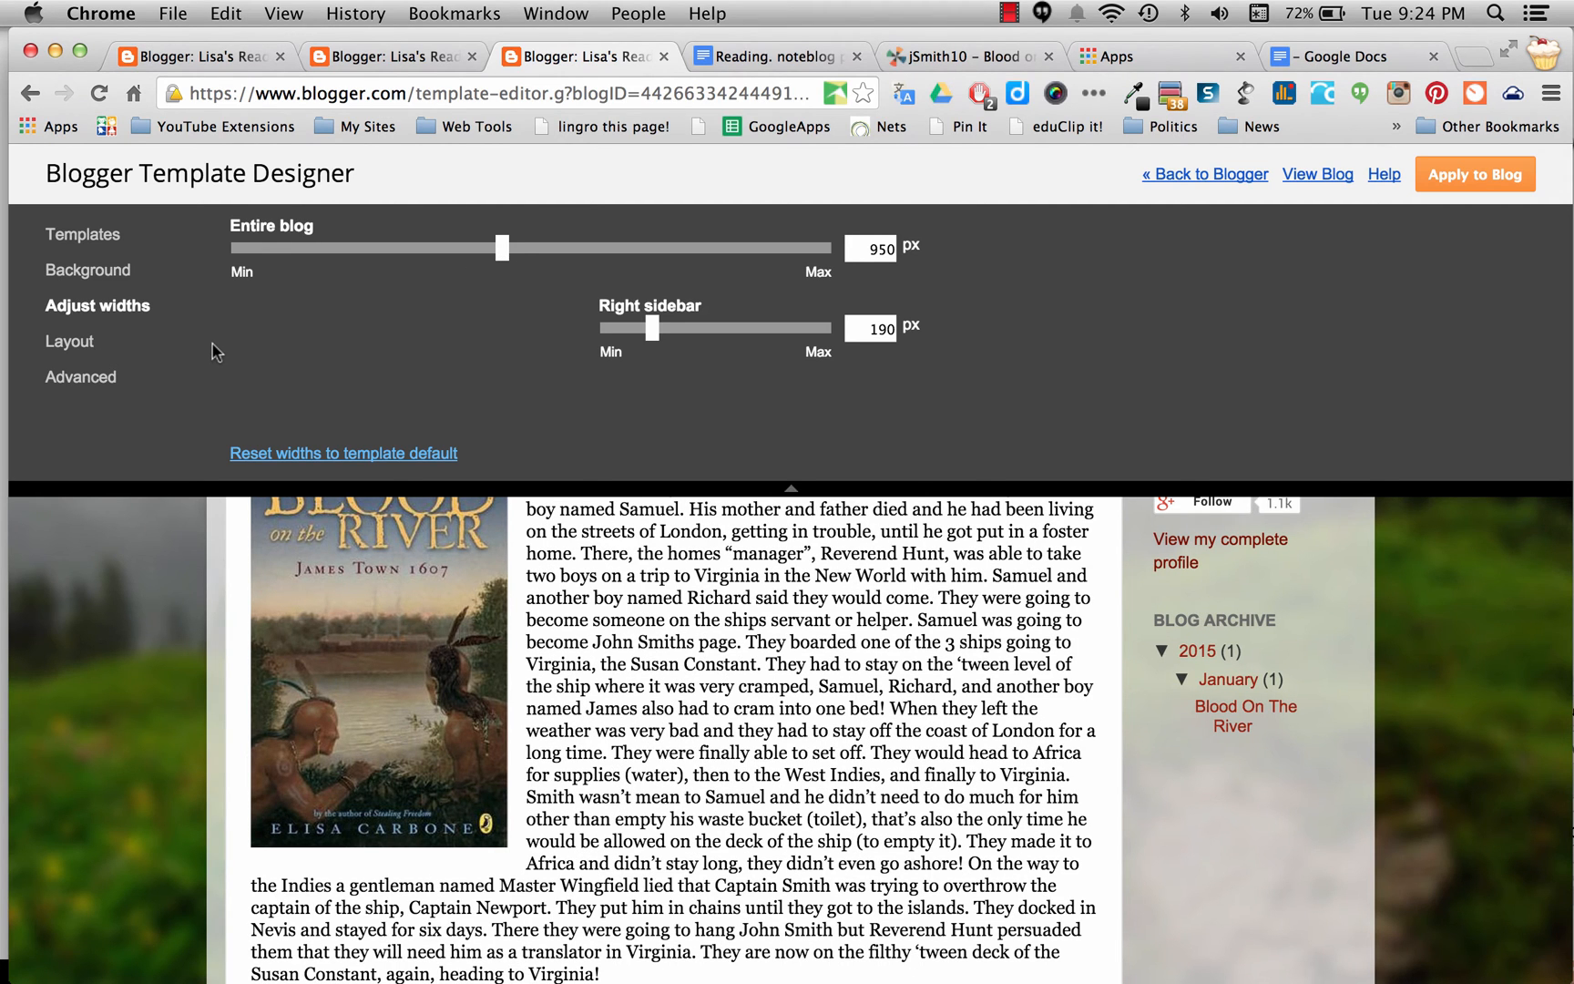
- Show the Layout options for body and footer
click(70, 343)
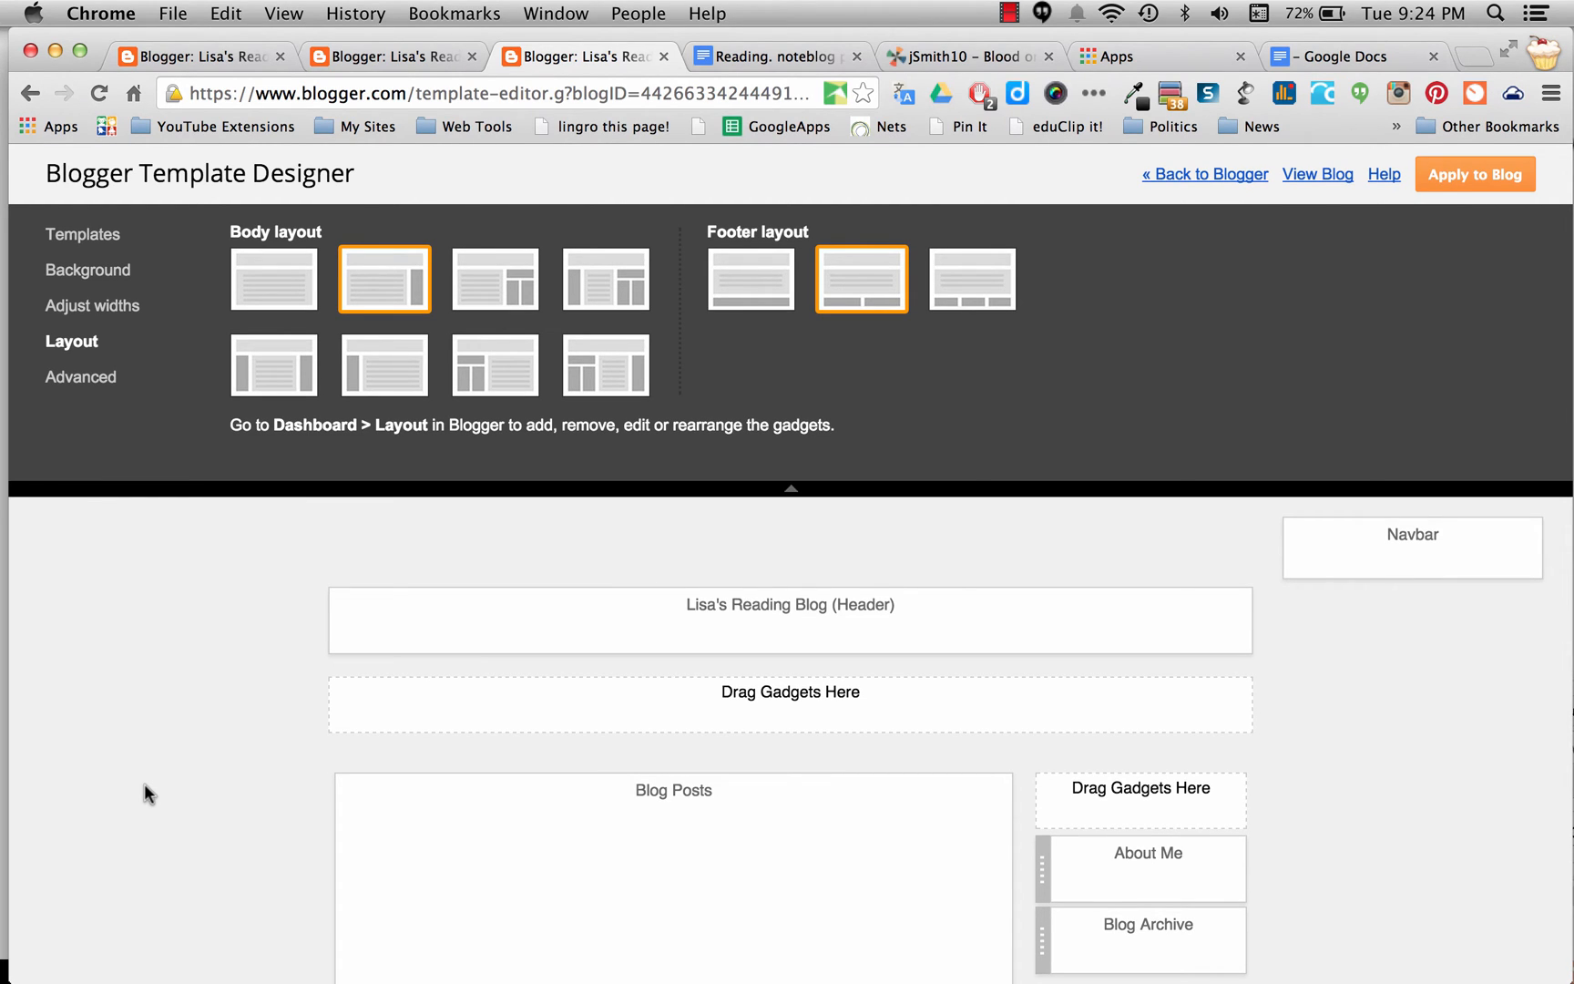
mouse_move(149, 780)
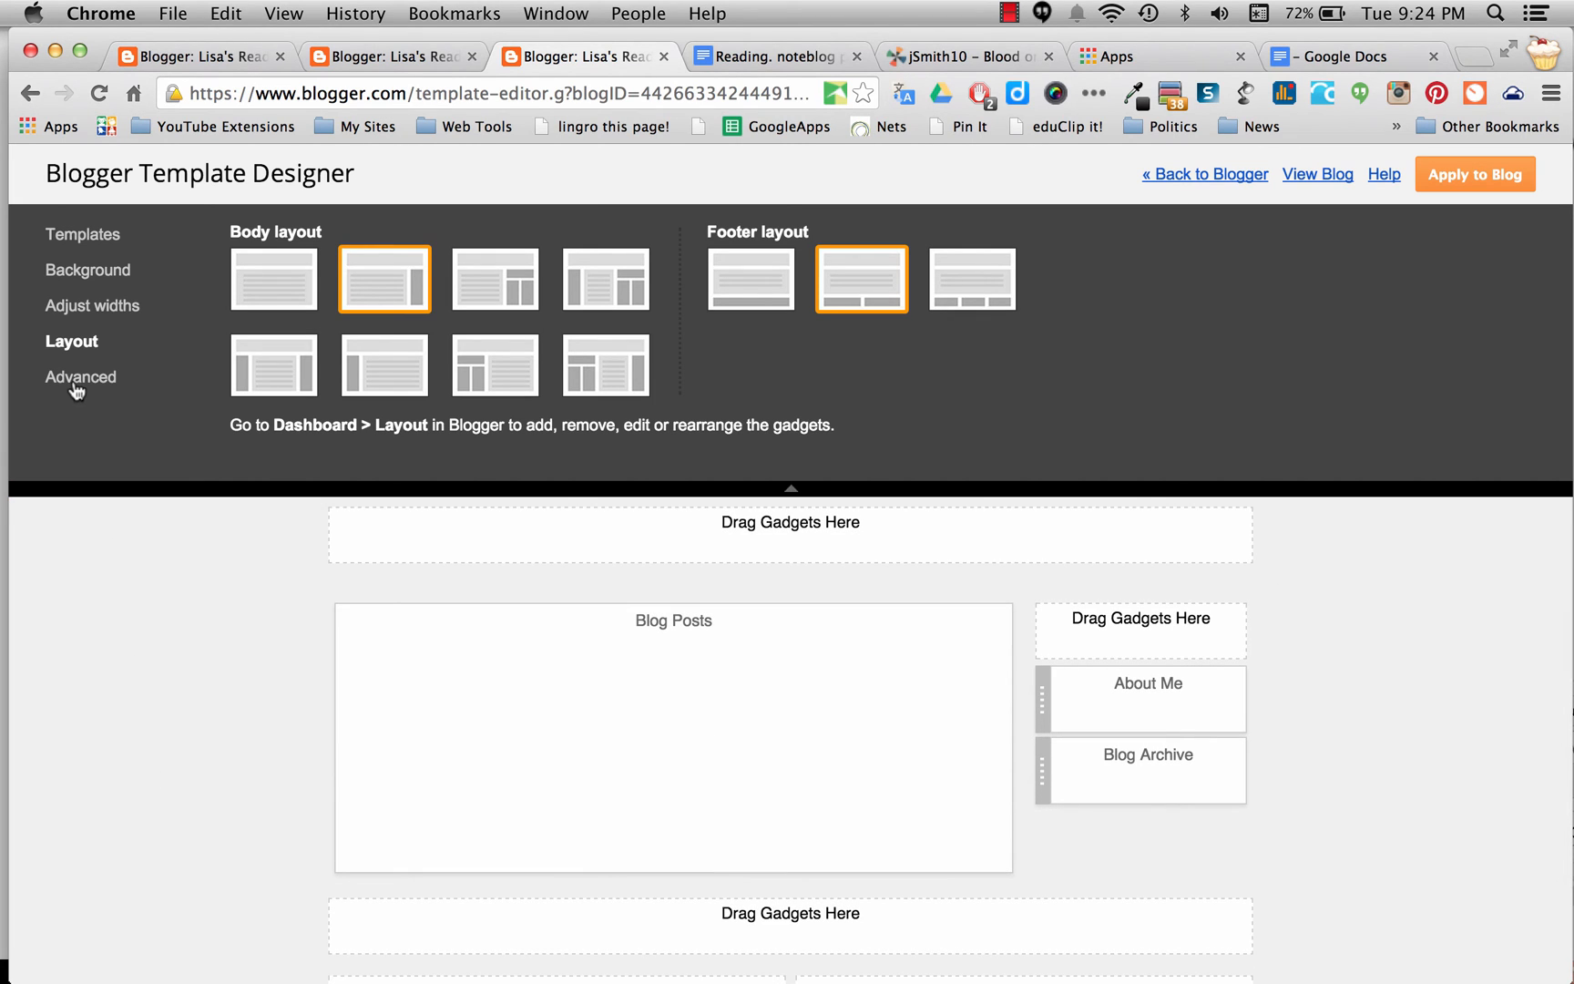
- Under Advanced page text, set the font to Covered By Your Grace
click(83, 375)
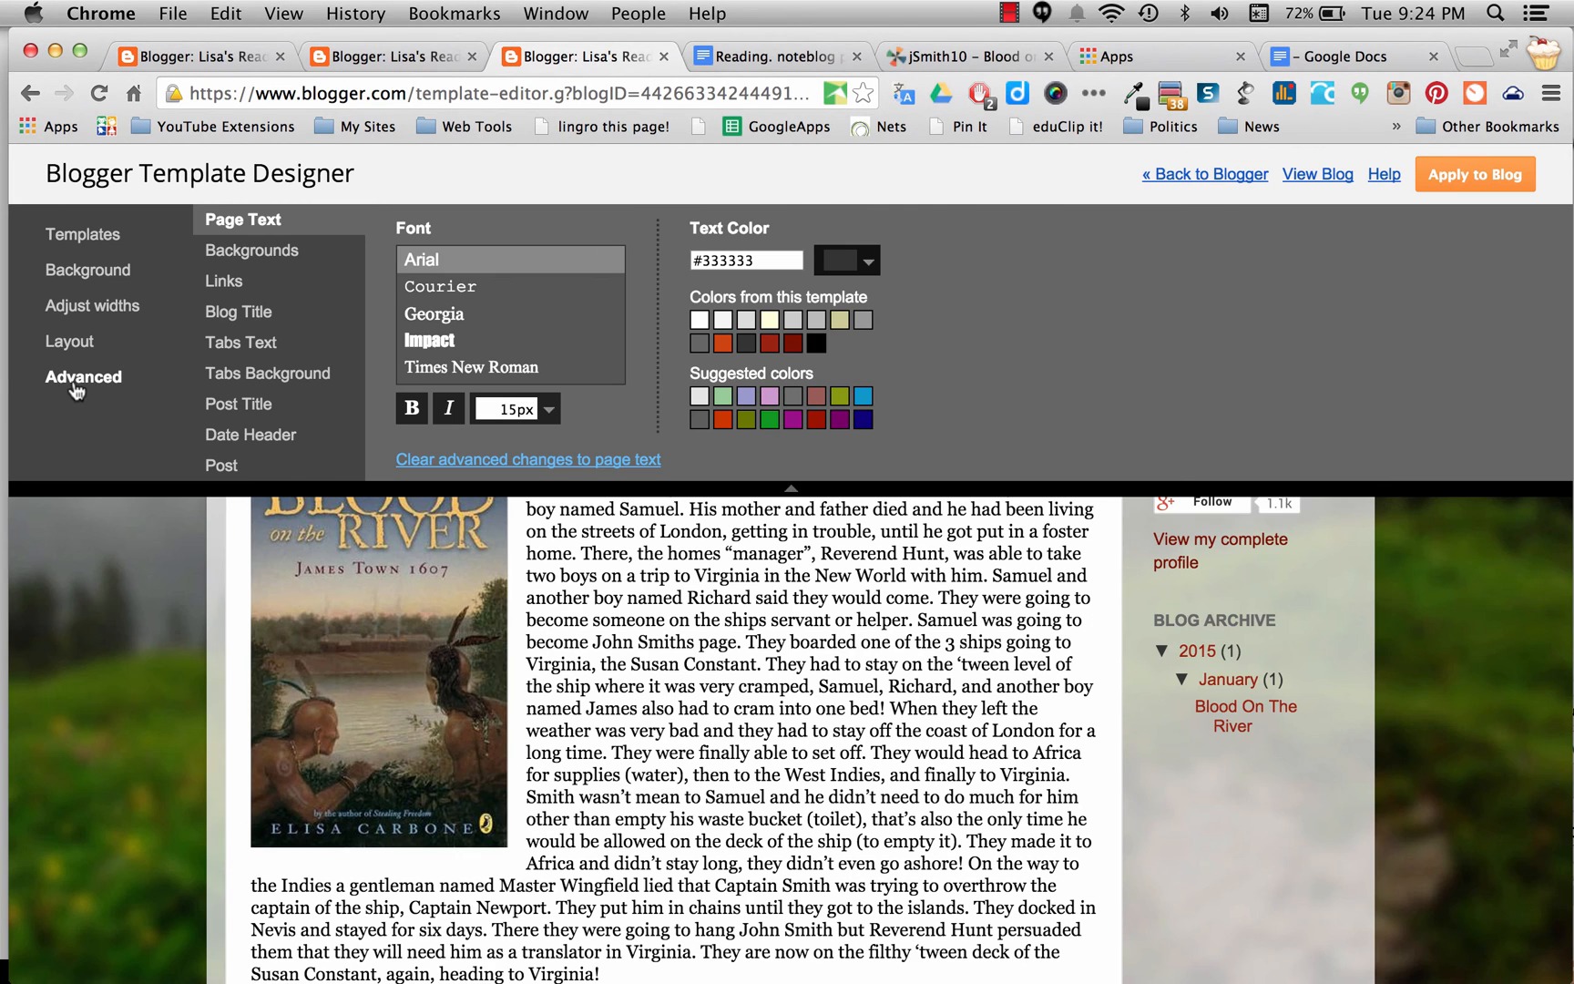
mouse_move(574, 599)
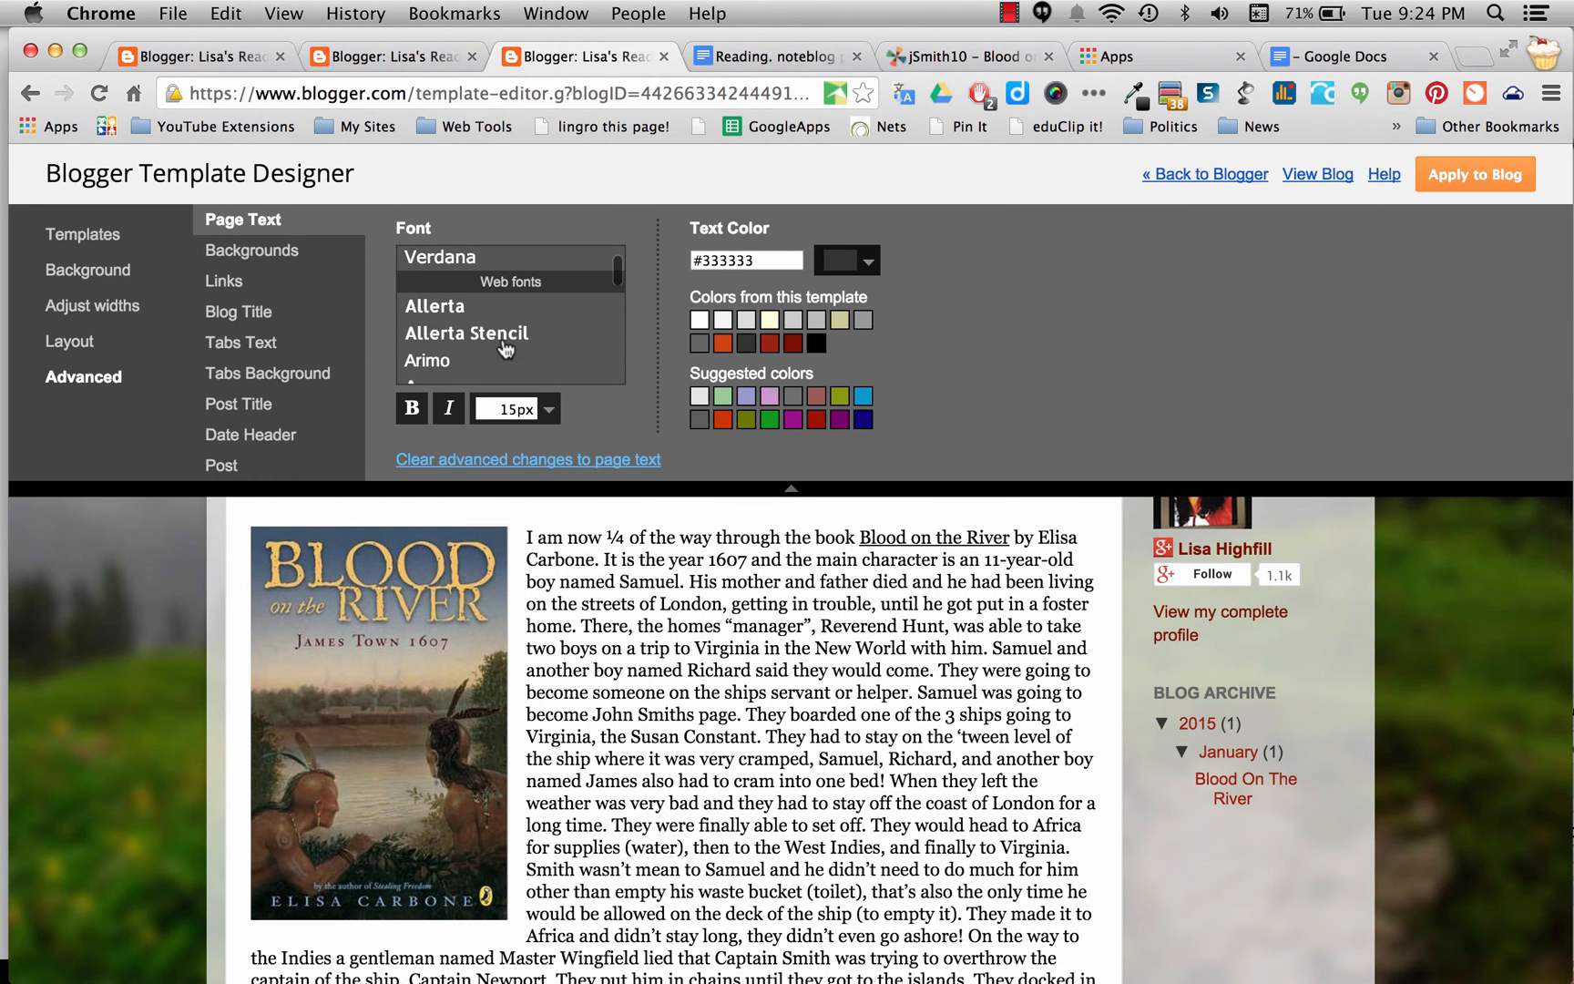
scroll(down, 3)
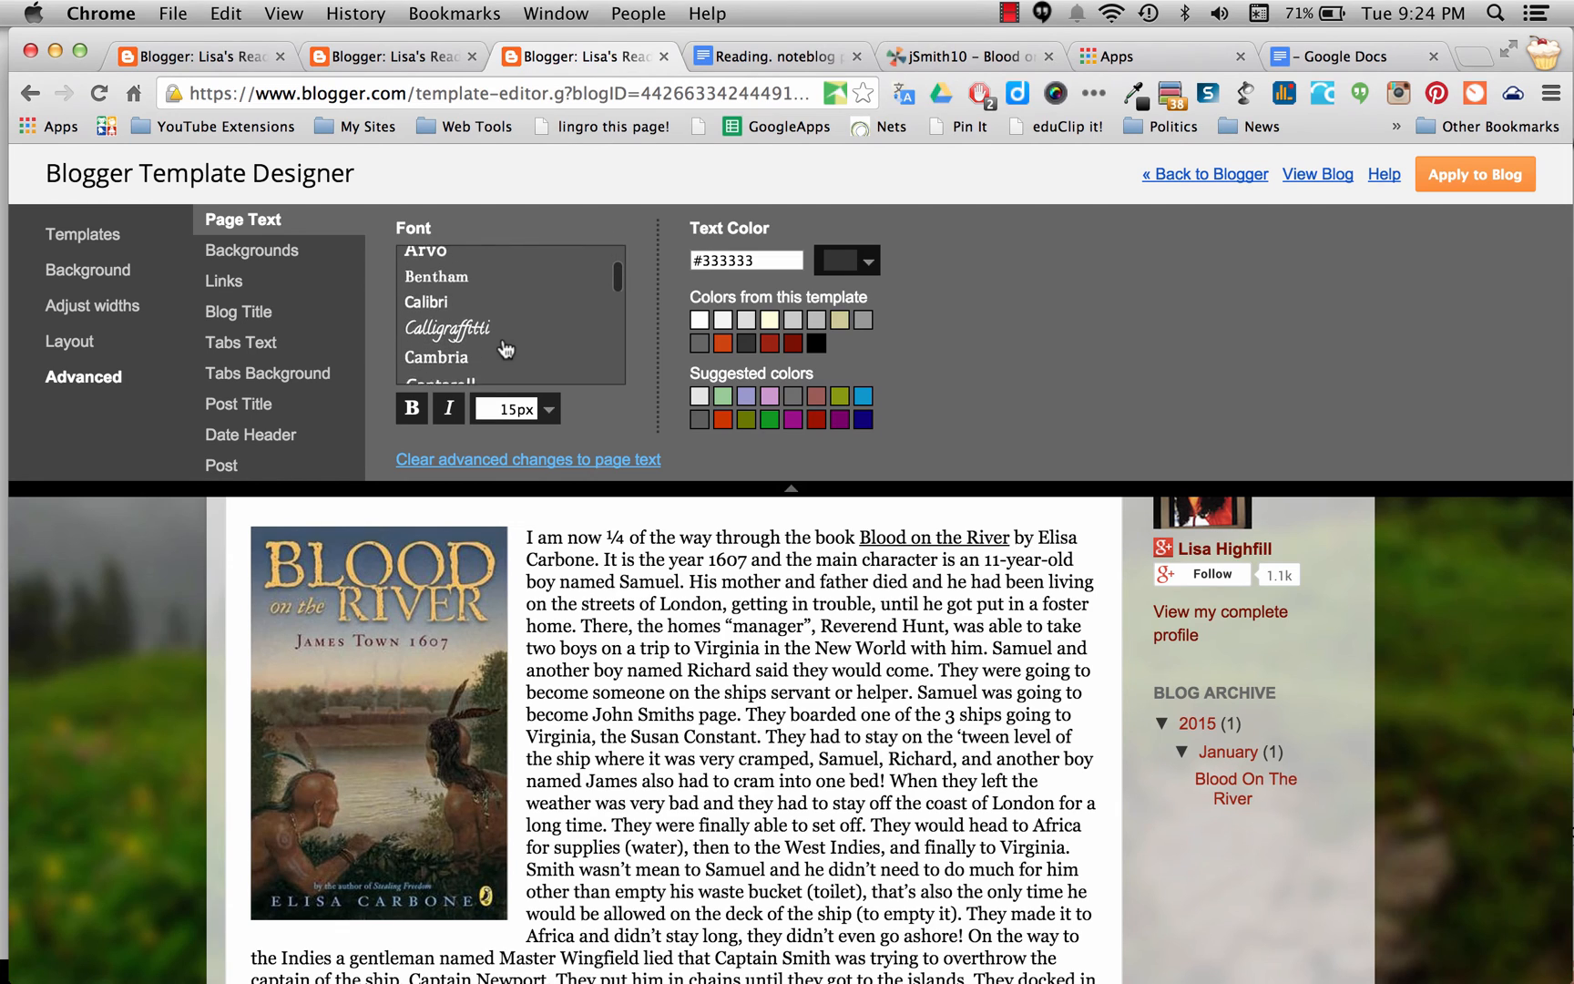
scroll(down, 3)
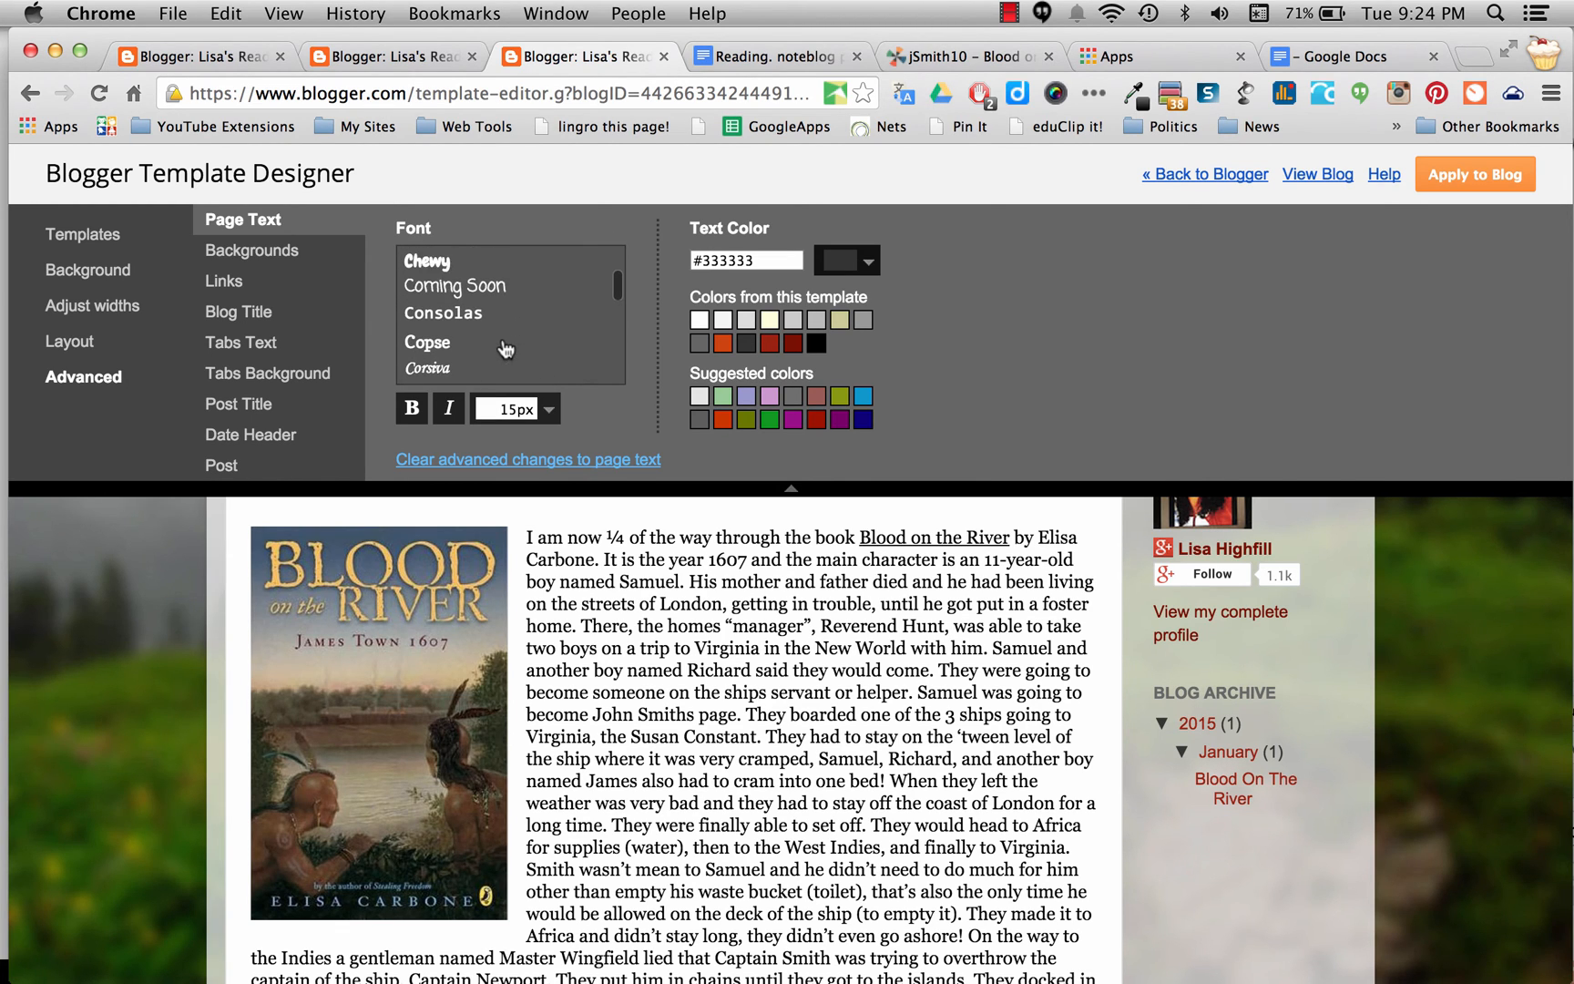
scroll(down, 3)
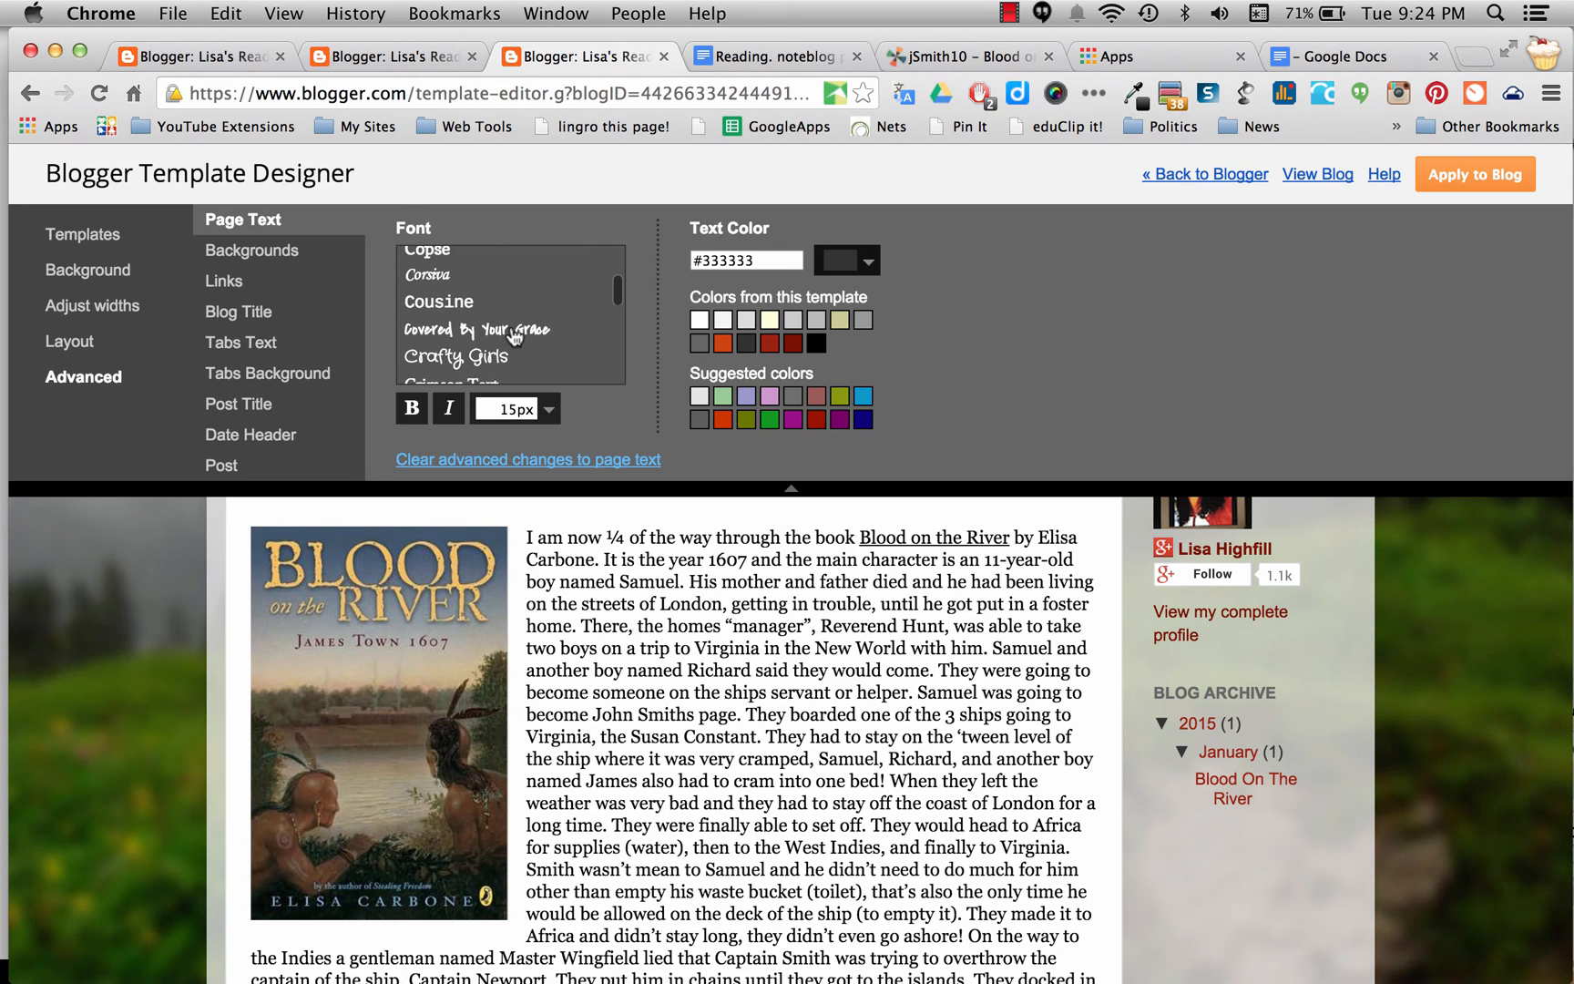
click(501, 330)
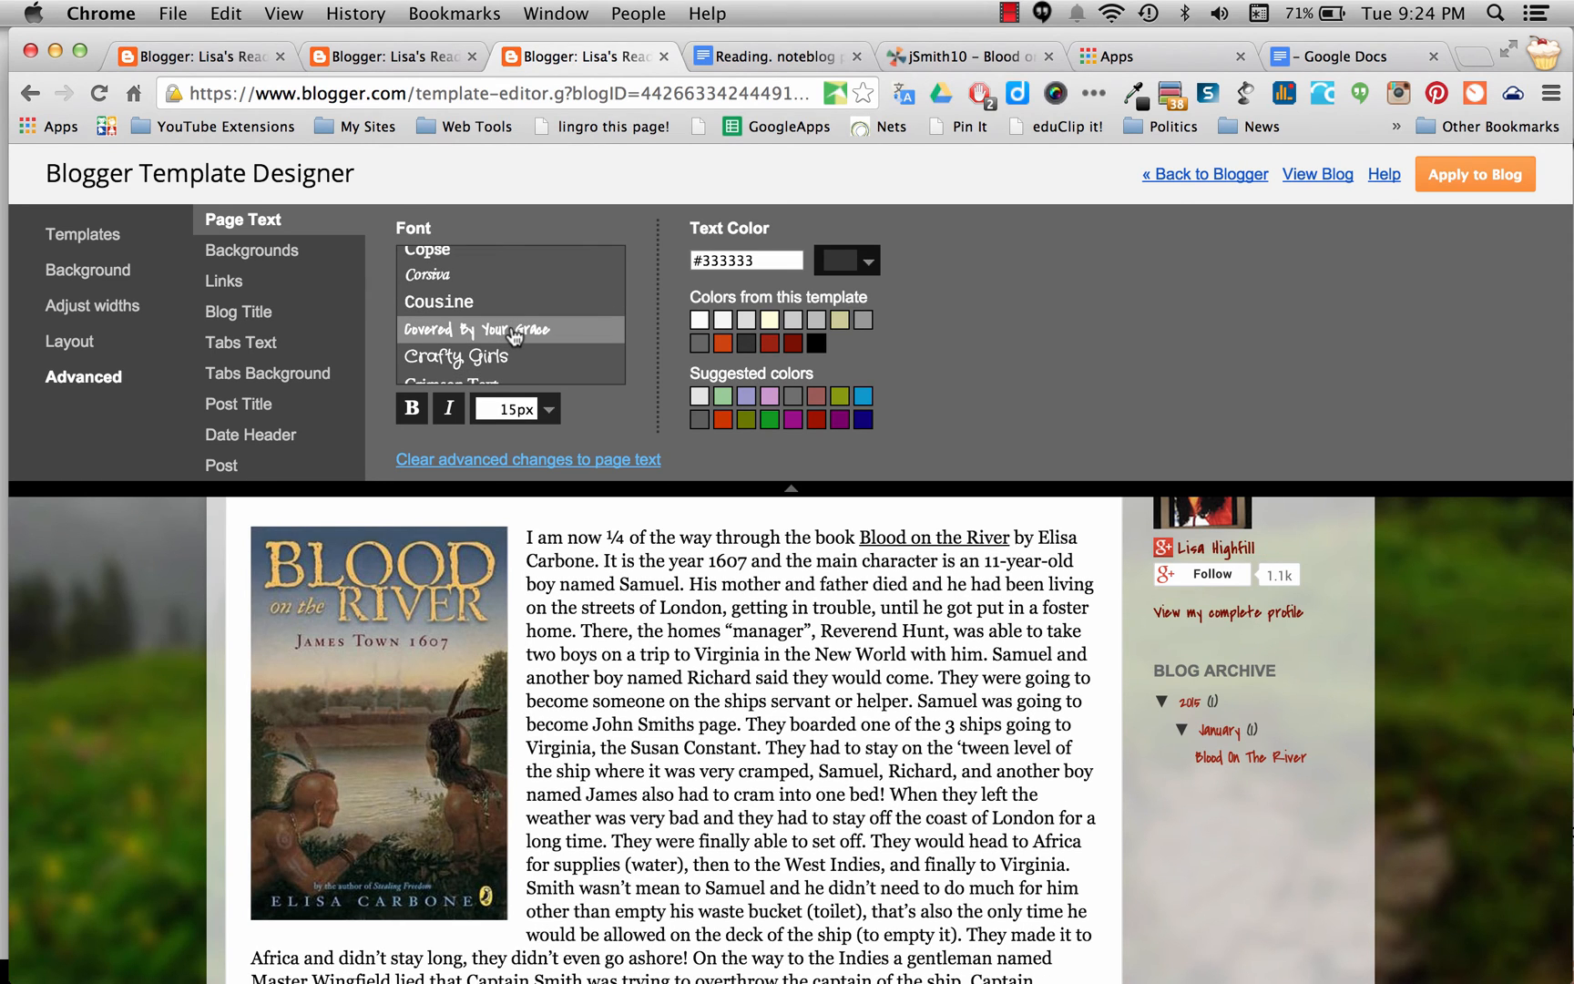
mouse_move(244, 231)
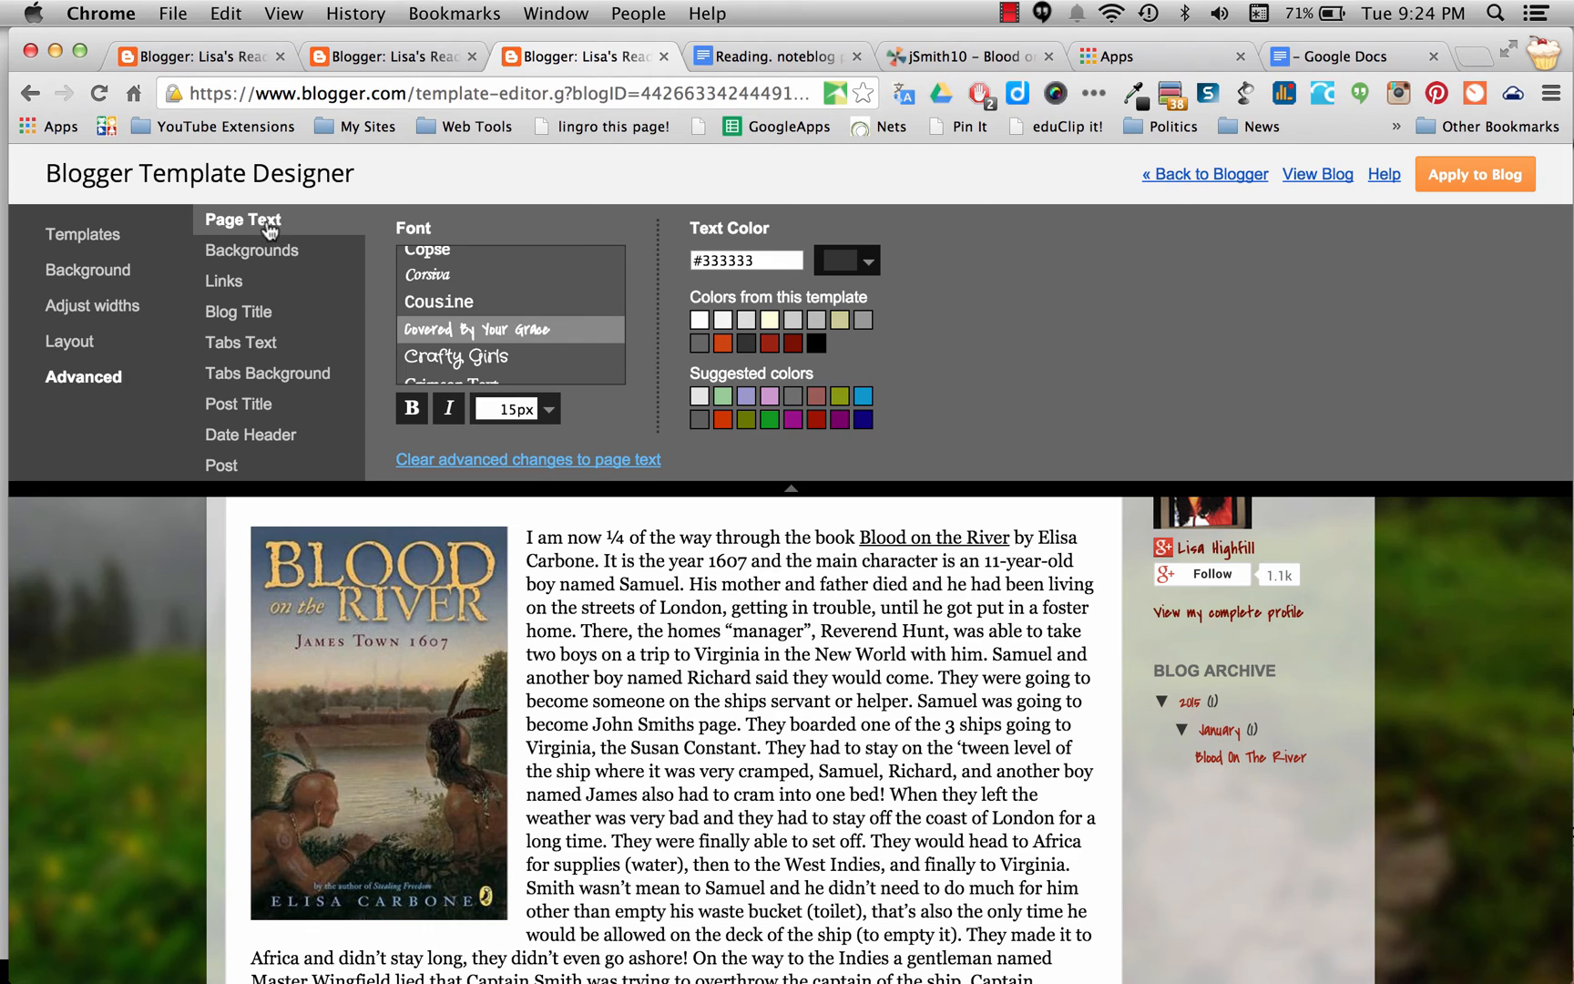
mouse_move(237, 313)
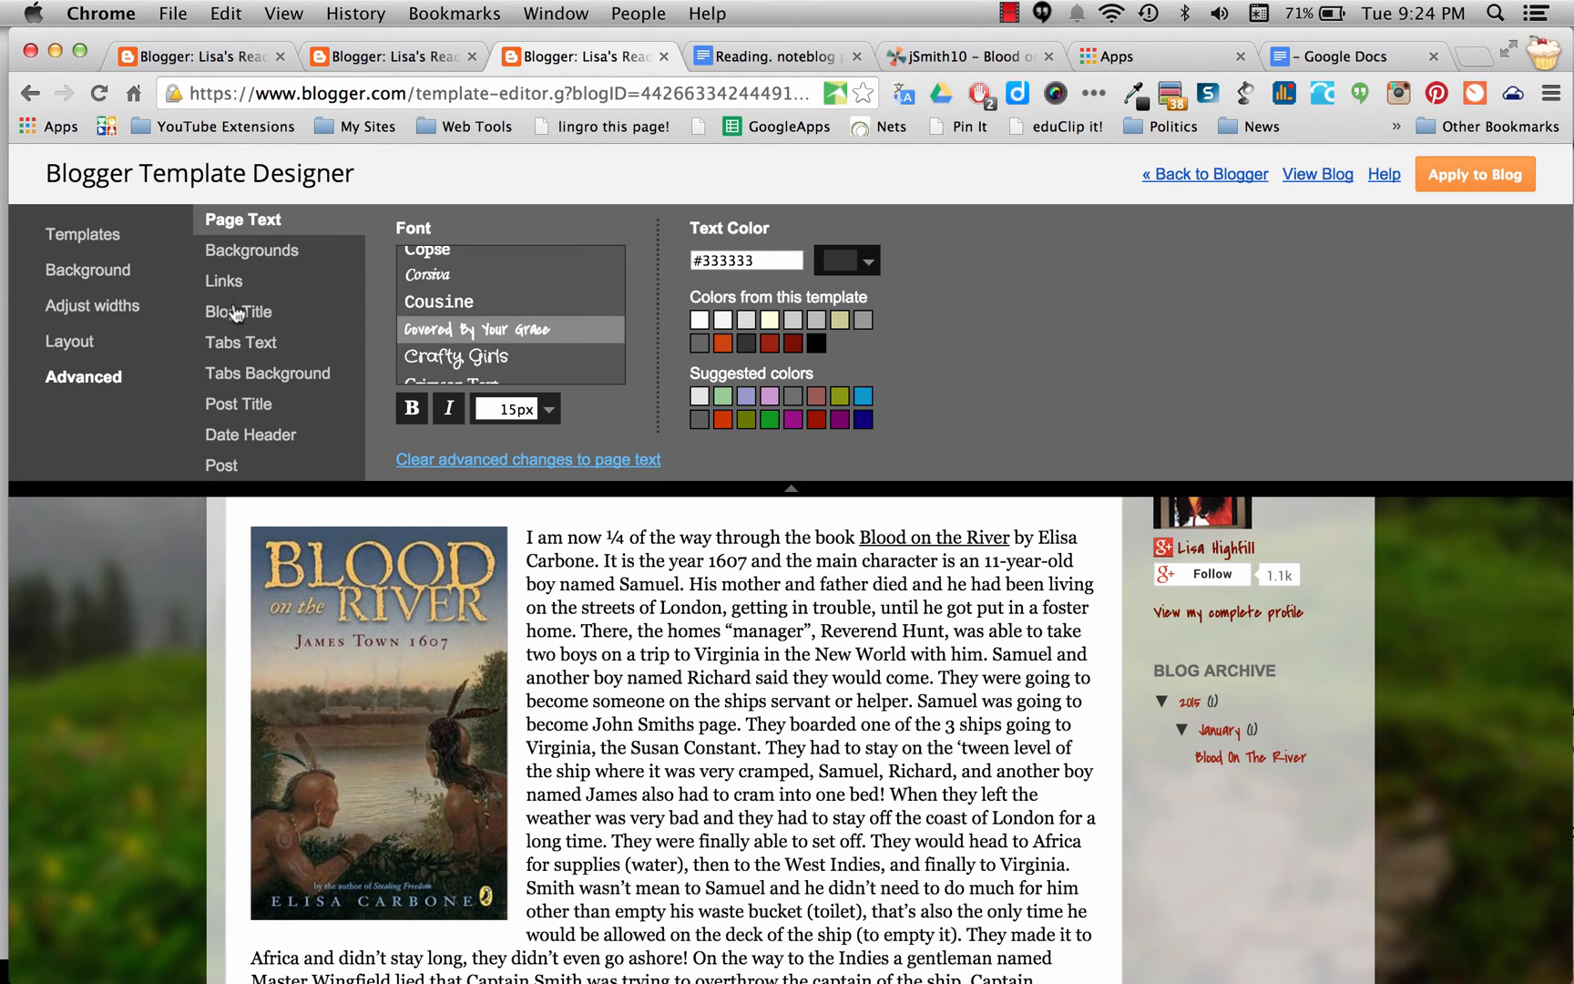
mouse_move(277, 404)
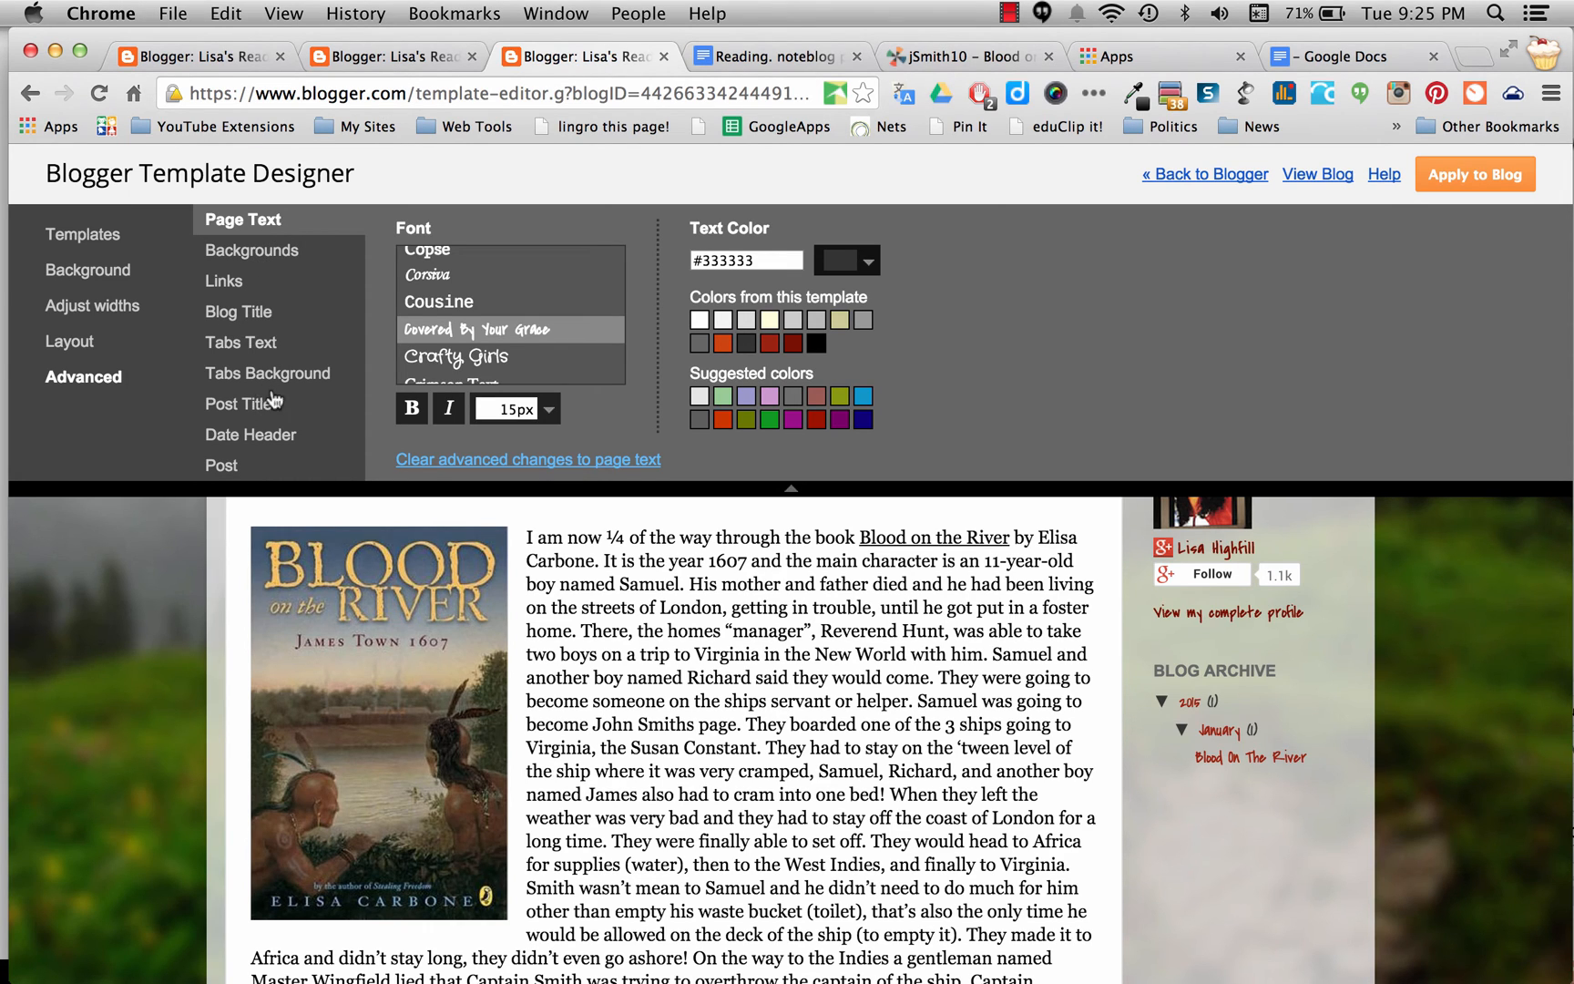
mouse_move(222, 468)
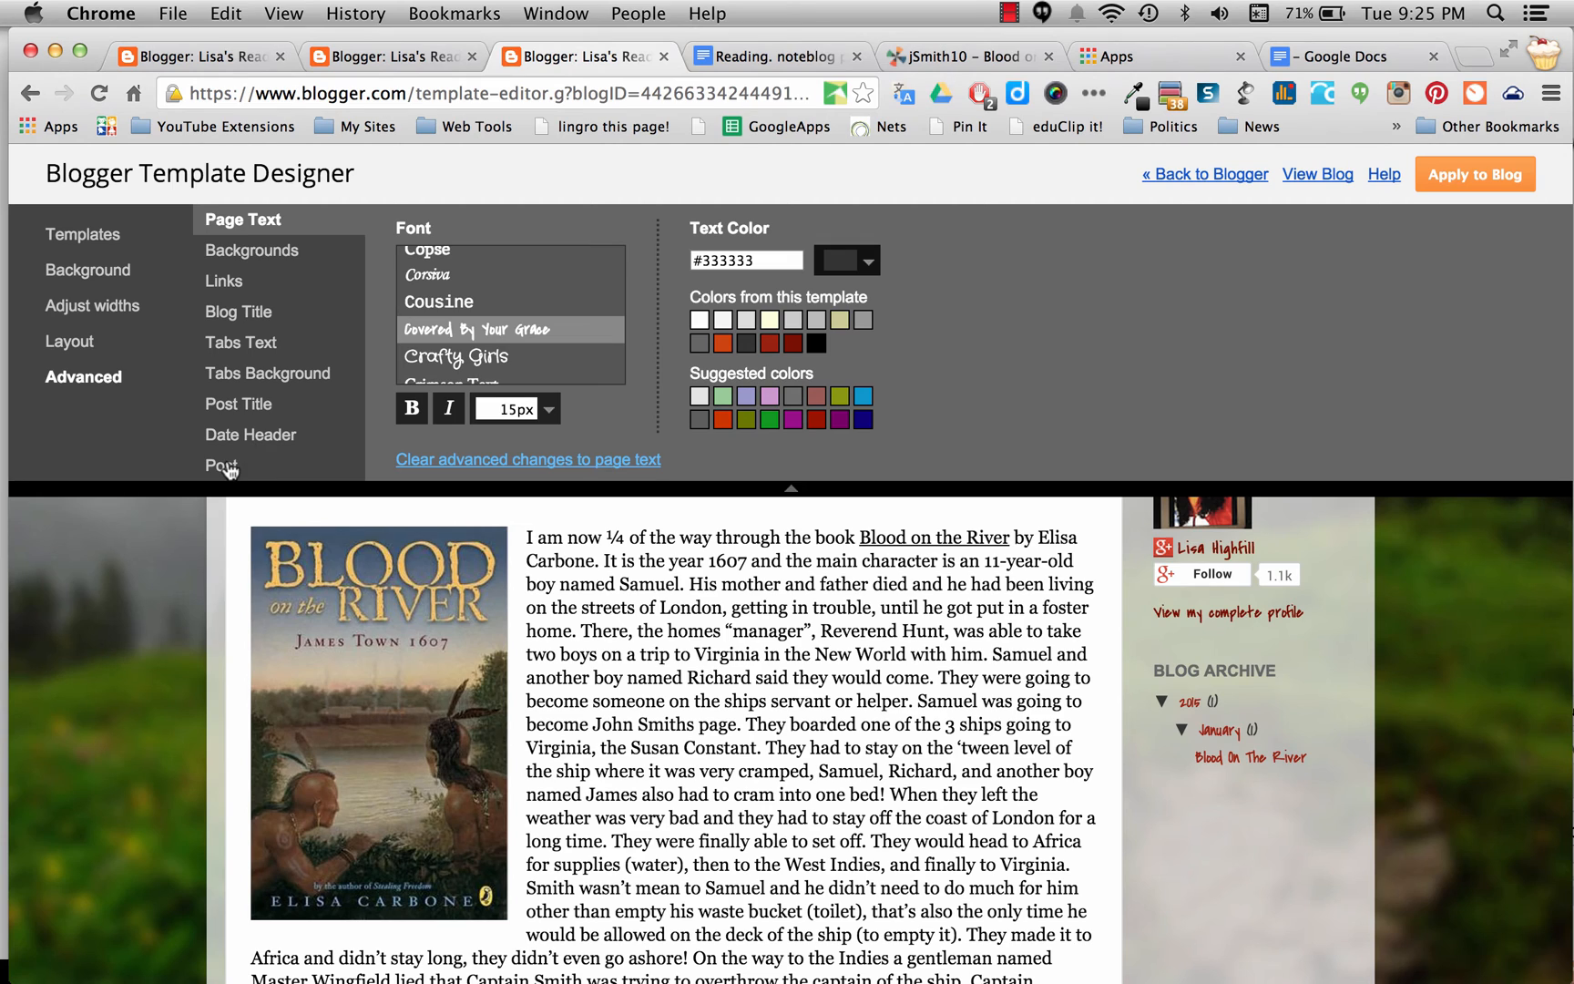
- Review the Post, Blog Title and Tabs Text settings, ending on Post Title
click(217, 464)
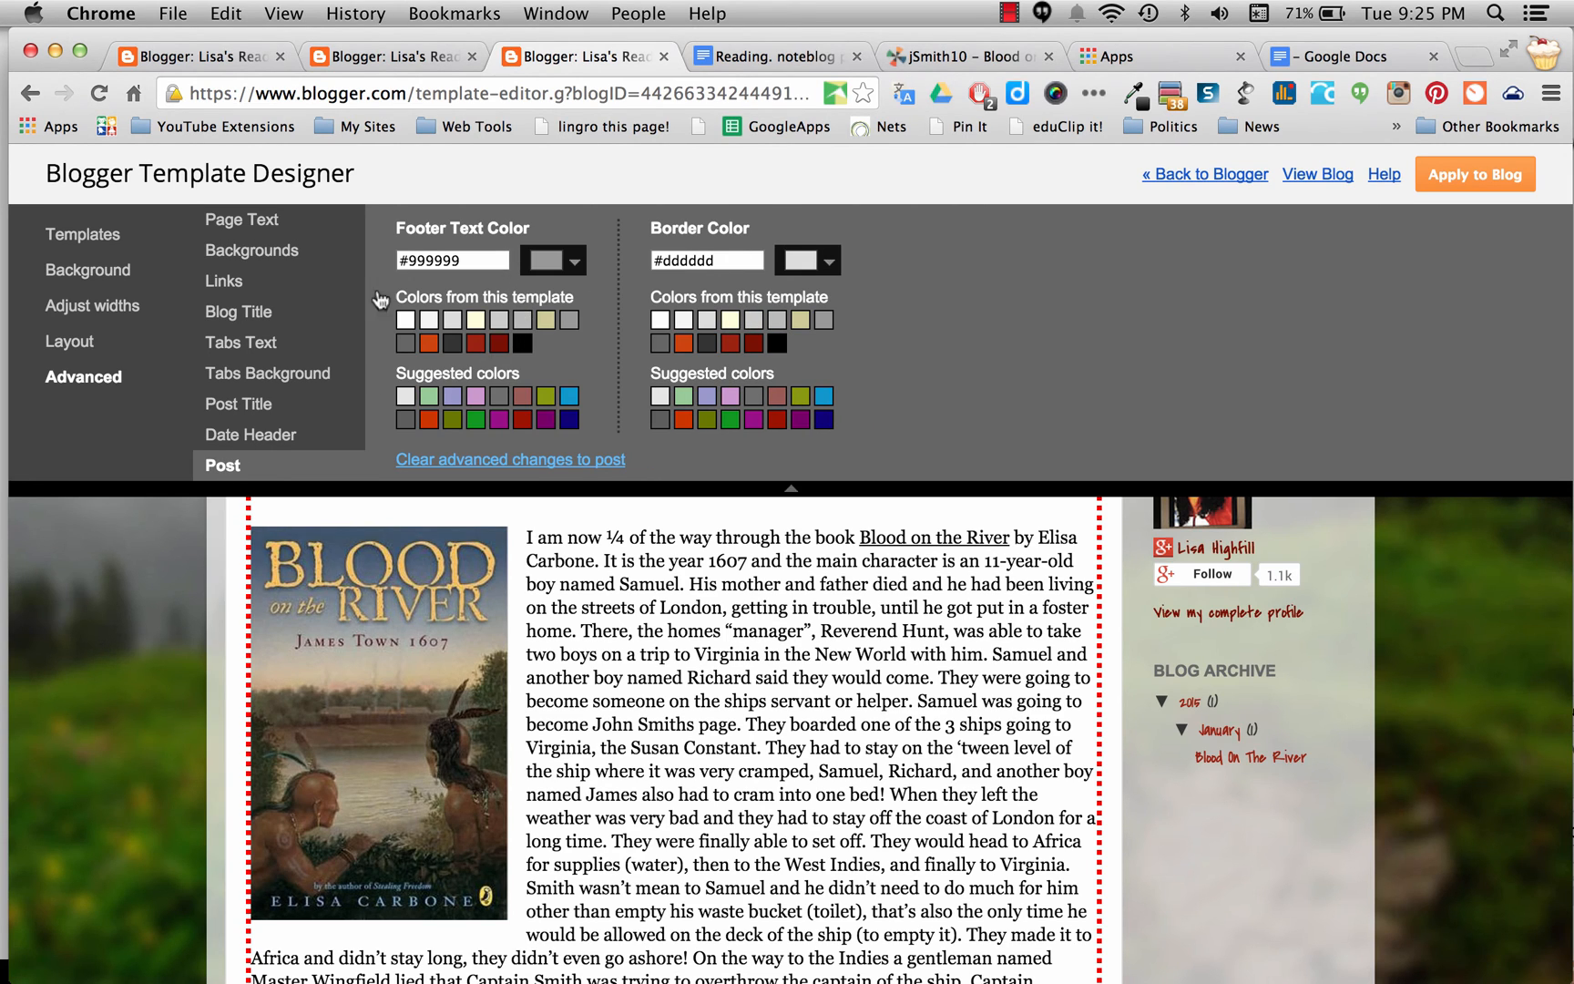
click(239, 311)
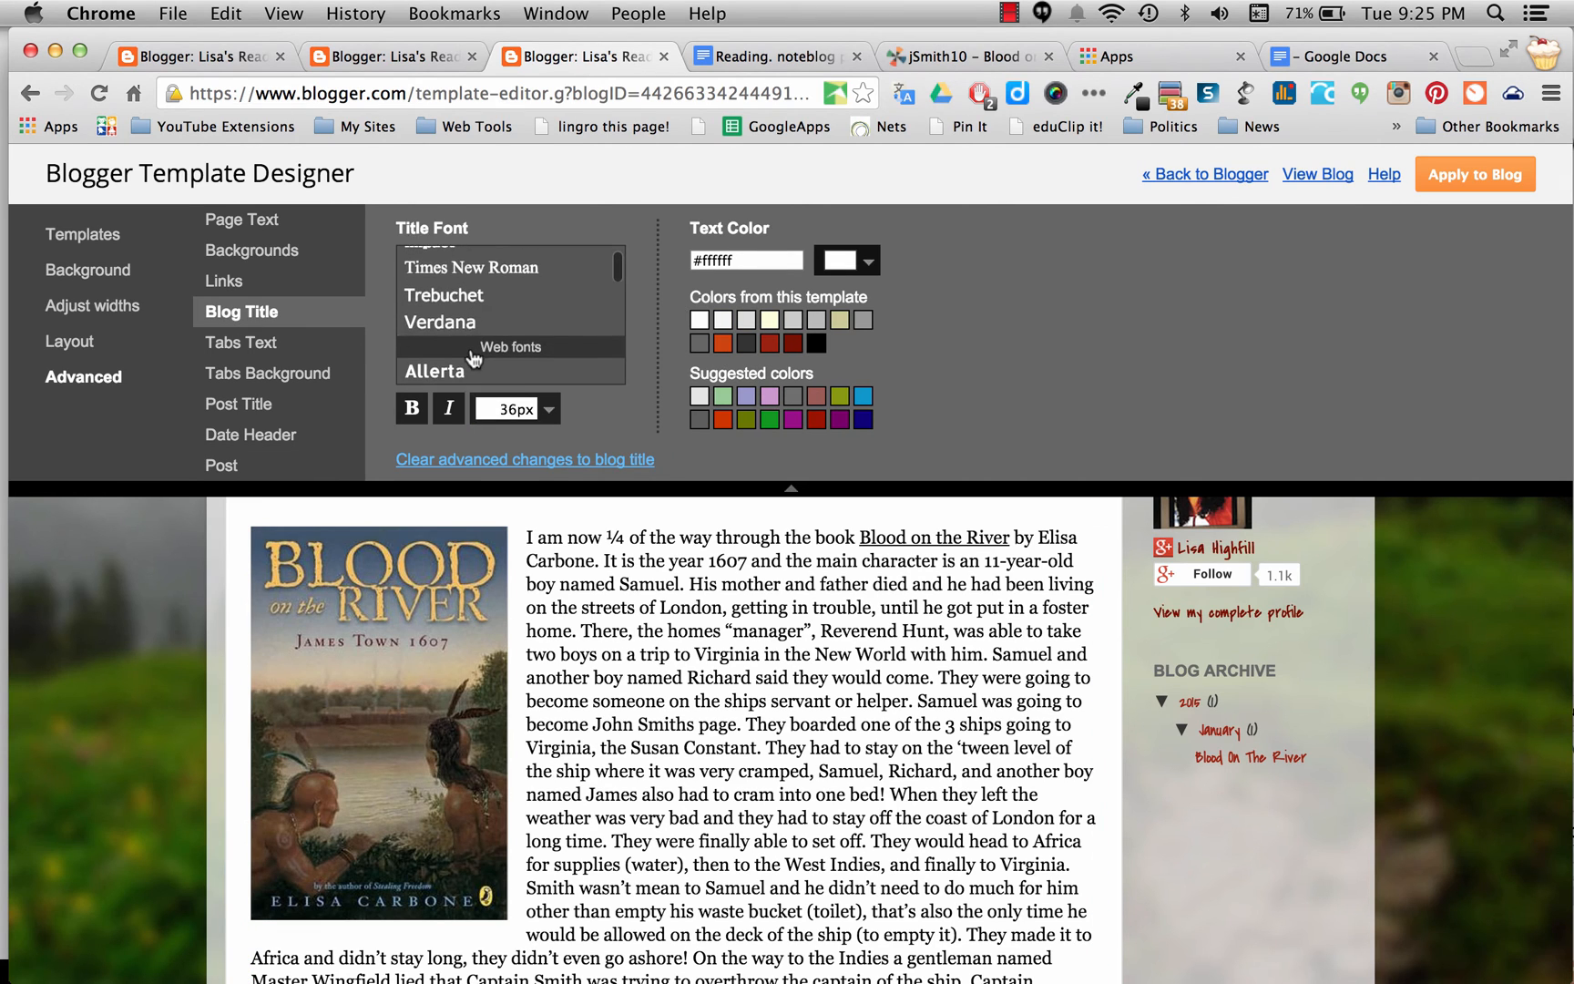
scroll(down, 3)
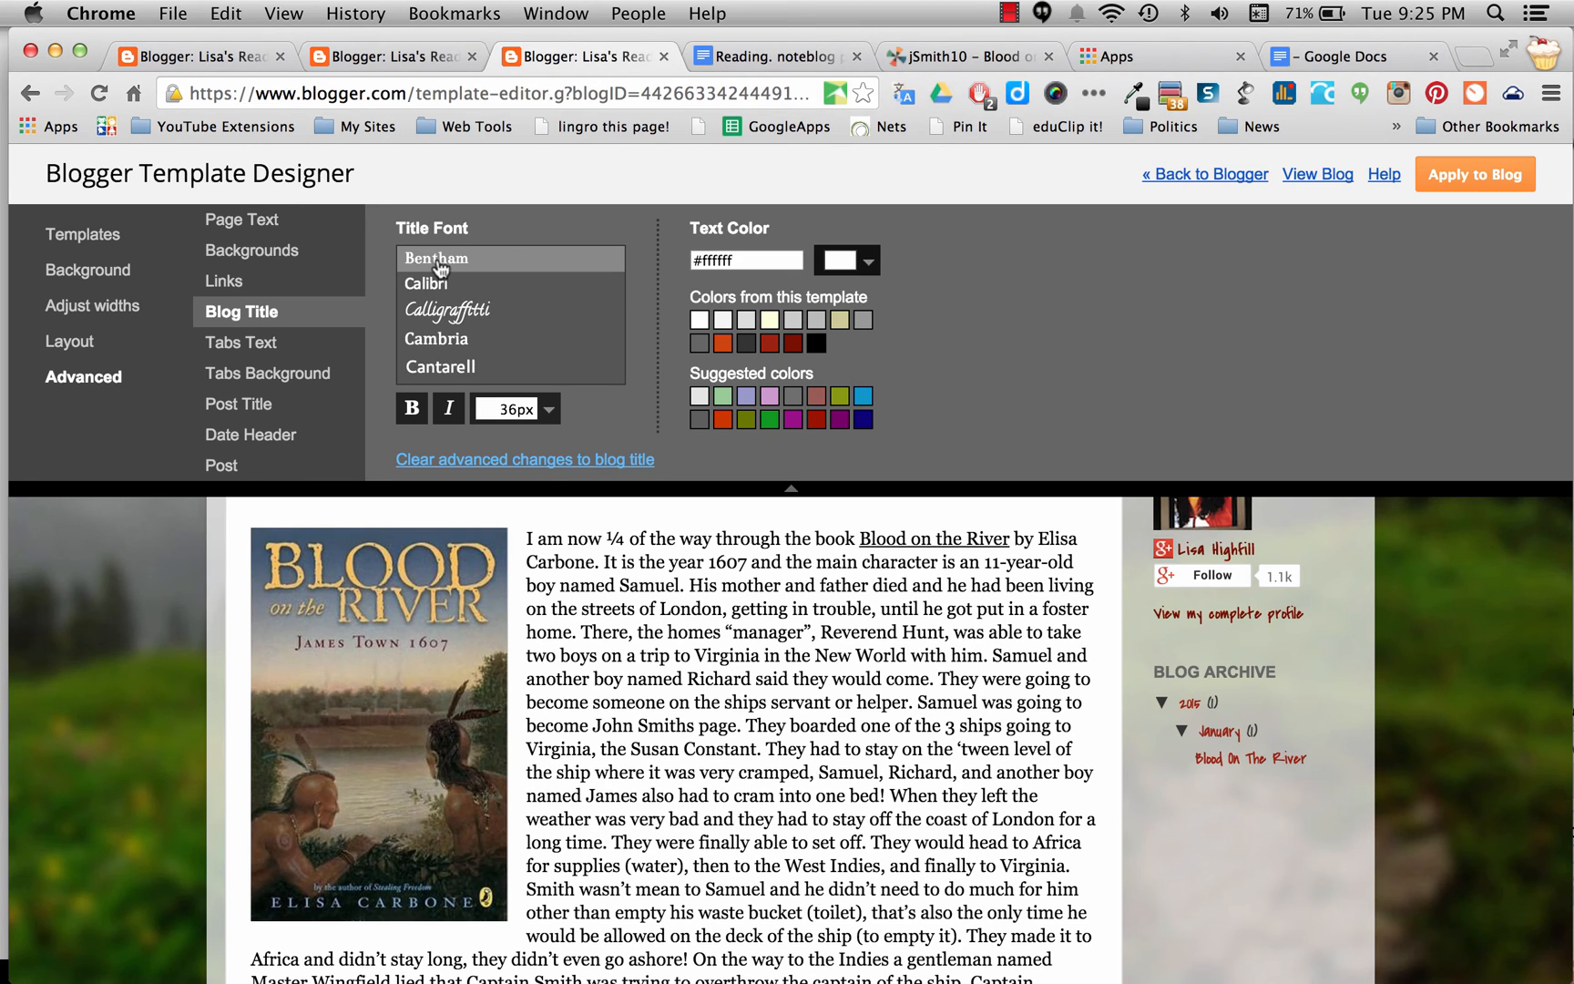
mouse_move(406, 286)
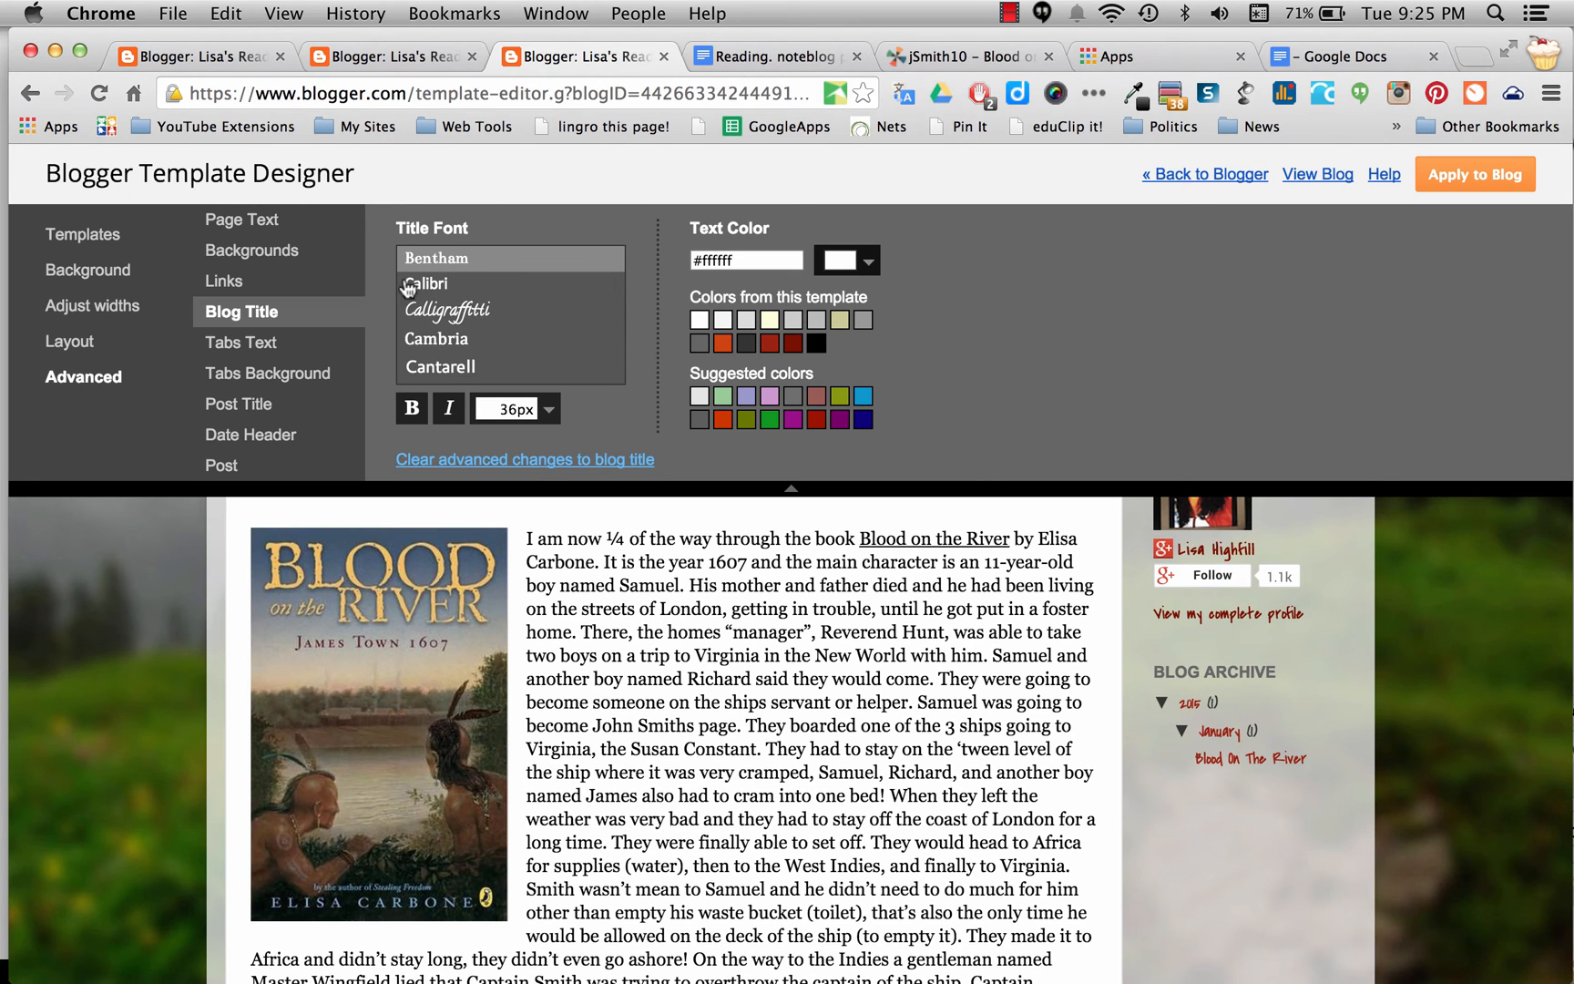
click(240, 342)
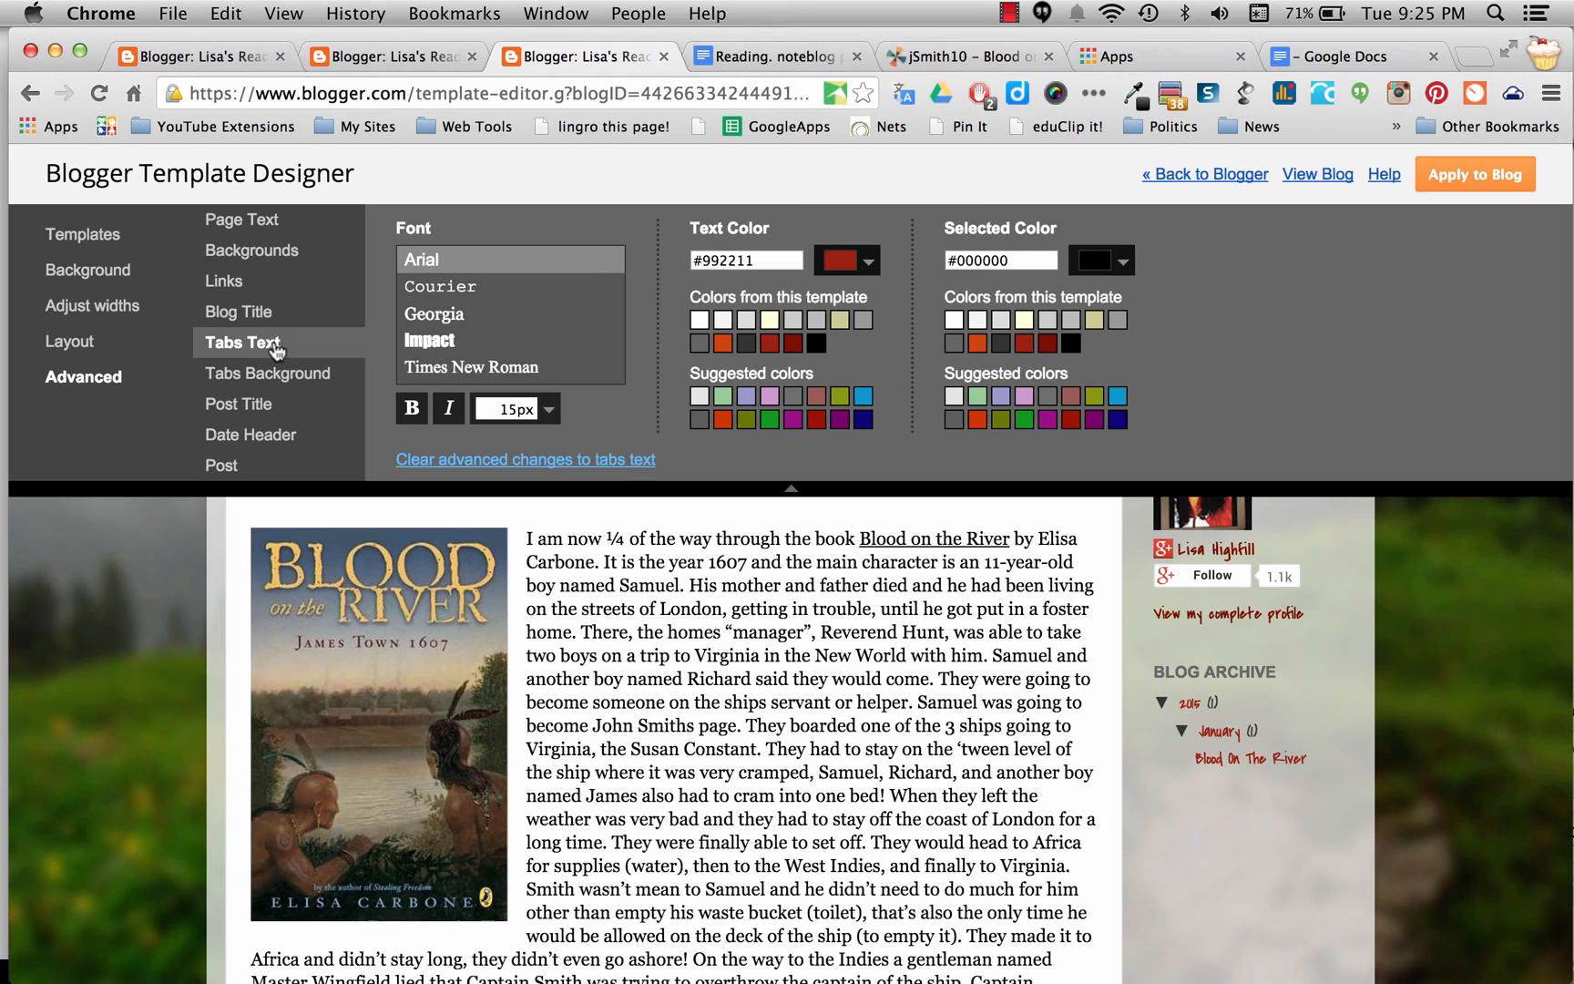
mouse_move(375, 398)
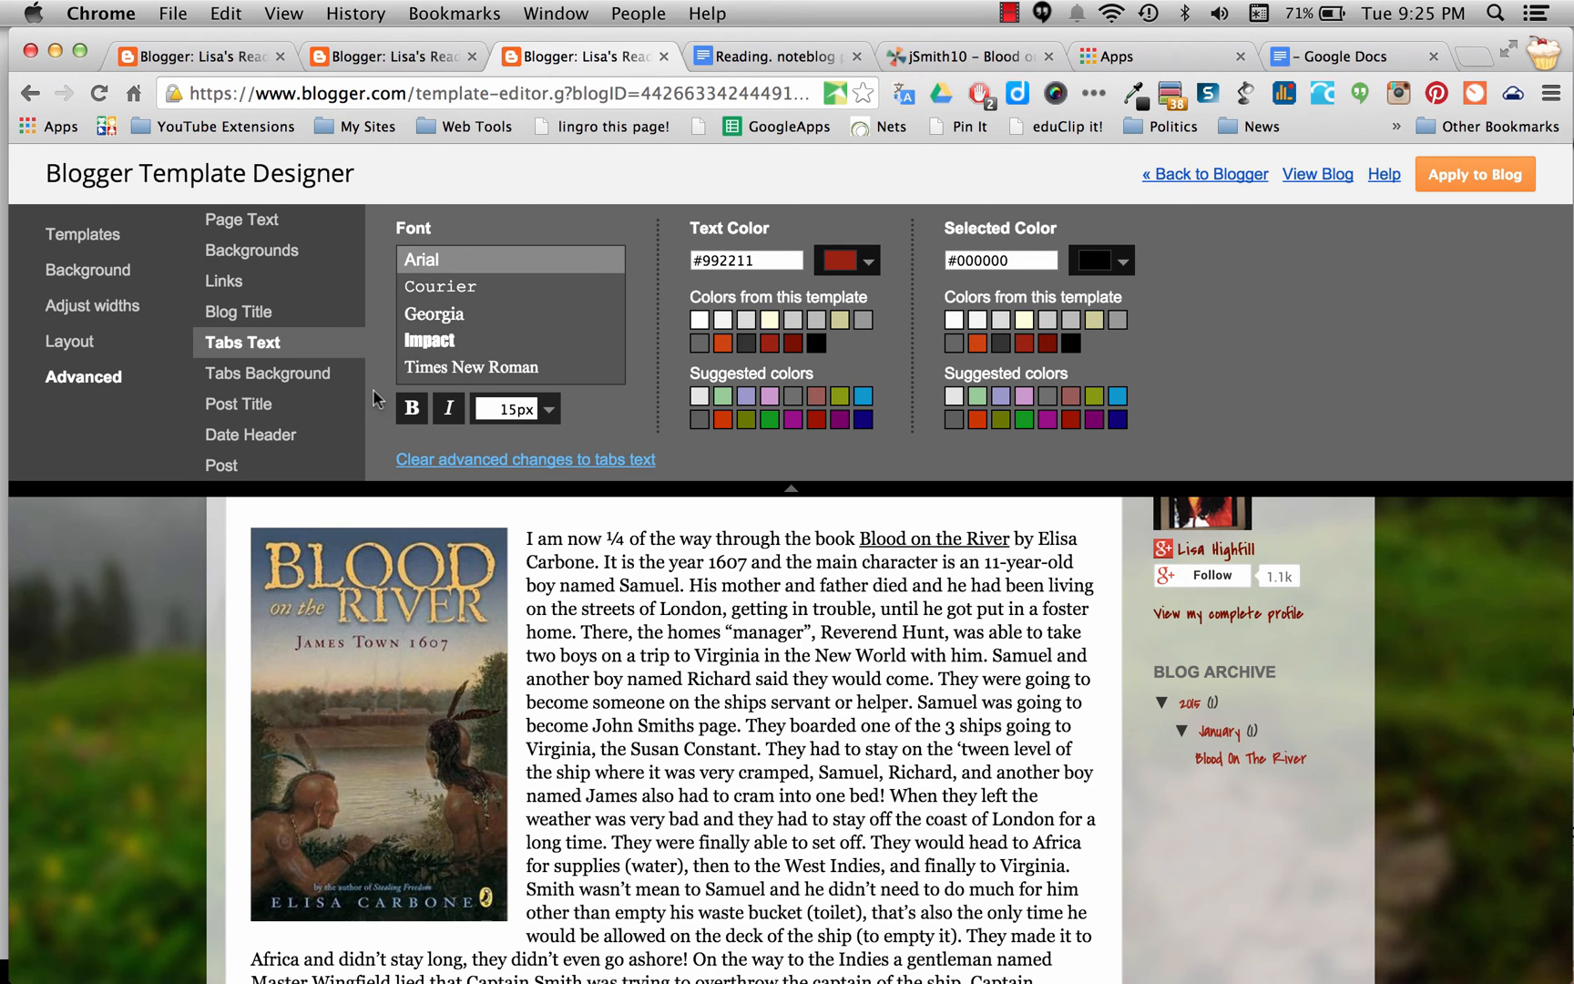
click(239, 405)
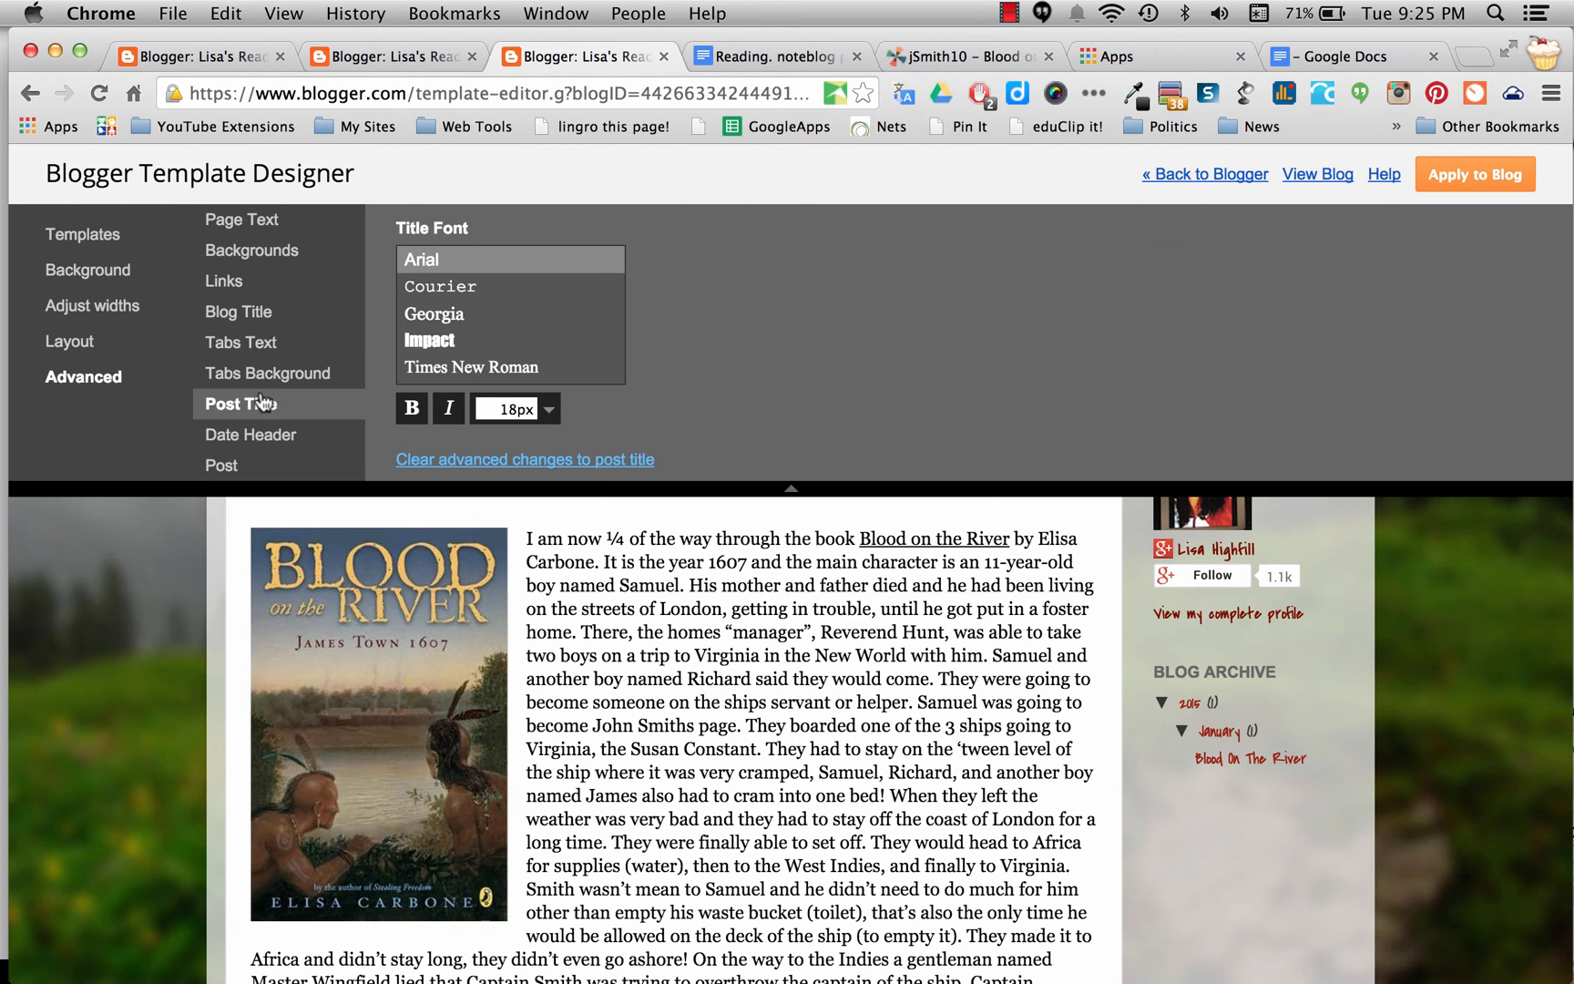
mouse_move(643, 461)
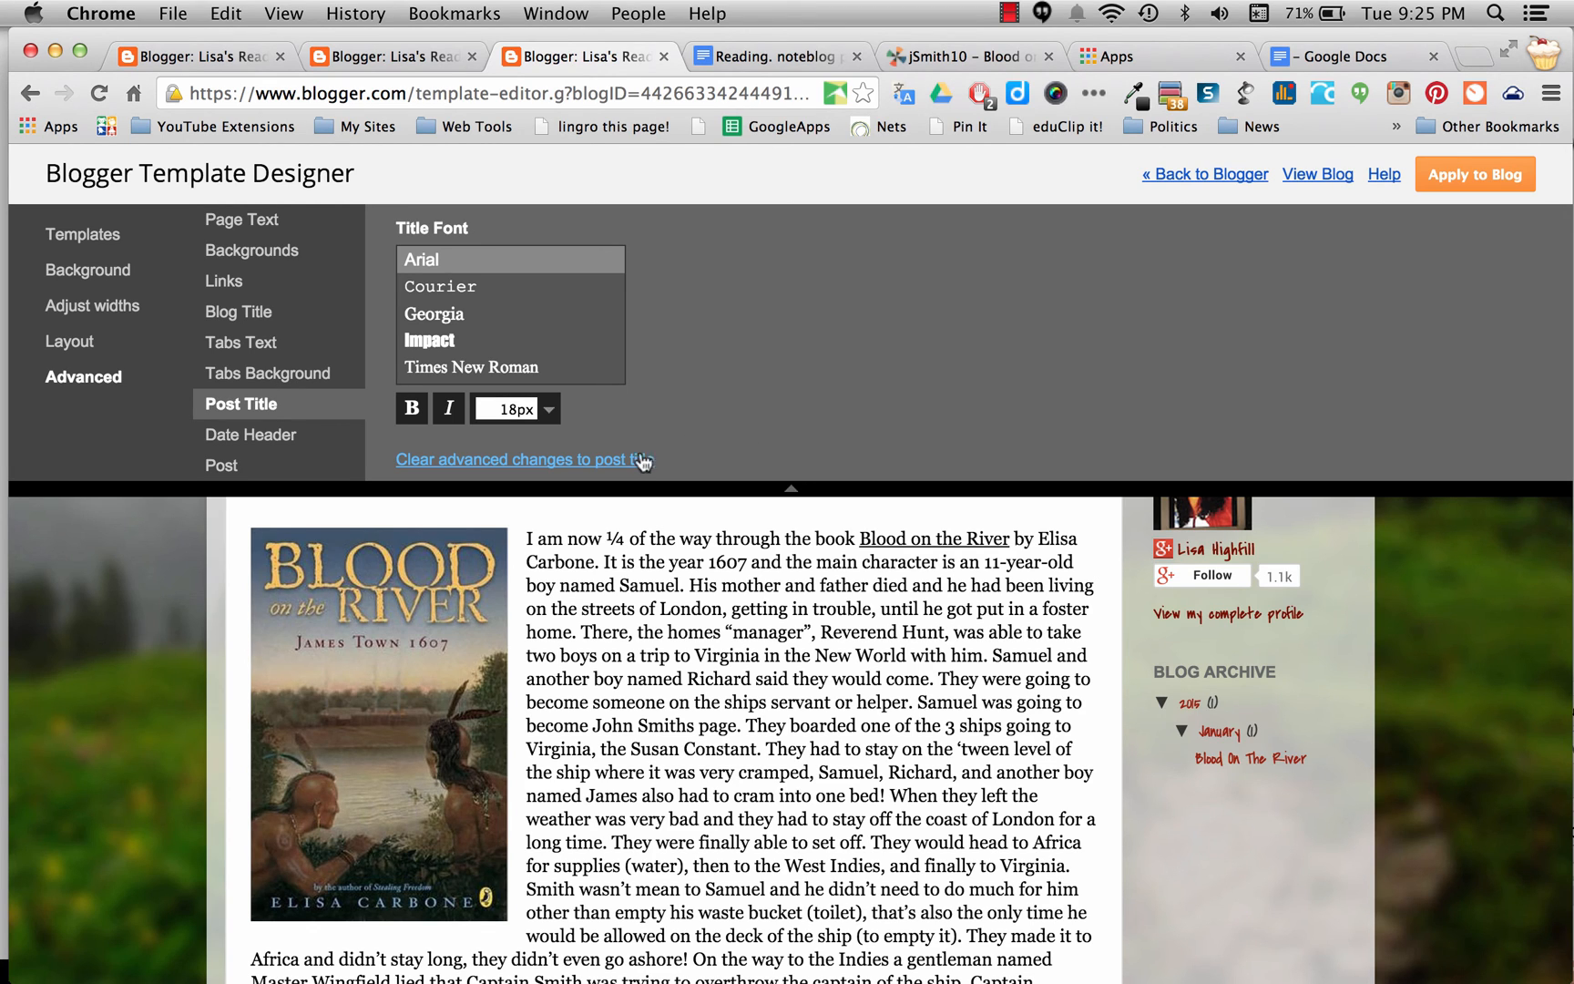
mouse_move(1344, 235)
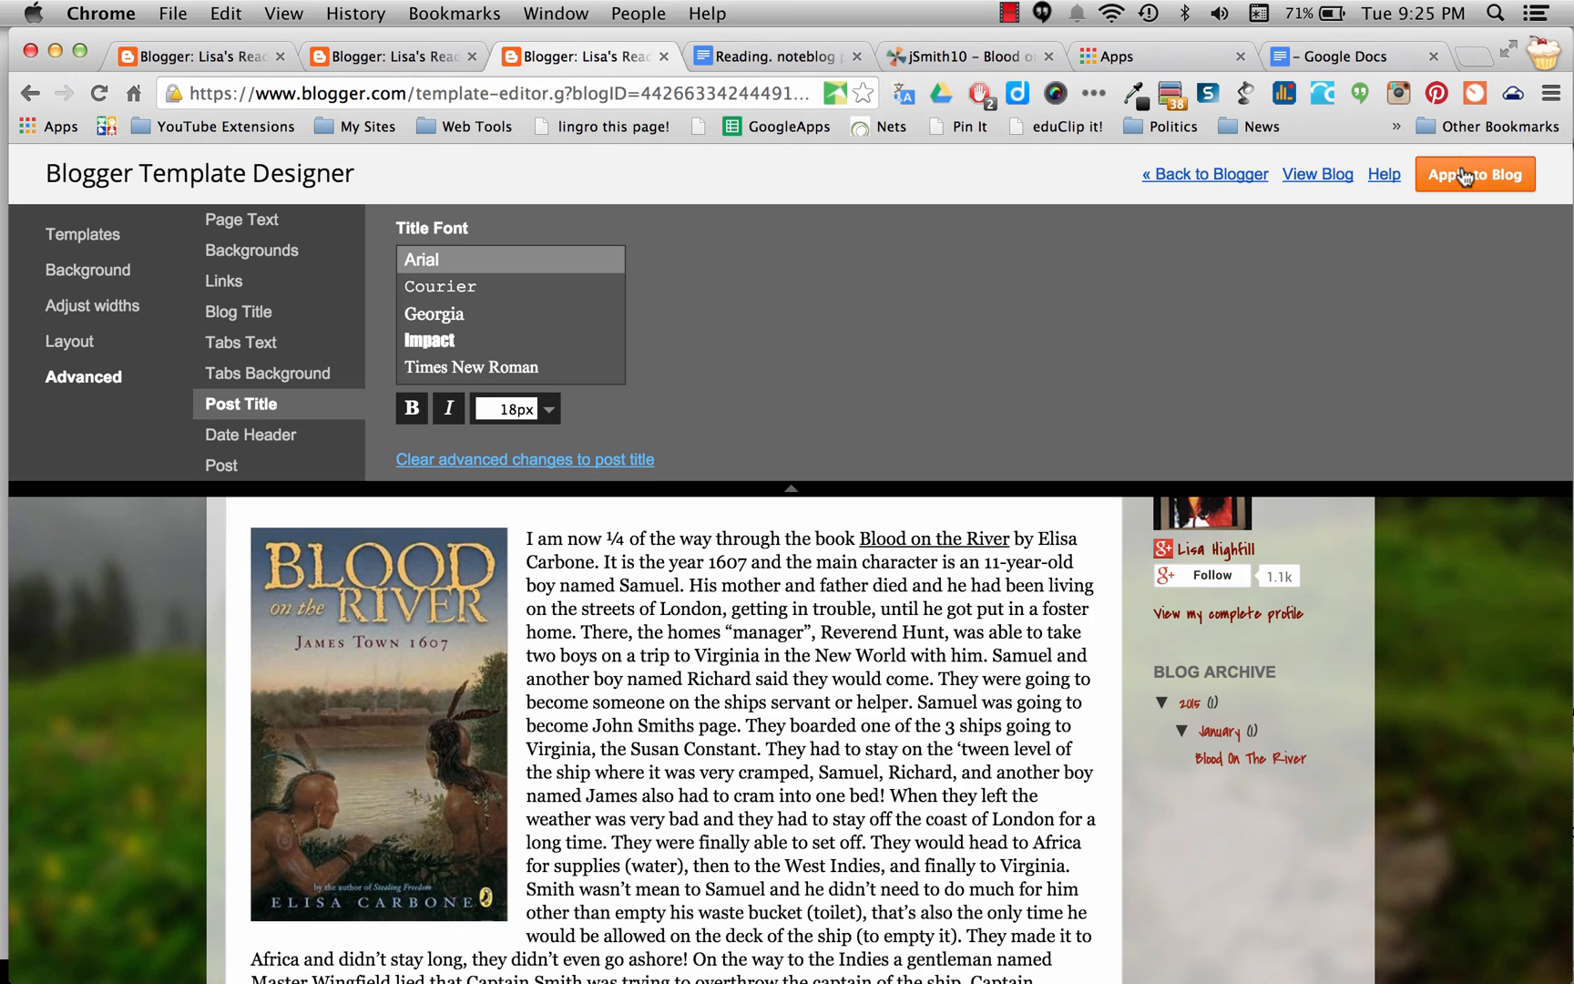
- Apply the customized template to the blog
click(1475, 173)
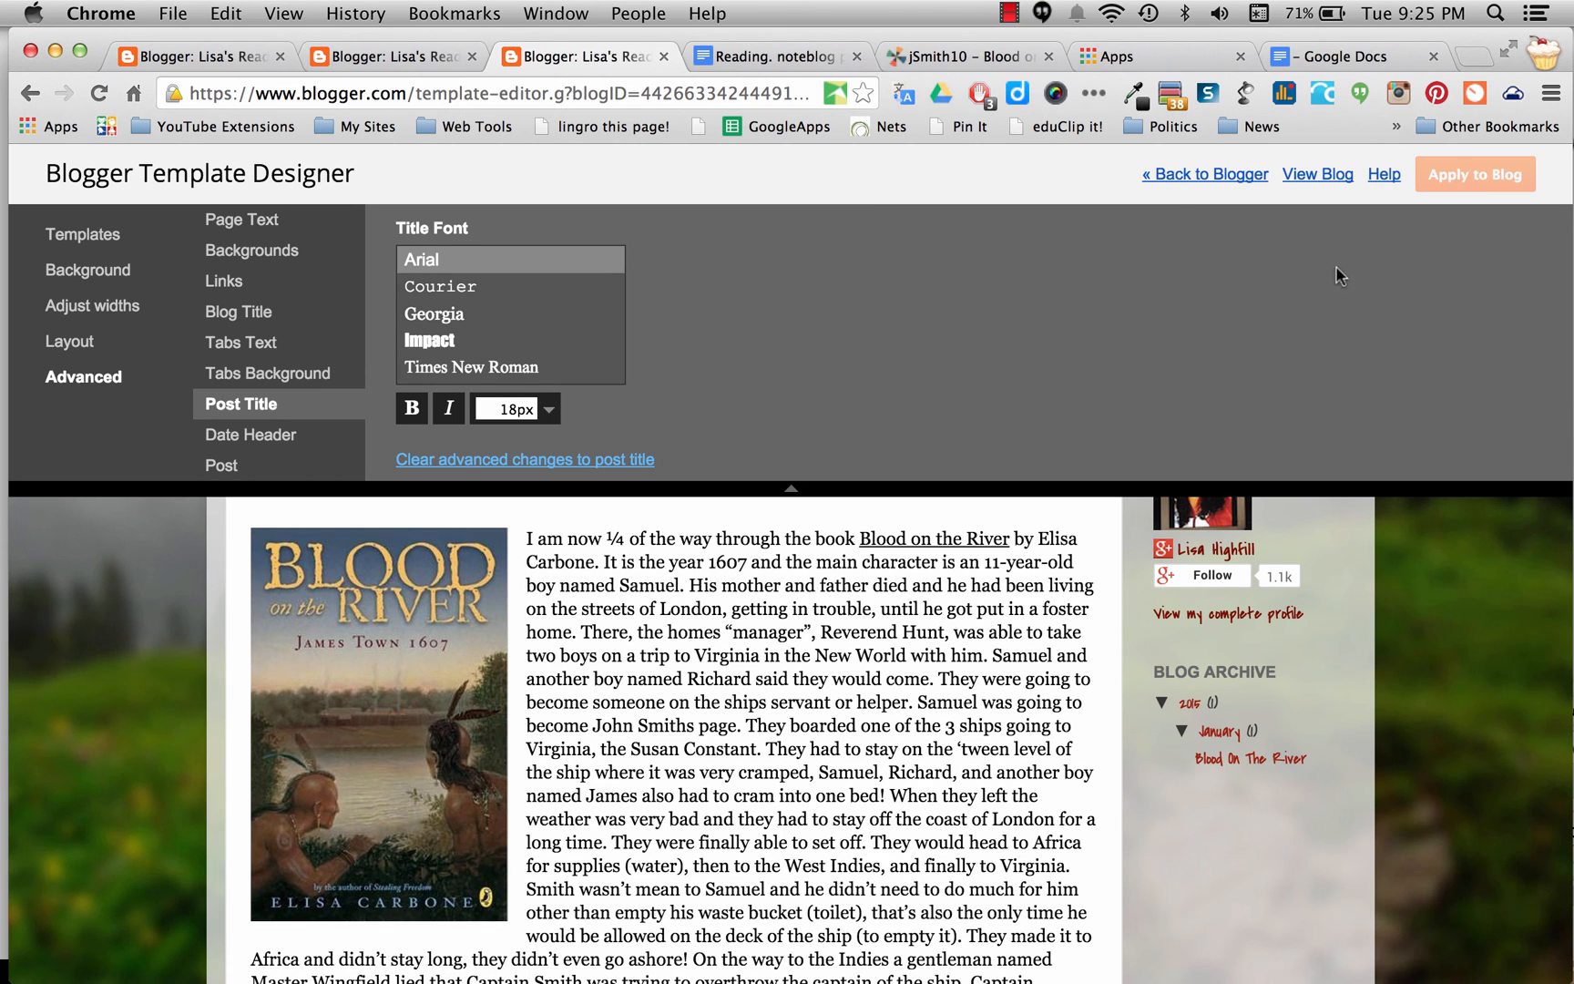
mouse_move(1326, 182)
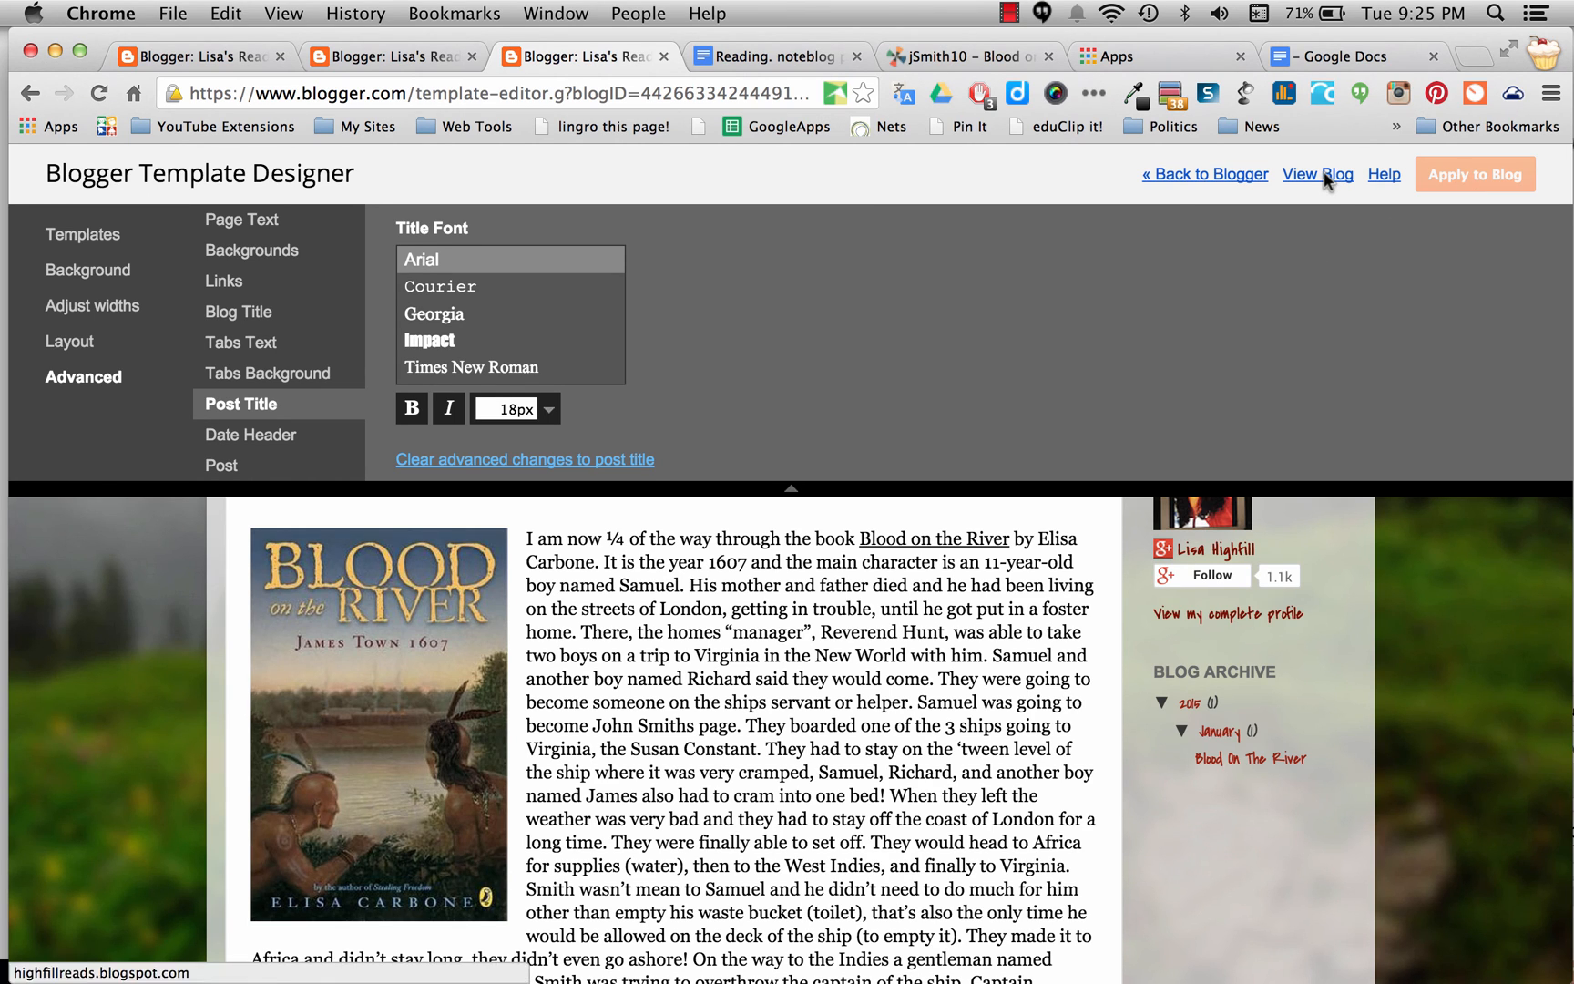
- View the live blog showing the red theme and handwritten sidebar font
click(1317, 175)
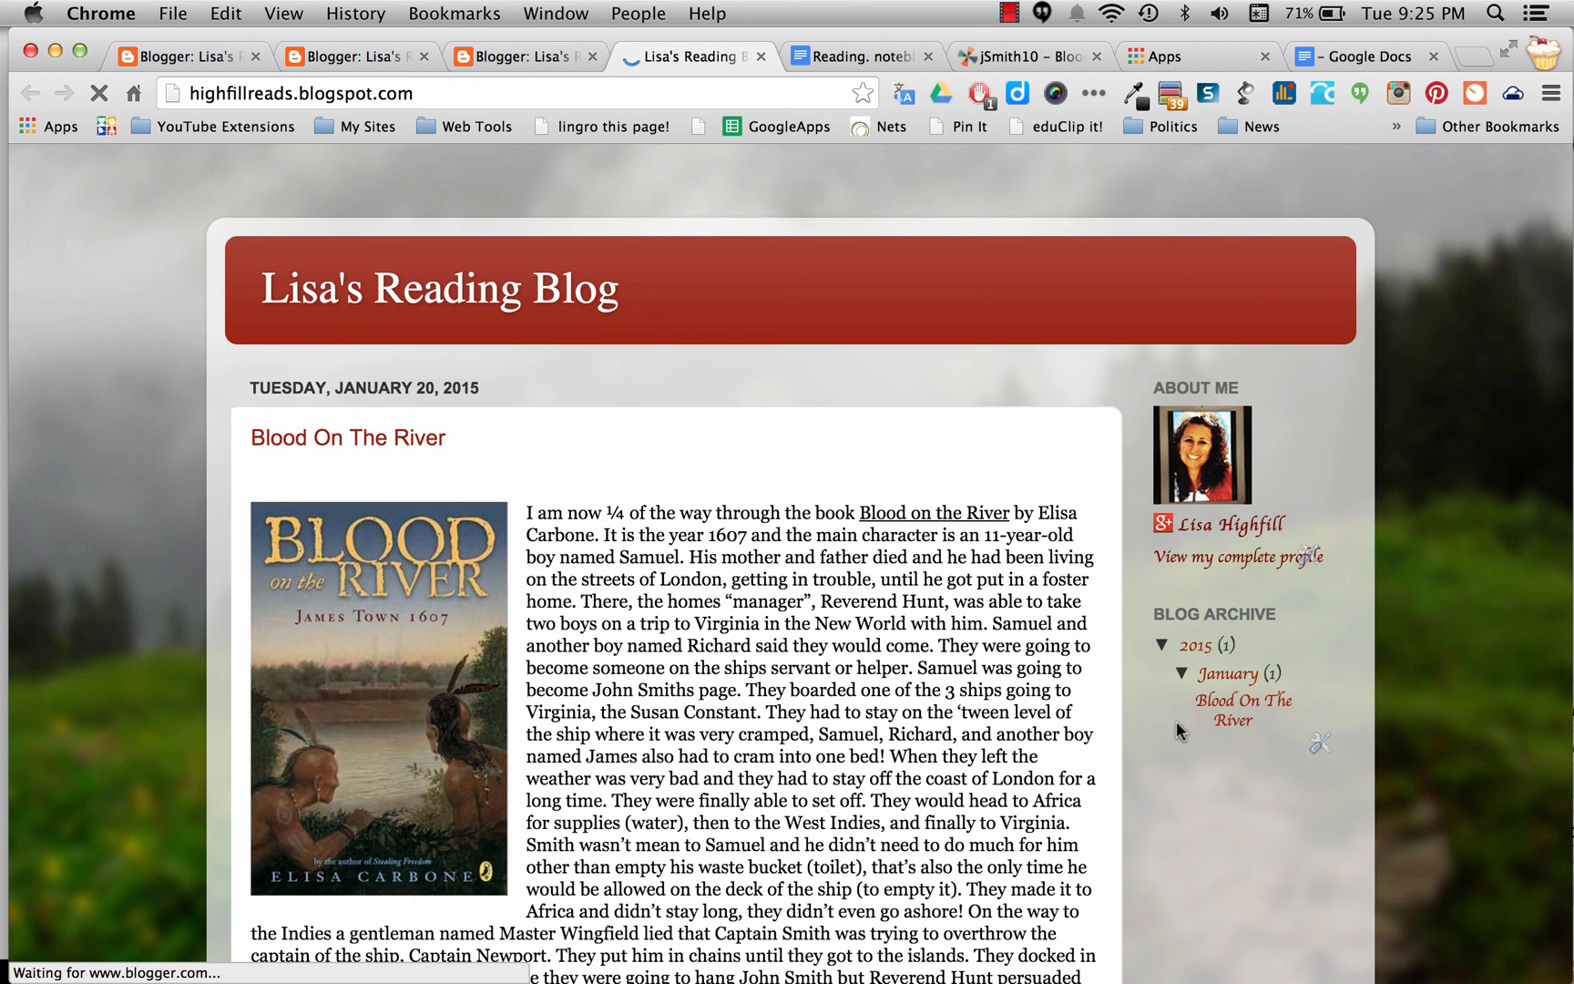
mouse_move(1136, 761)
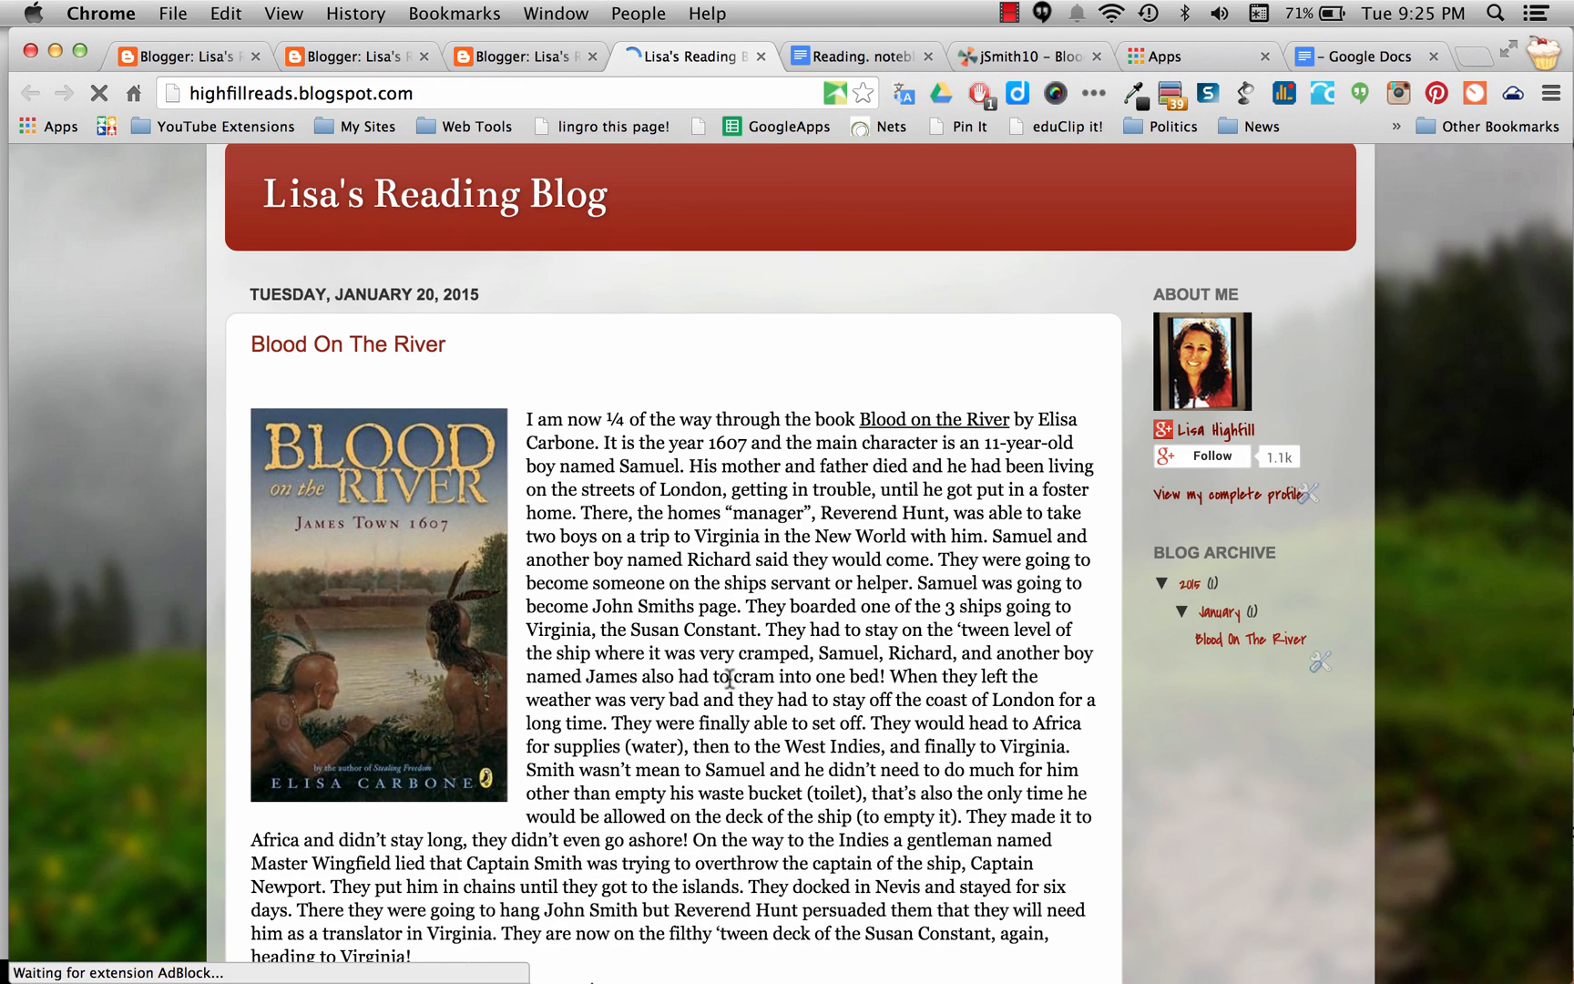
scroll(down, 3)
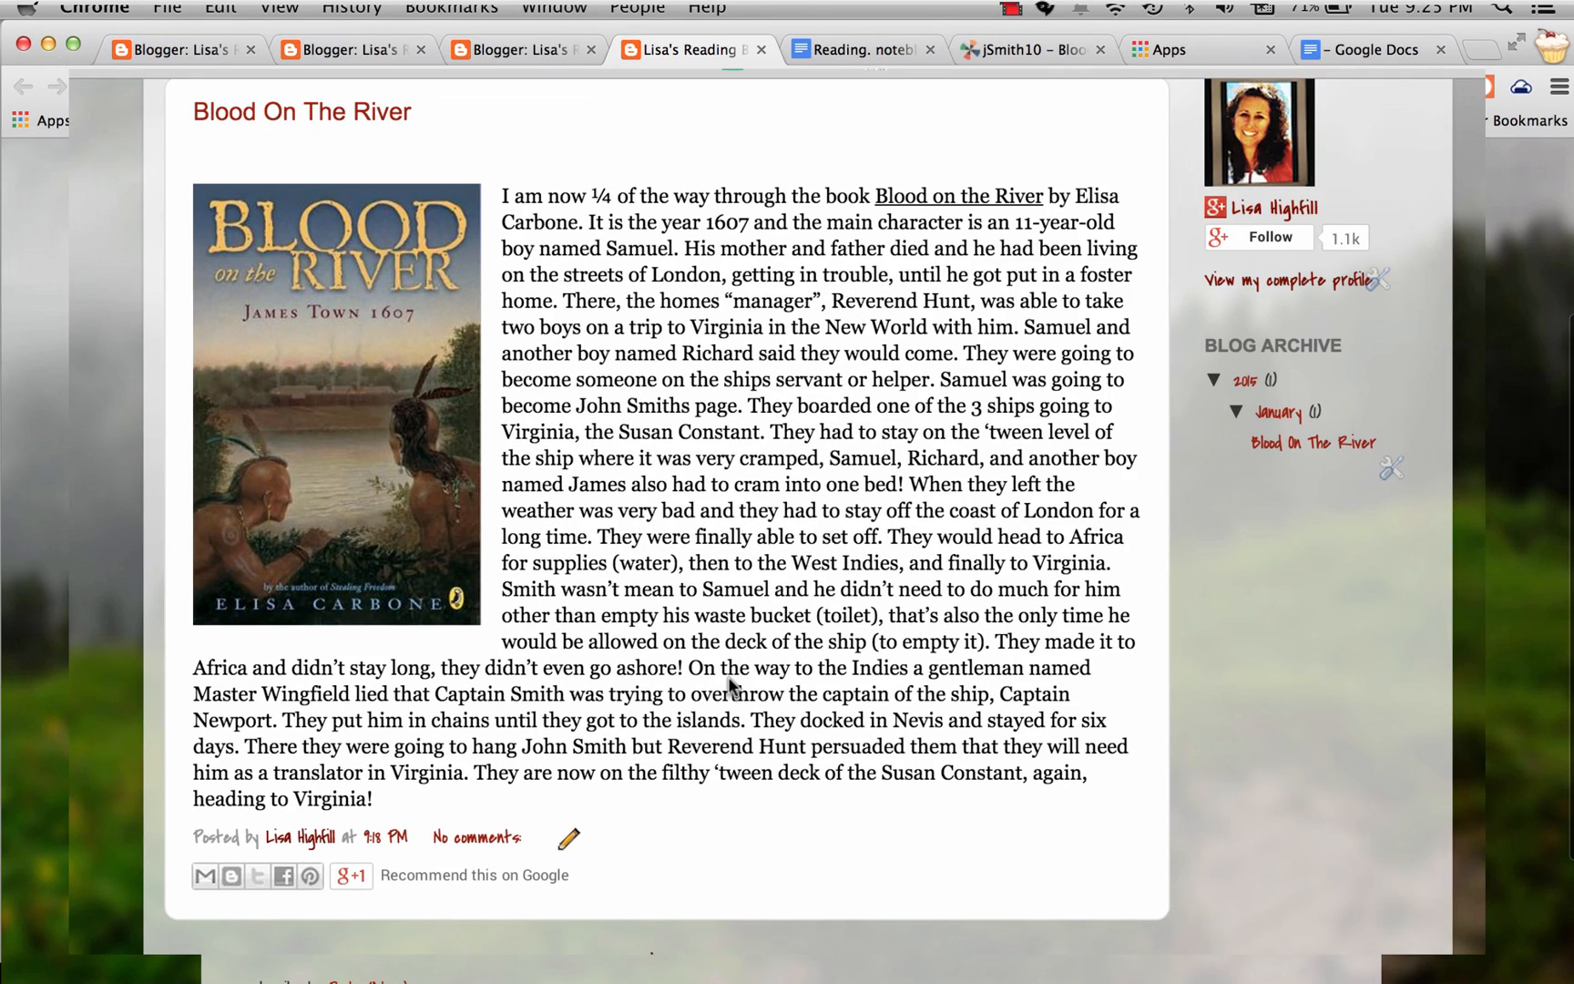